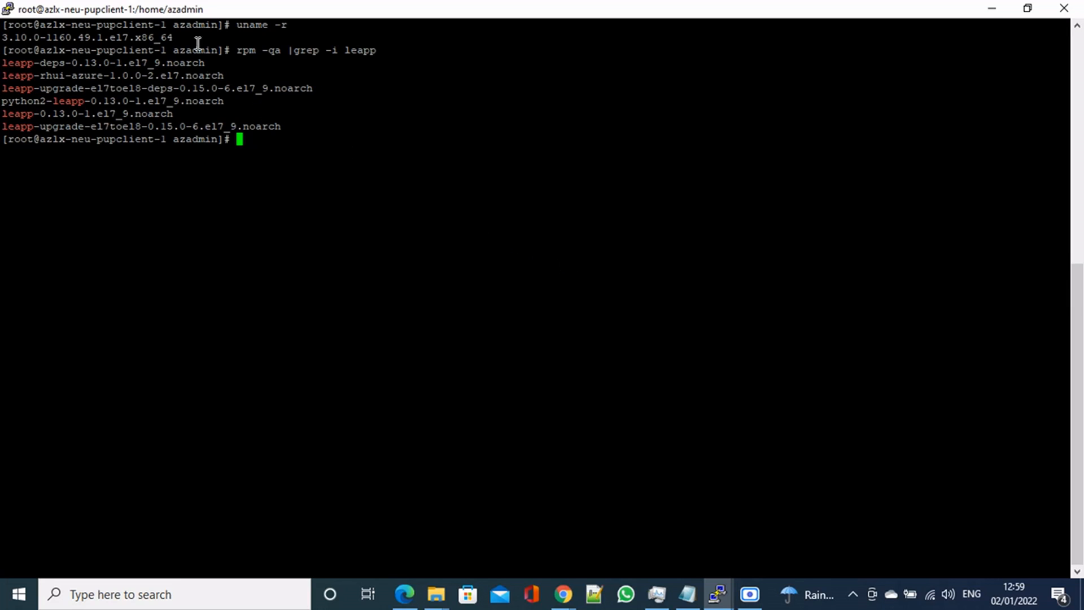
mouse_move(154, 36)
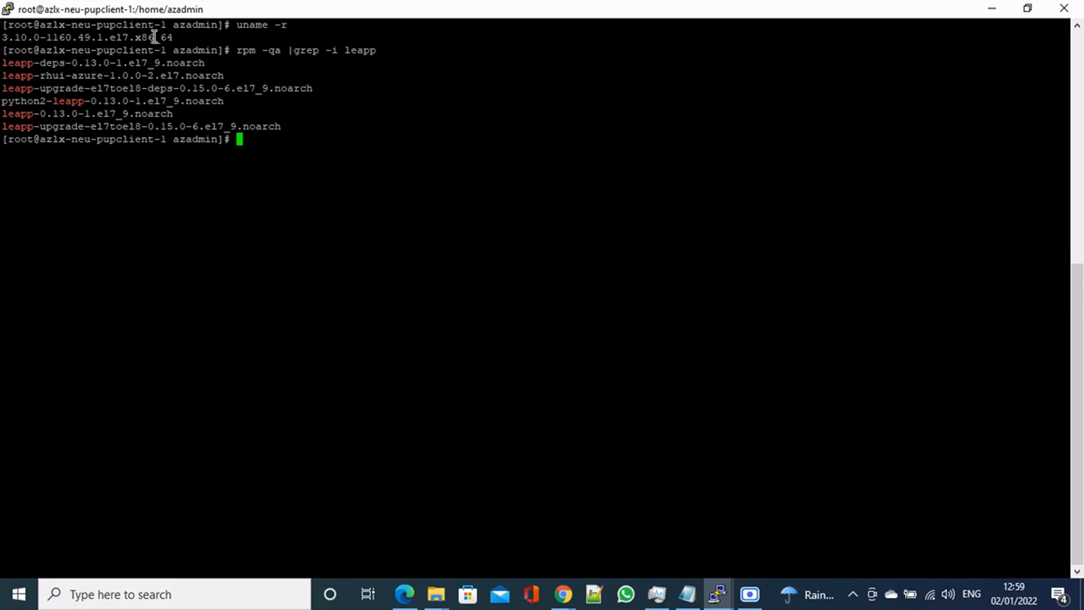
mouse_move(137, 33)
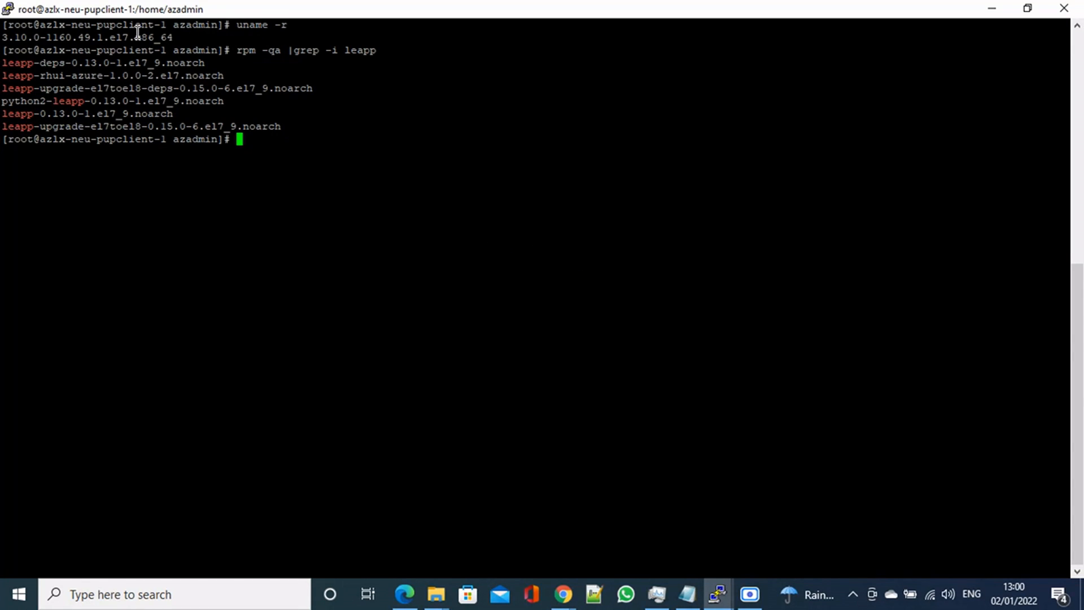
mouse_move(116, 49)
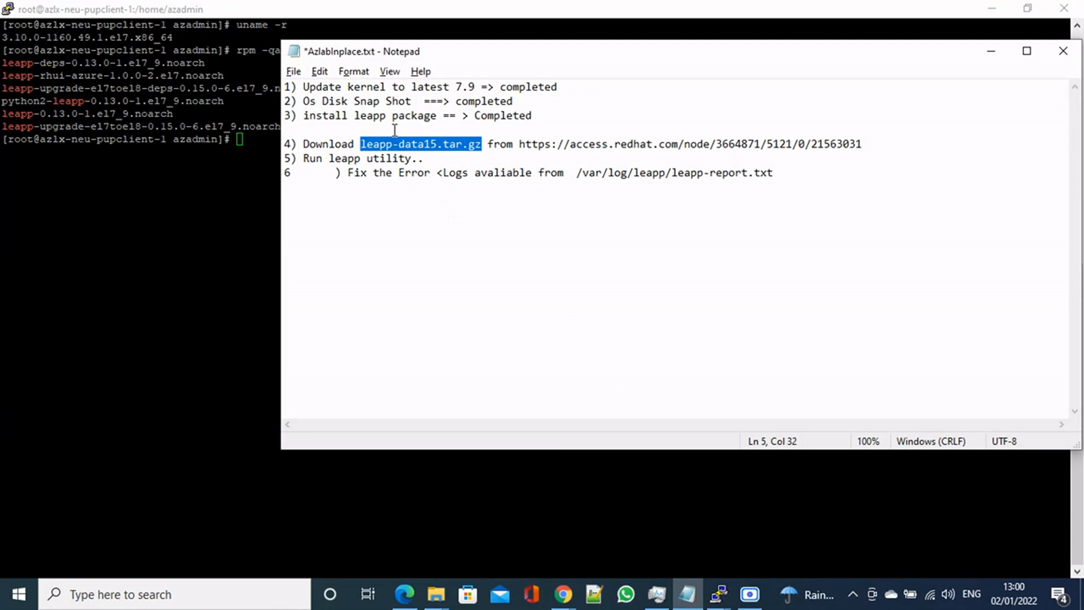
mouse_move(465, 90)
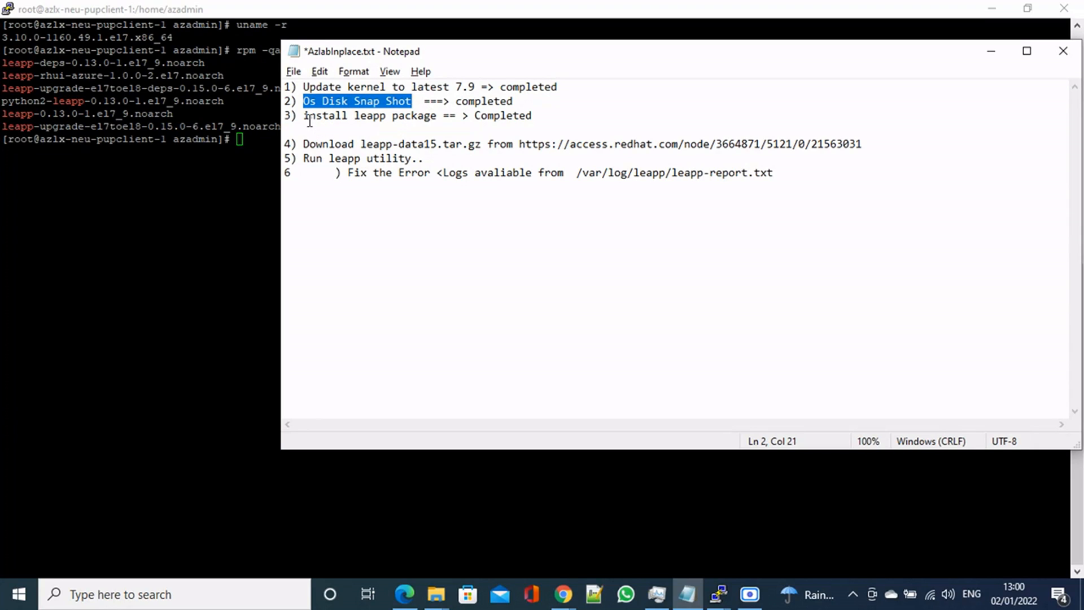
mouse_move(507, 118)
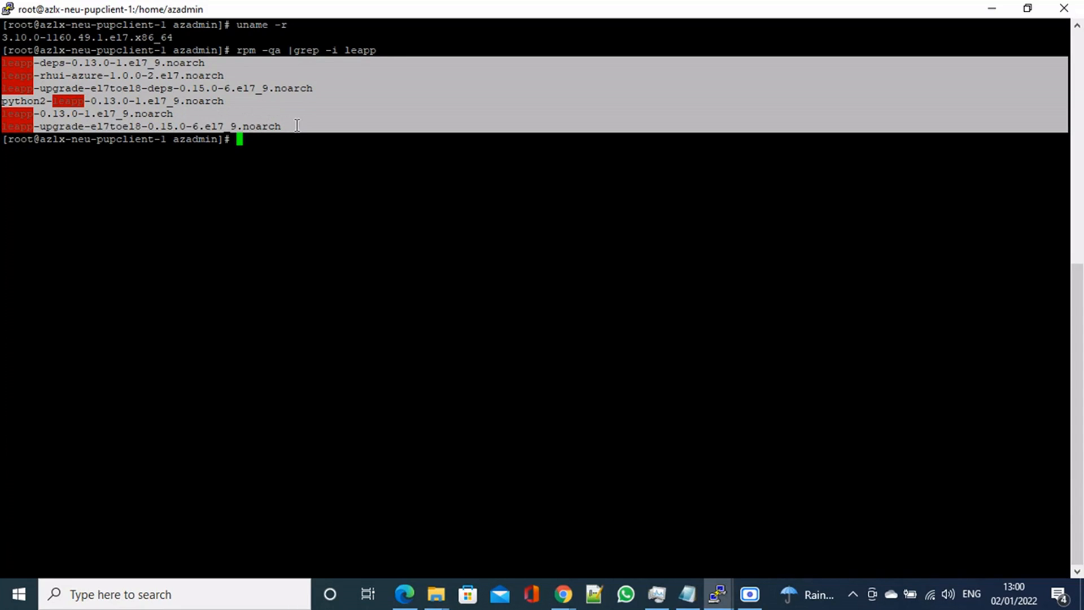
mouse_move(292, 111)
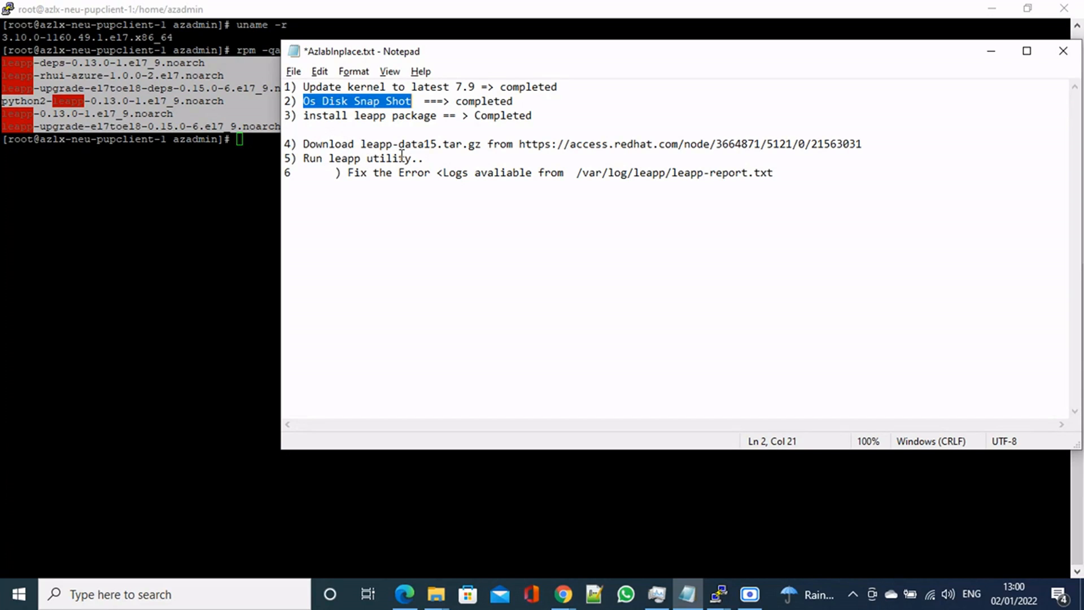
mouse_move(402, 130)
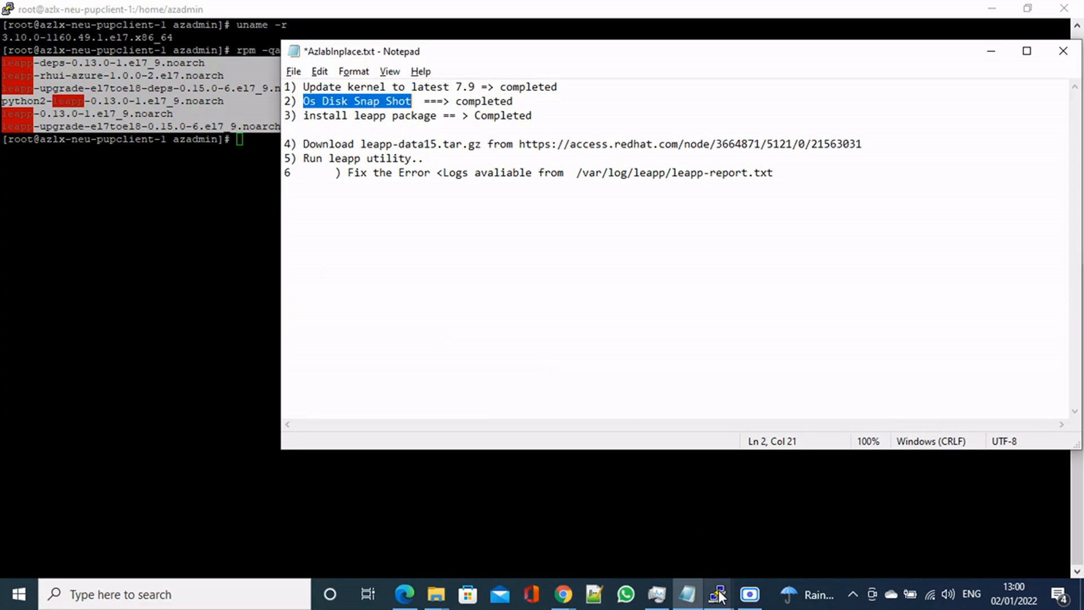
List the share host directory and begin scp -pr leapp-data15.tar.gz for user azadmin.
click(717, 594)
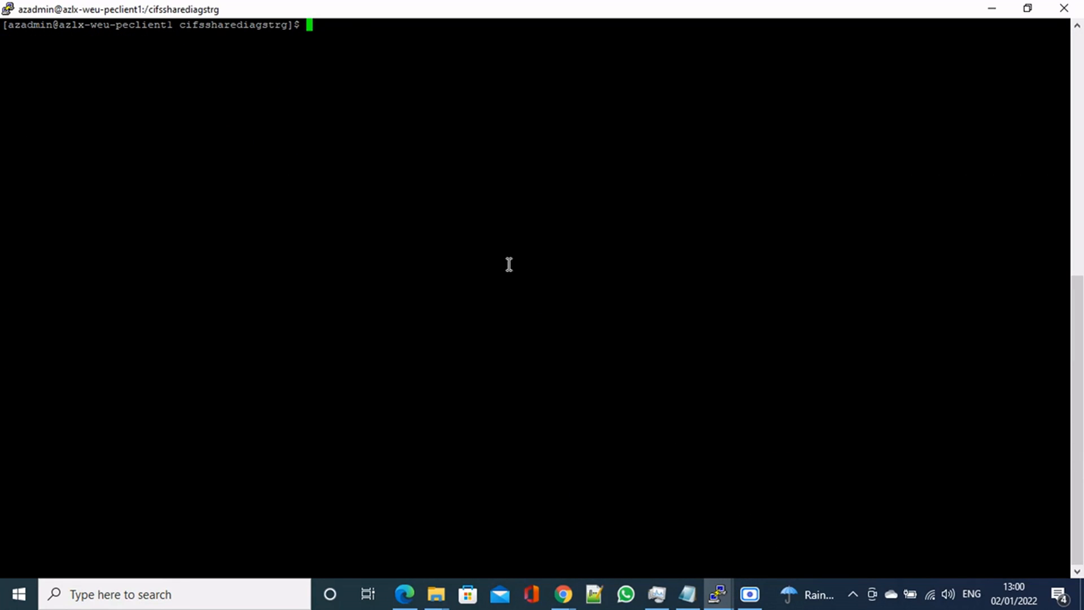
text(ls -ll)
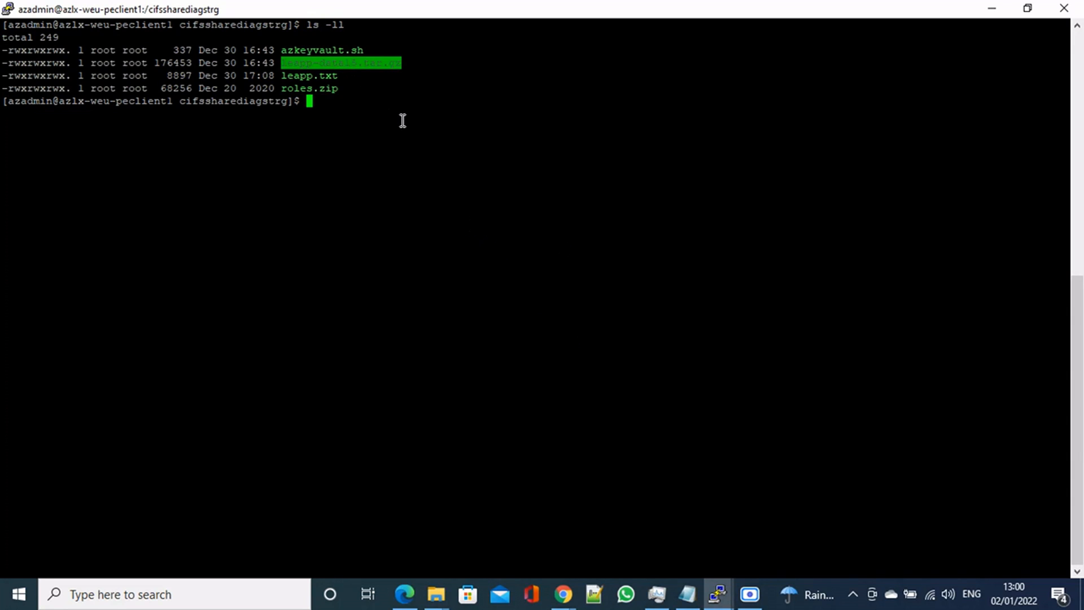
text(sc p-pr)
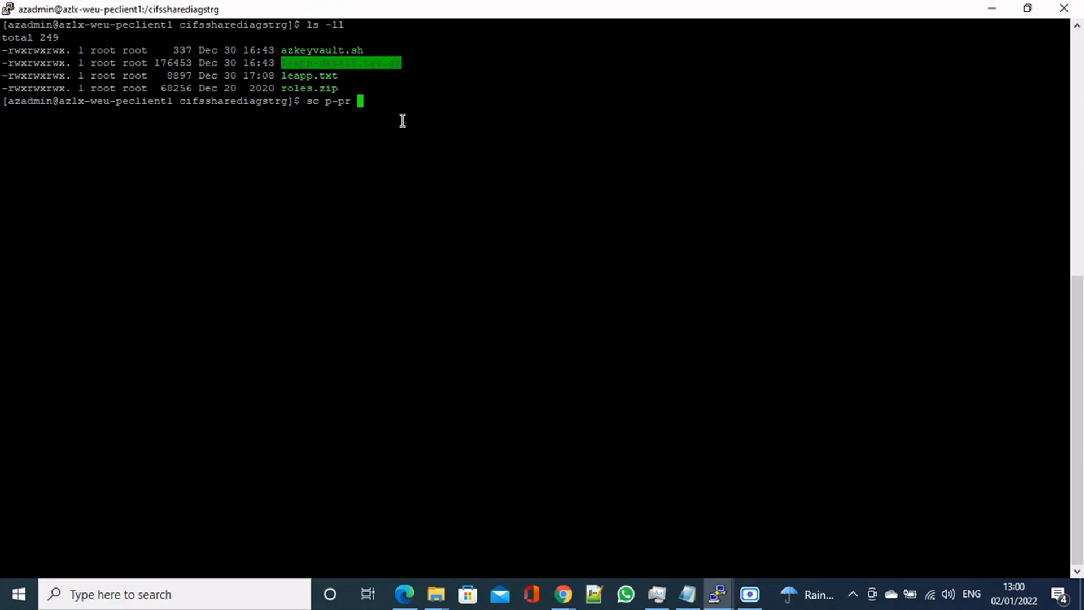
text(scp -)
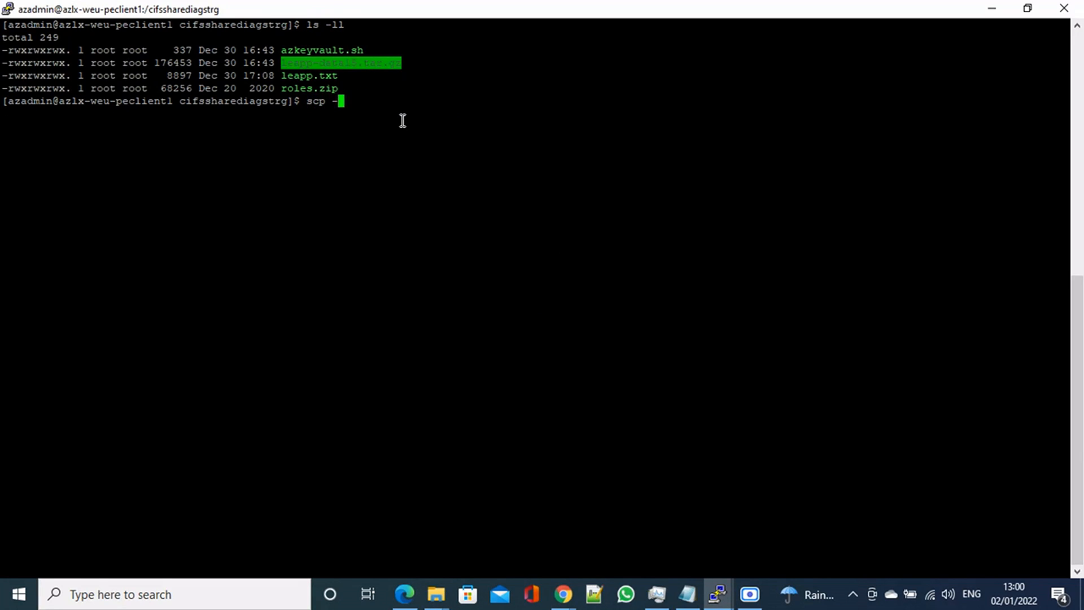
text(r leapp-data15.tar.gz)
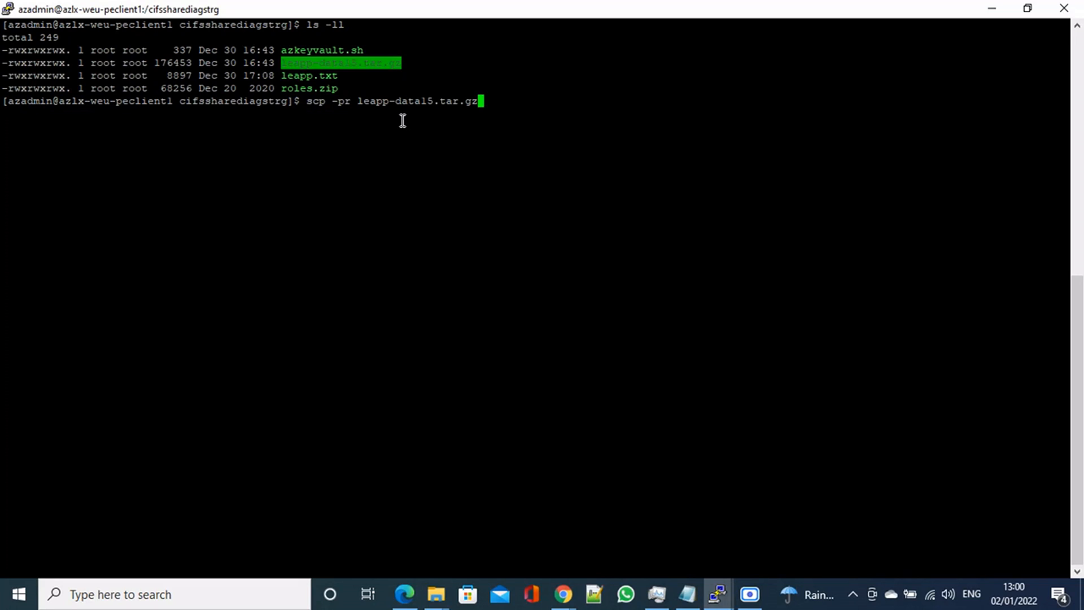
text(azadmi)
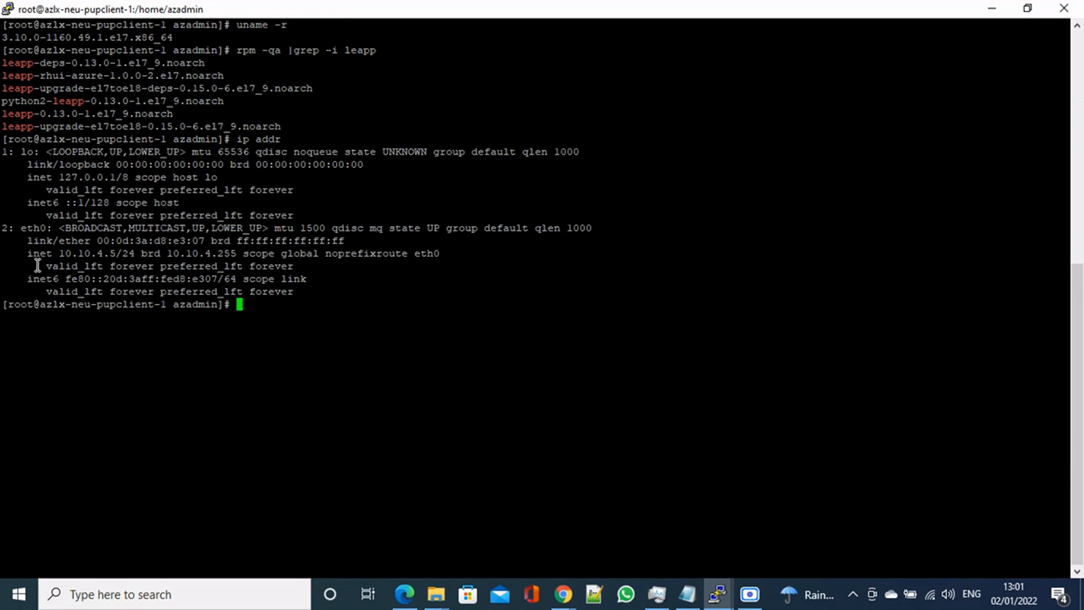
Complete the scp destination as 10.10.4.5:/home/azadmin and start the transfer.
double_click(82, 253)
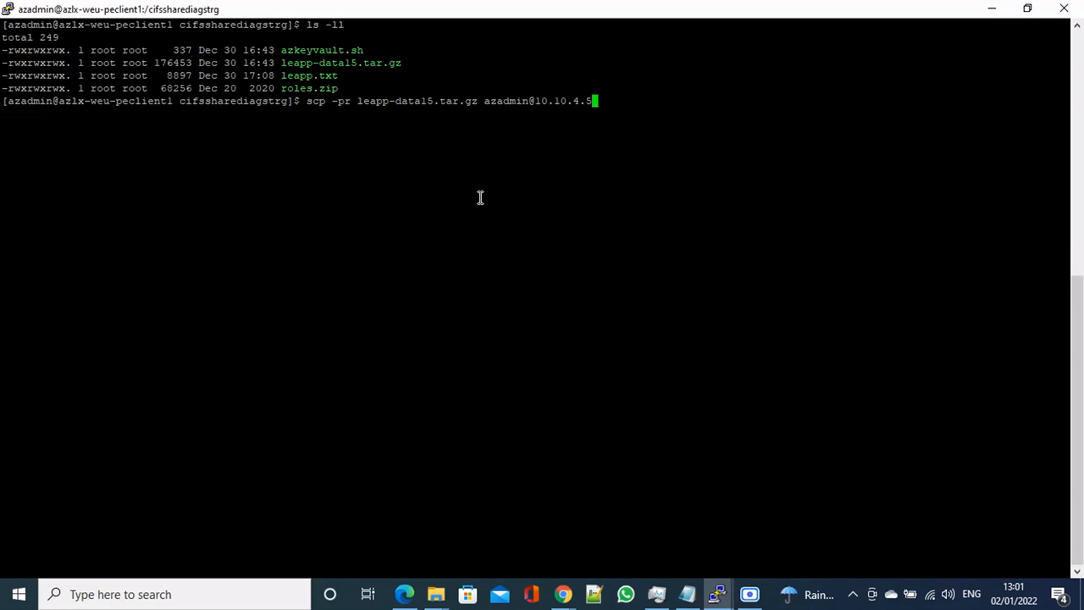
text(:)
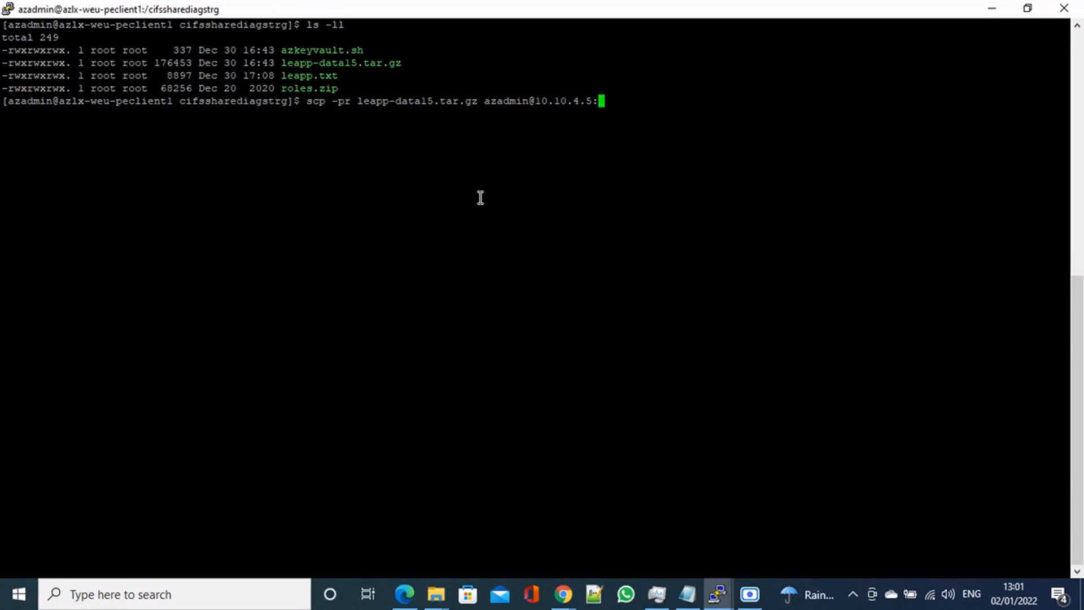
text(/home)
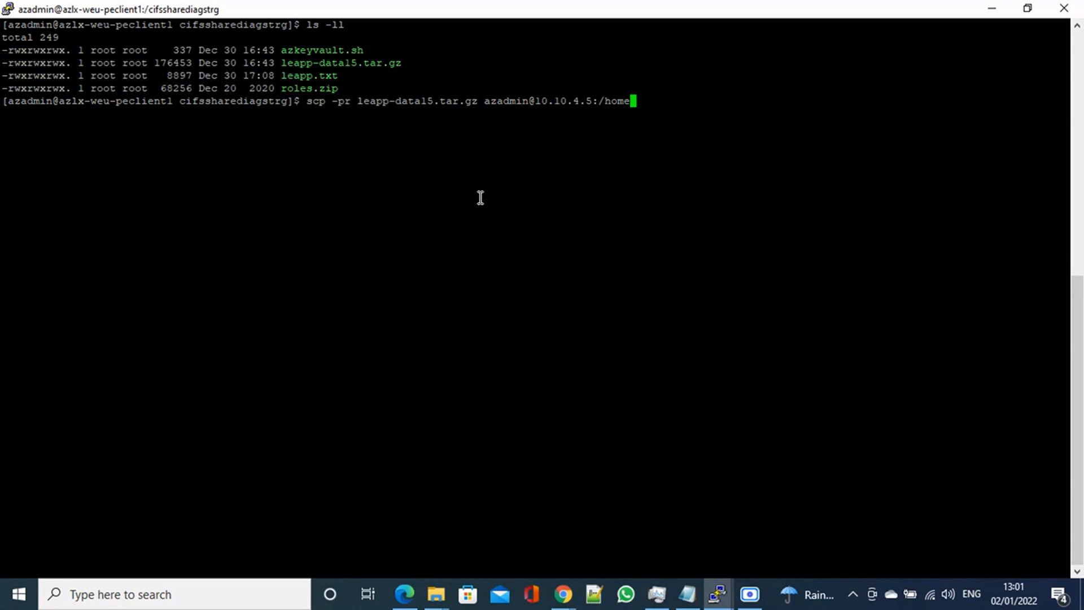
text(/)
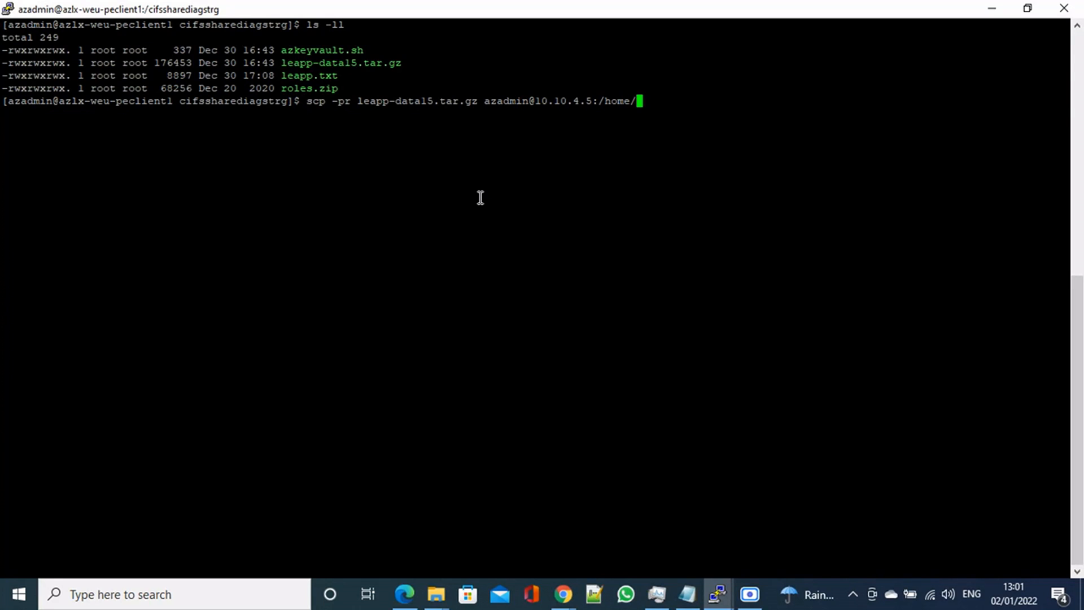
text(azadmin)
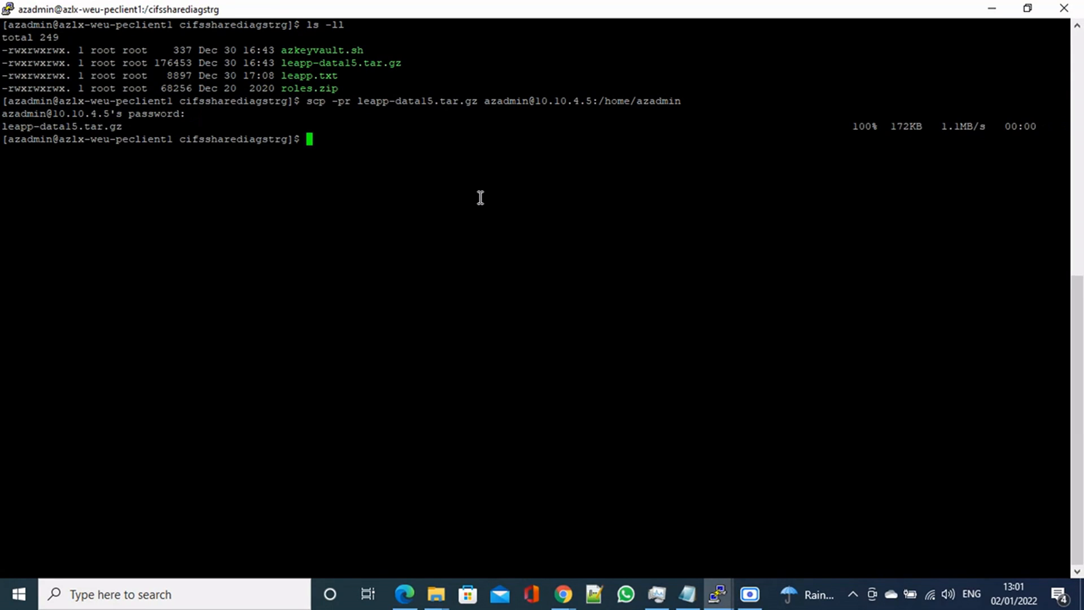
mouse_move(753, 146)
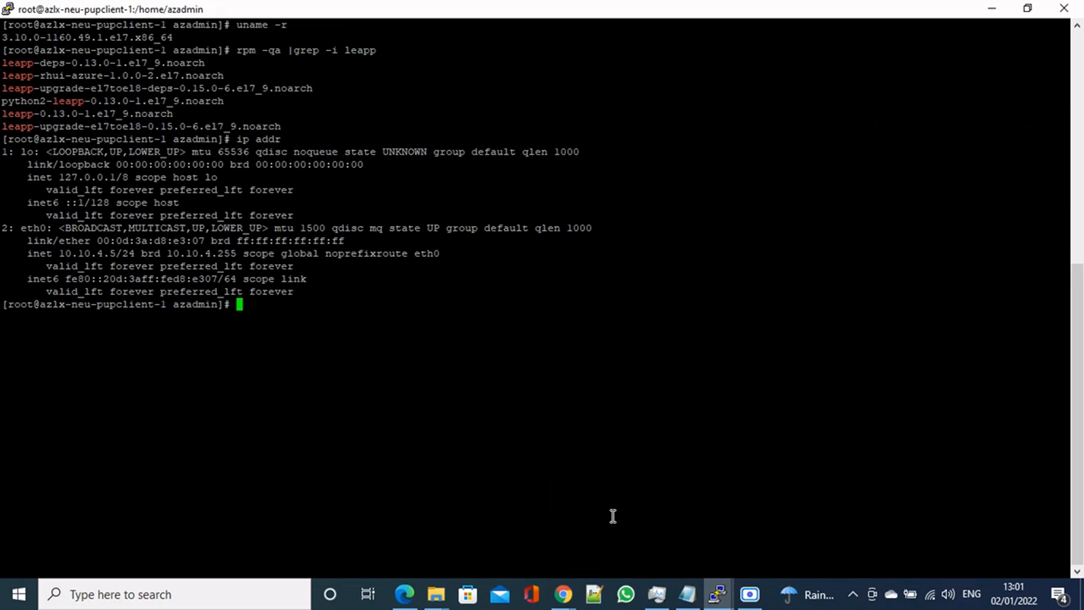
List /home/azadmin on the VM and select the leapp-data15.tar.gz name.
text(ls -l)
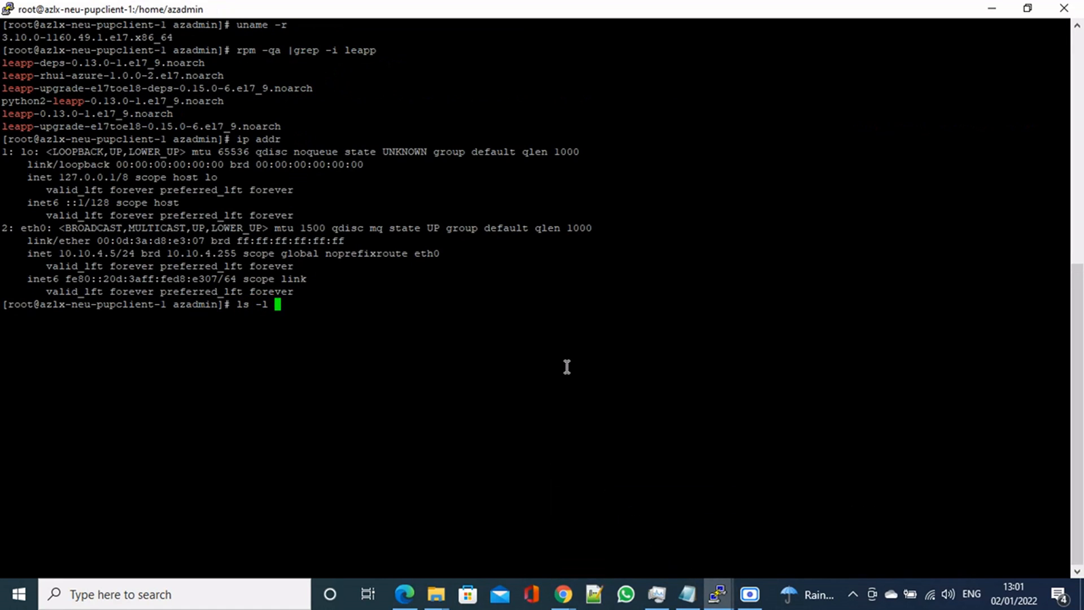
text(/home/azadmin)
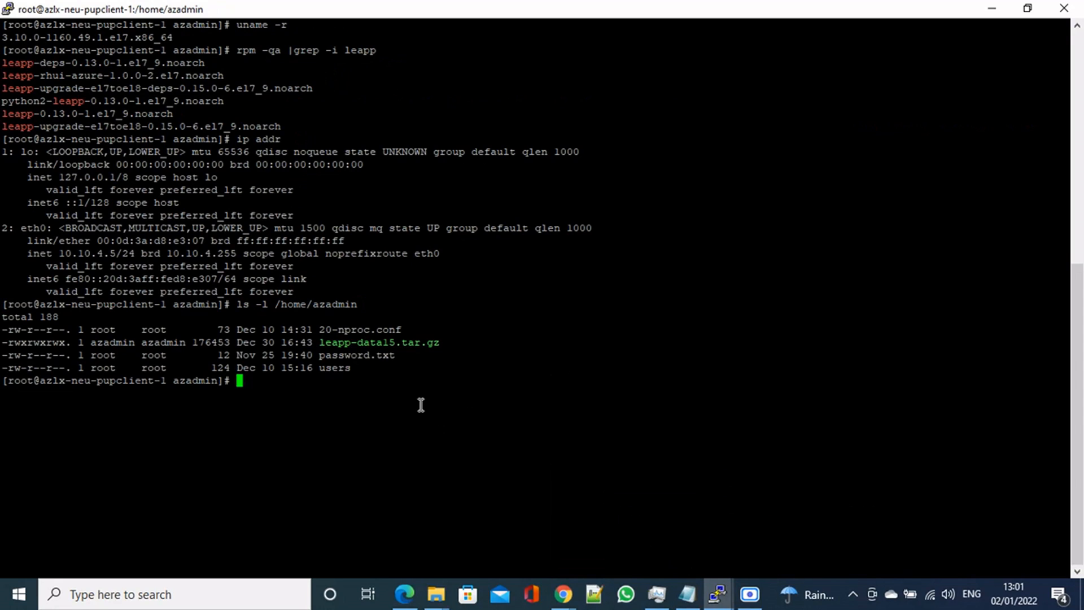
double_click(378, 342)
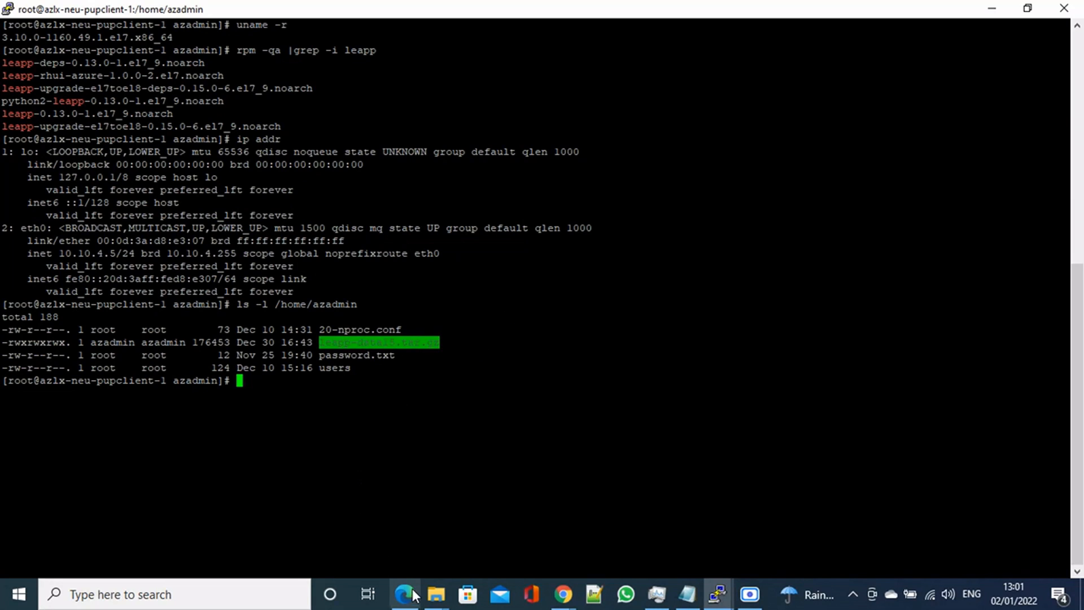
Scroll the guide to the tar extraction step and select the /etc/leapp/files path.
click(404, 594)
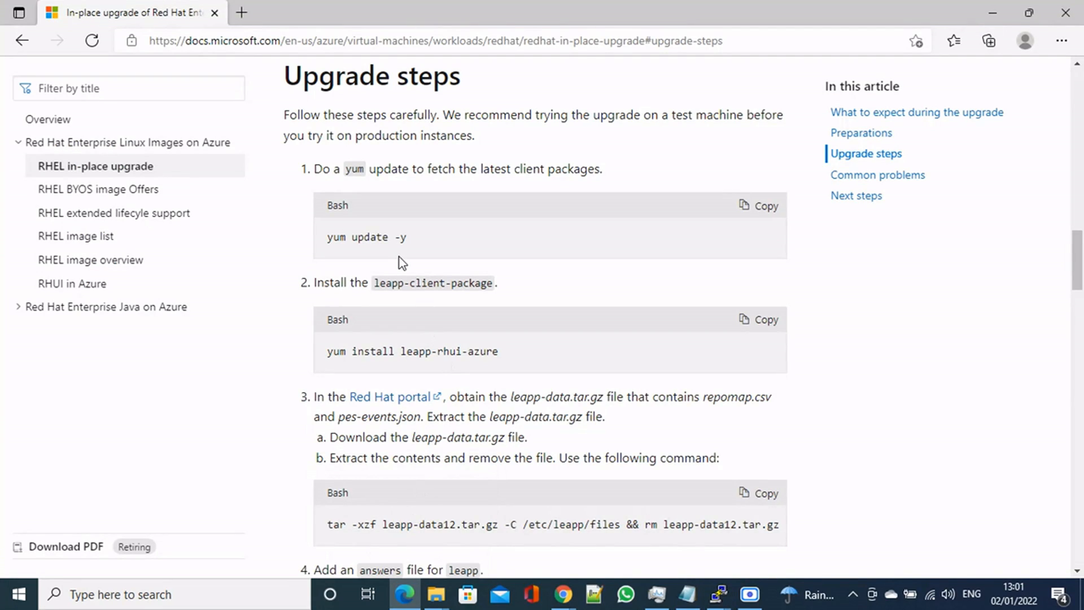
scroll(down, 3)
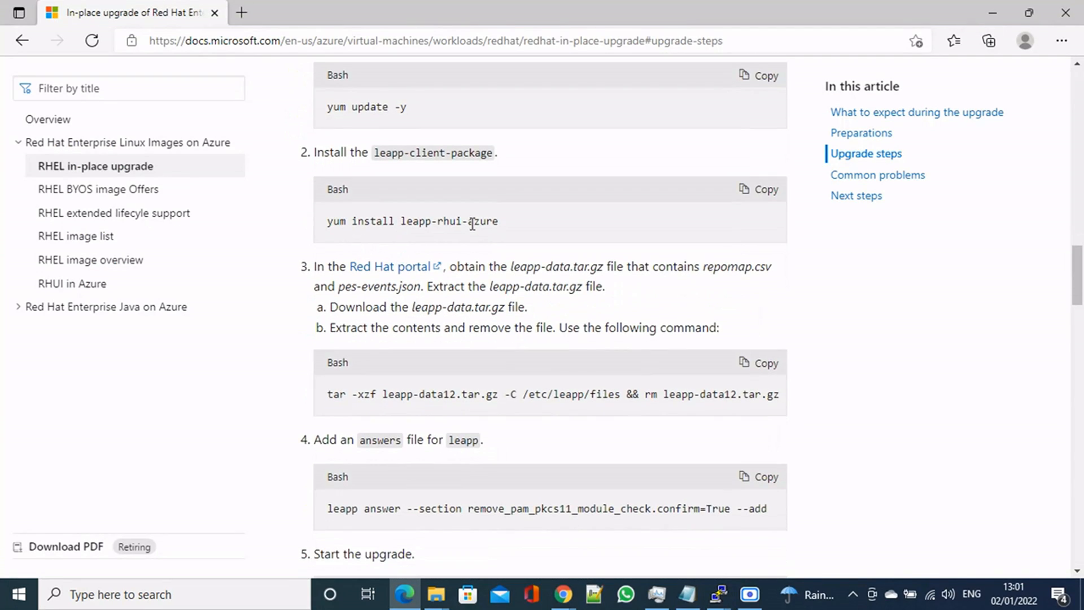
scroll(down, 3)
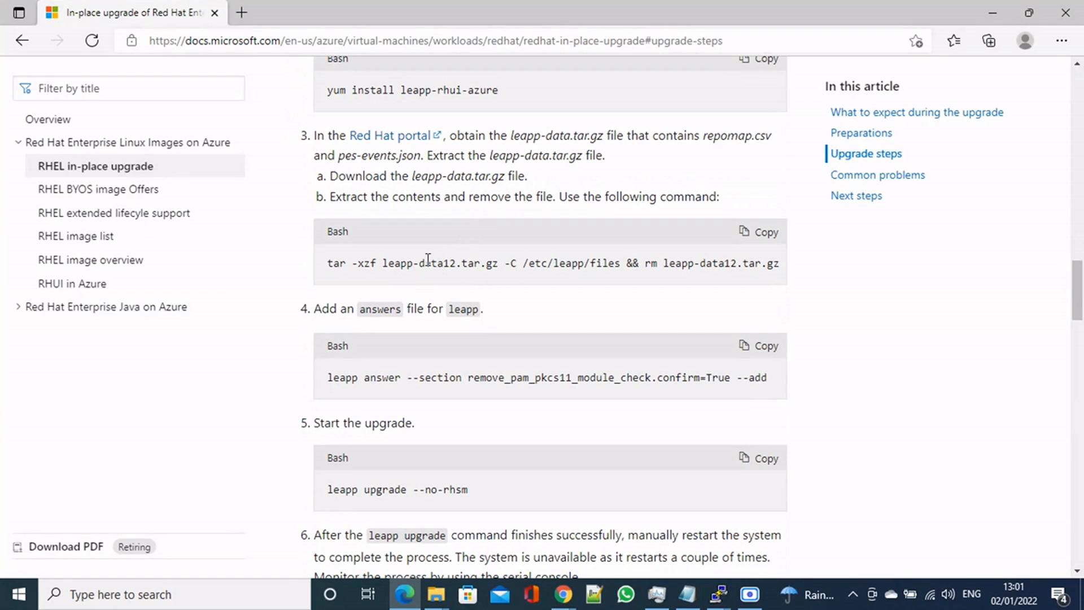
mouse_move(349, 283)
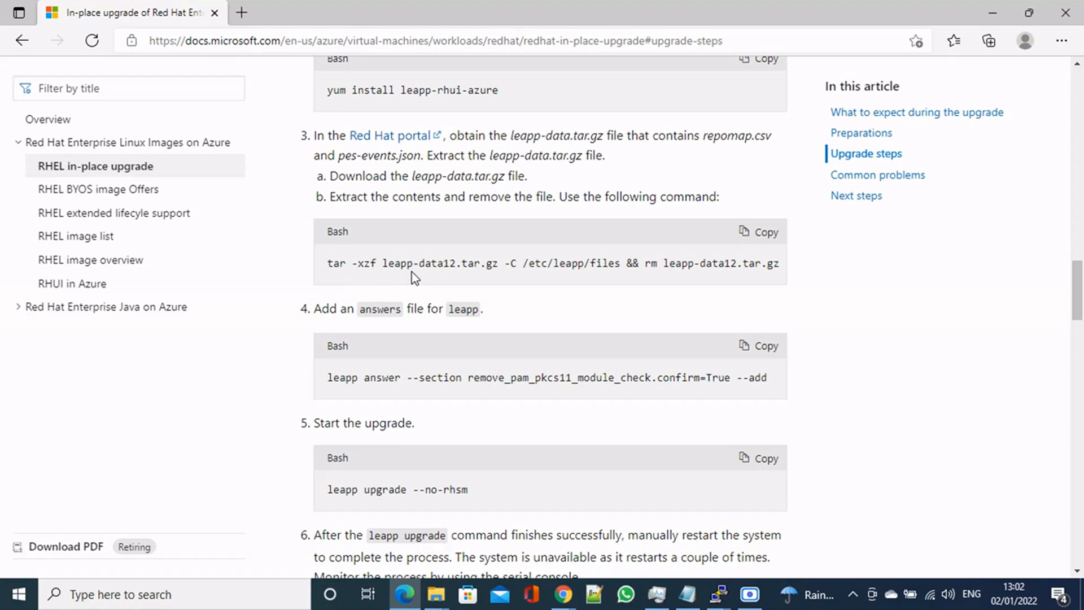
mouse_move(392, 269)
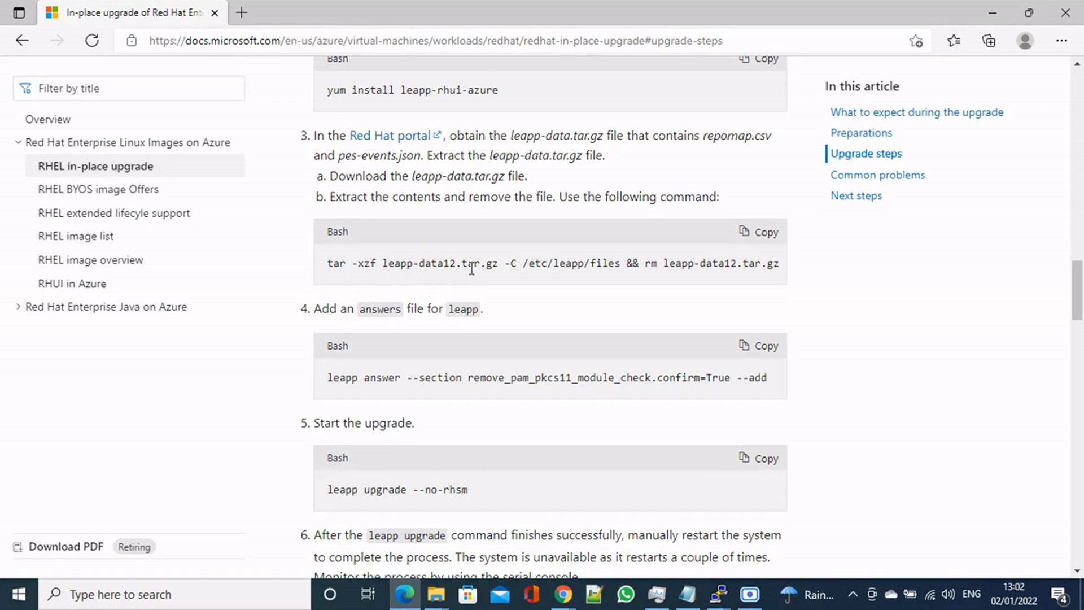
mouse_move(519, 281)
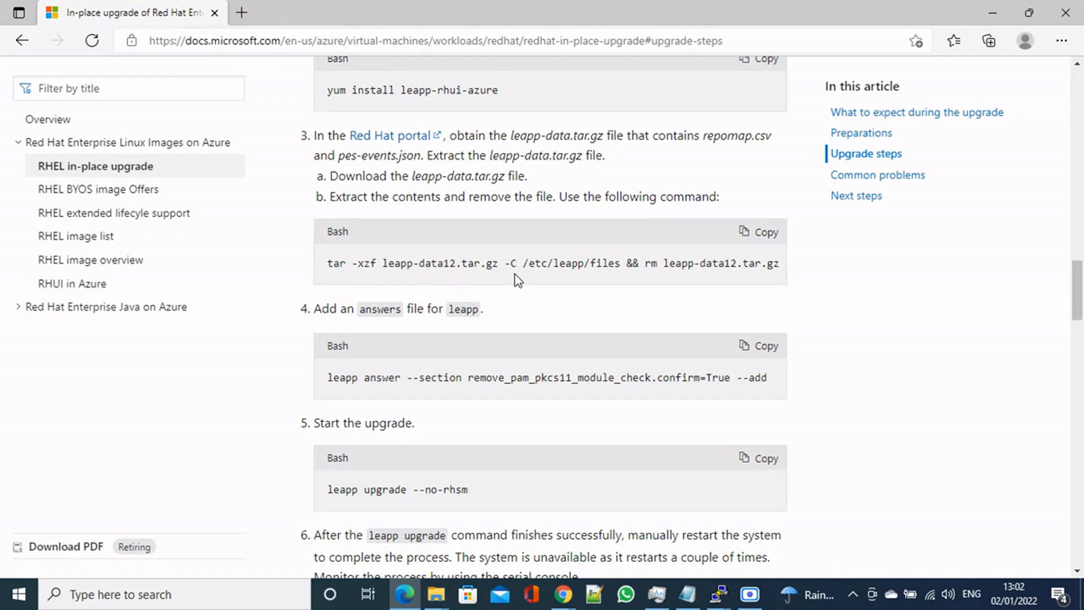
drag(523, 263, 609, 263)
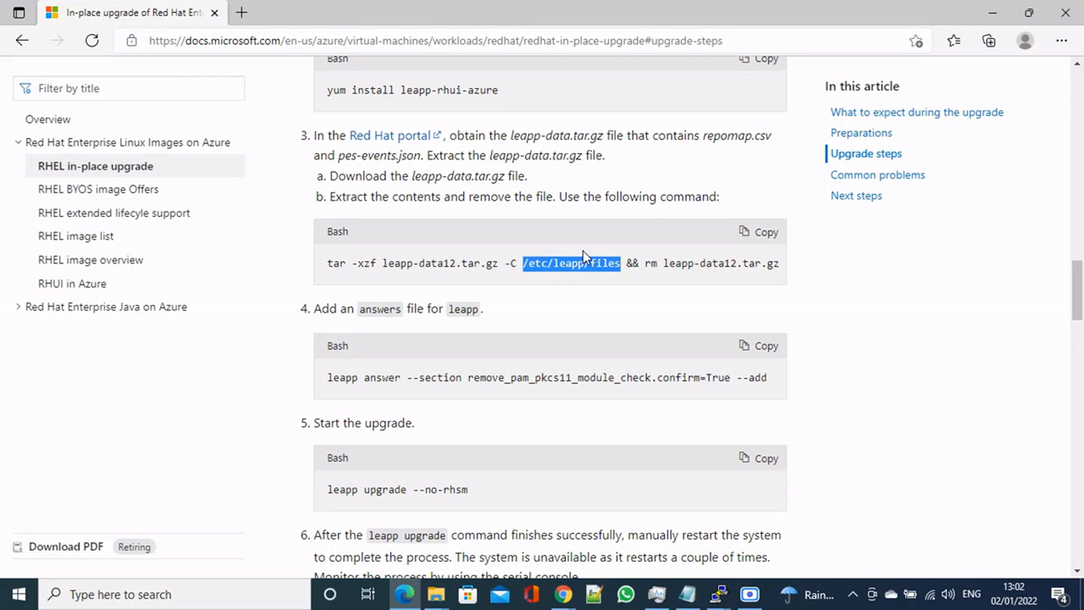
Check /etc/leapp/files exists on the VM with ls -ld and ls -l.
click(718, 594)
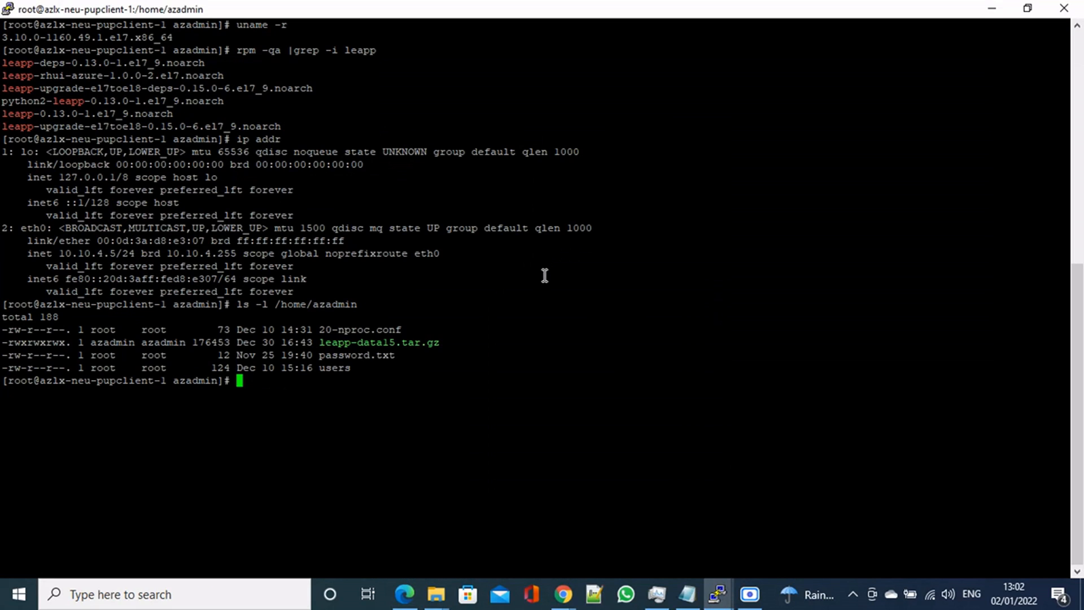
text(ls)
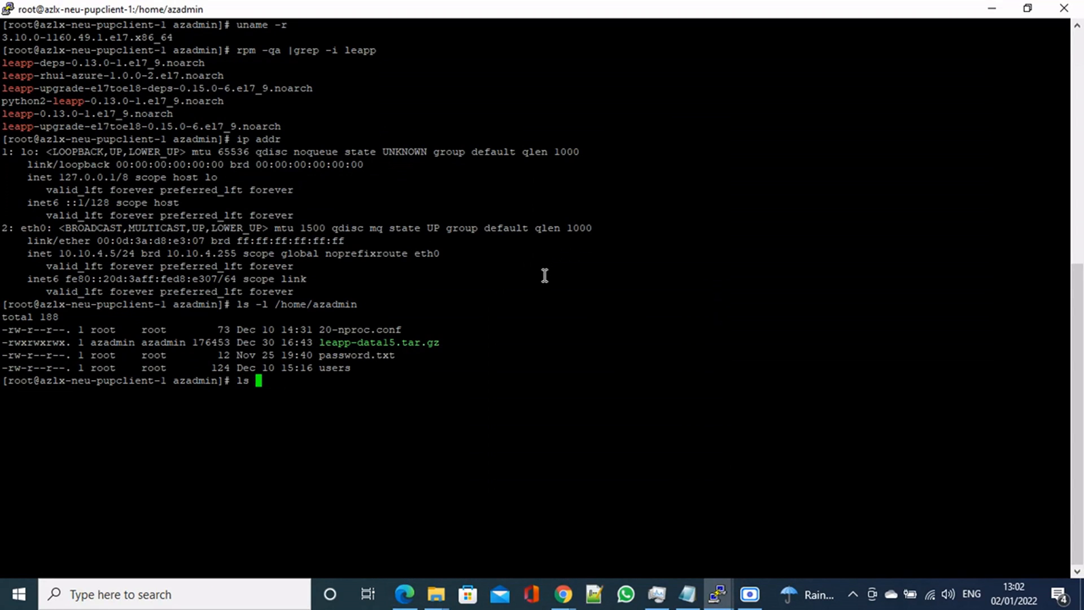
text(-ld)
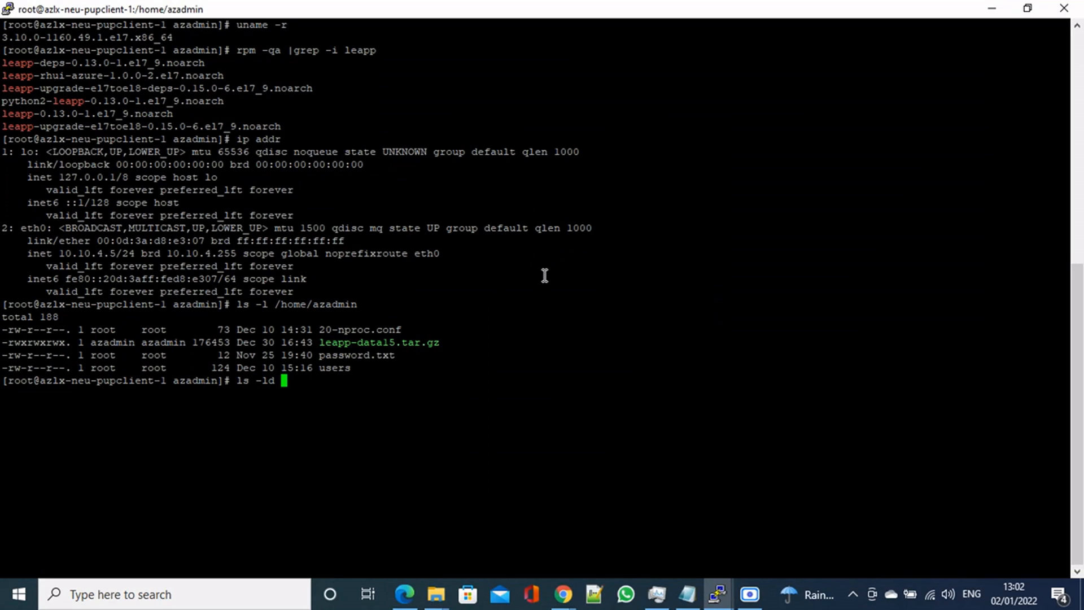
text(/etc/leapp/files)
text(ls)
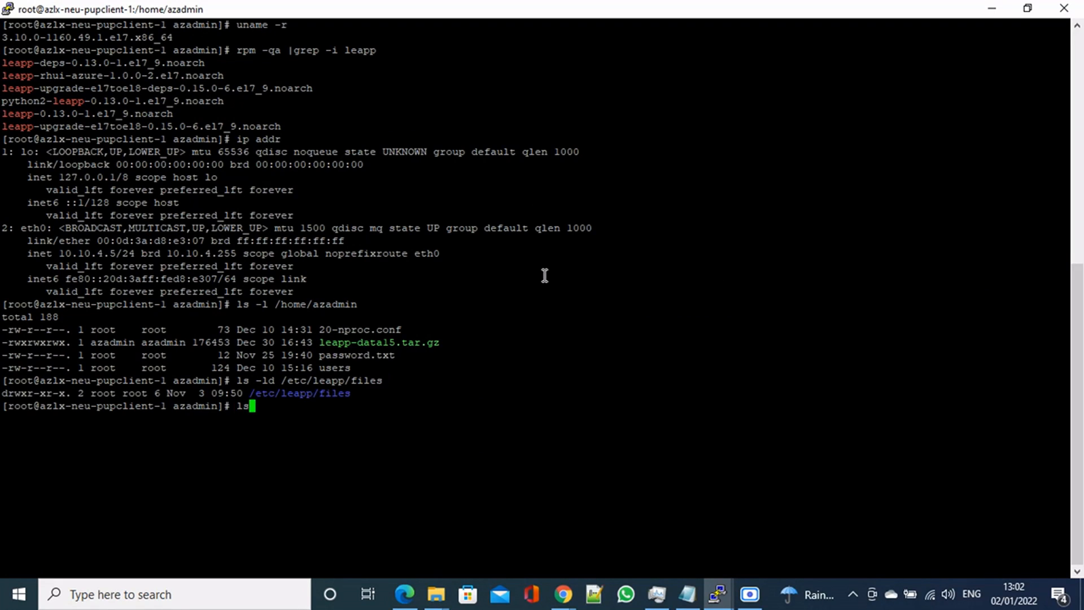
text(-l /etc/leapp/files)
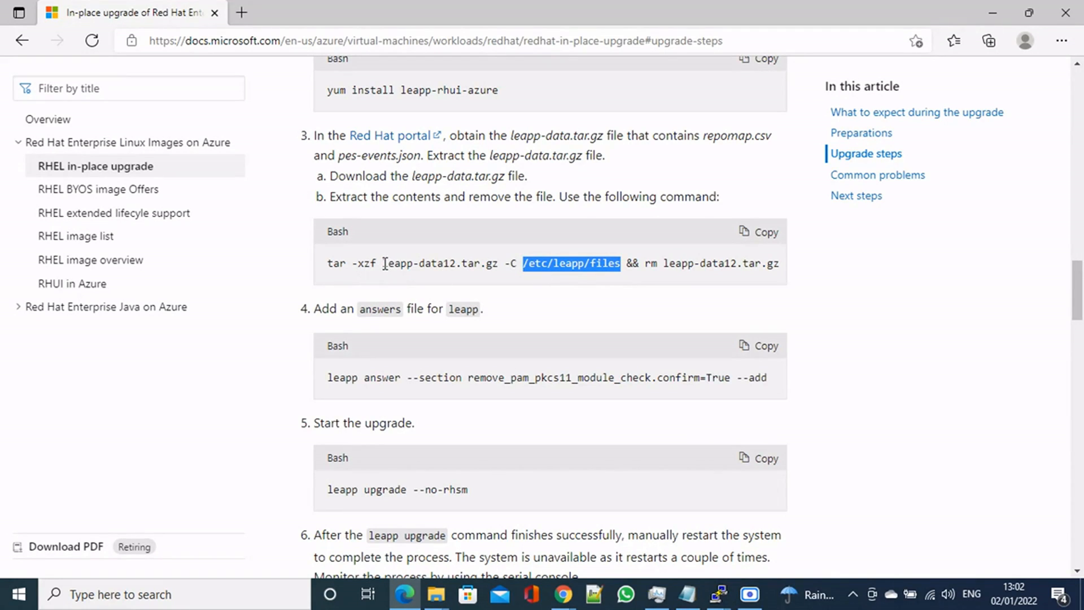
Extract leapp-data15.tar.gz into /etc/leapp/files with tar -xvzf ... -C.
double_click(439, 264)
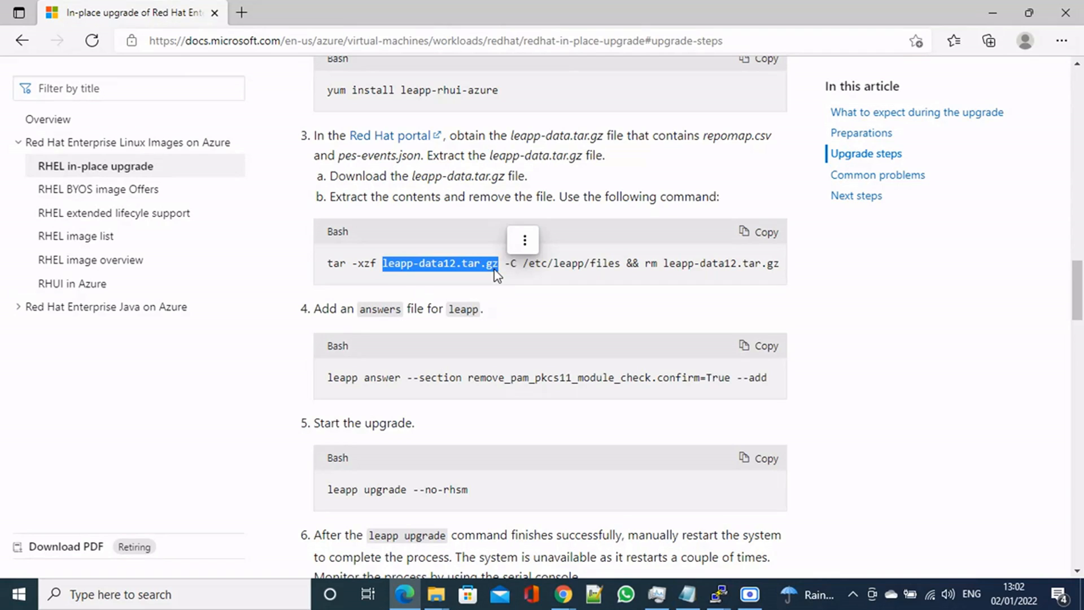
mouse_move(560, 270)
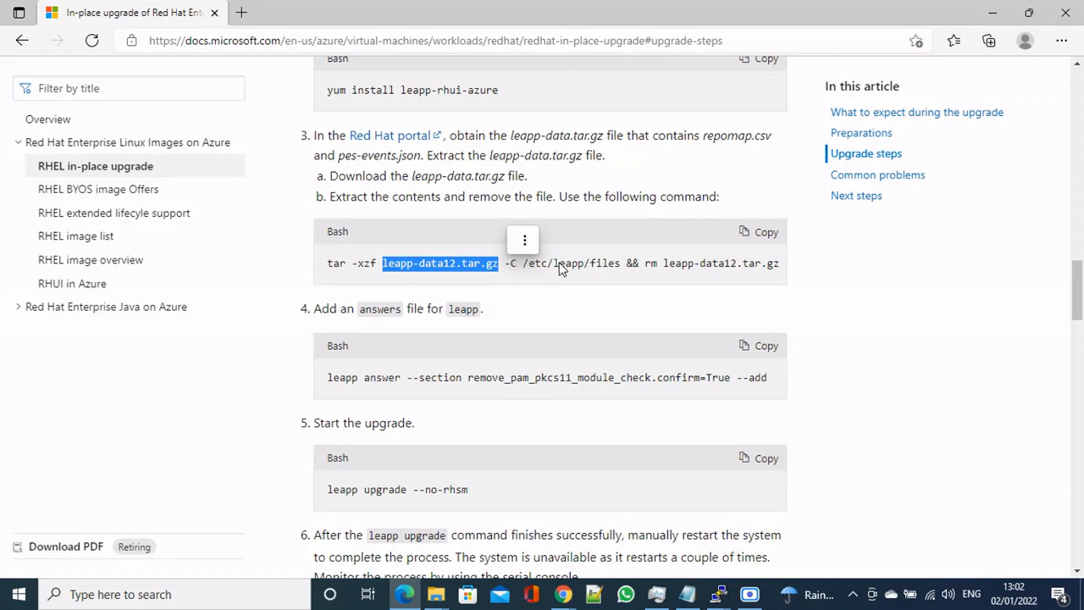
mouse_move(539, 270)
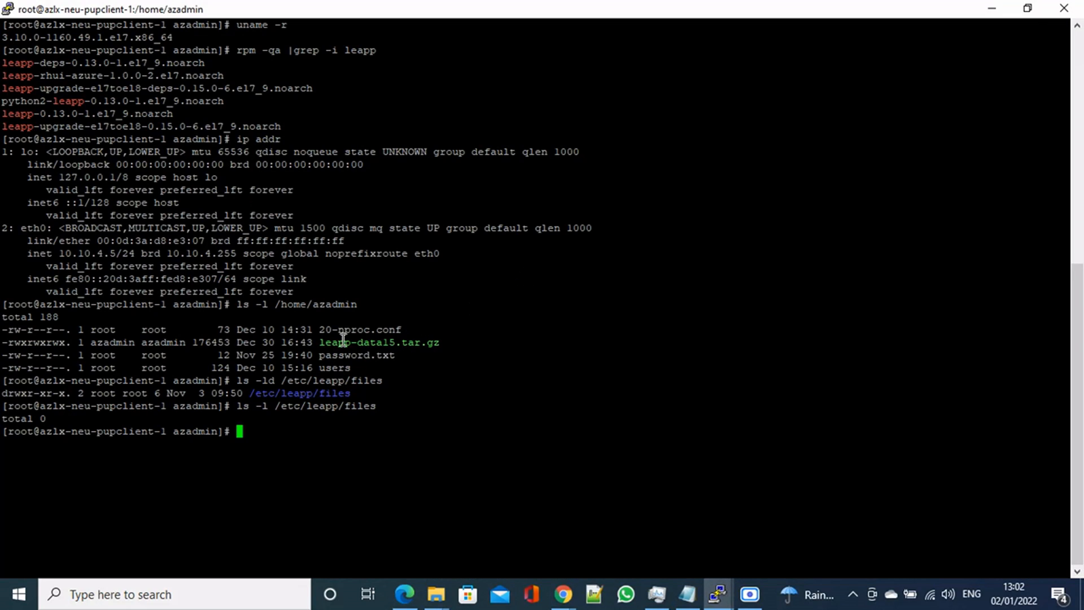
double_click(380, 342)
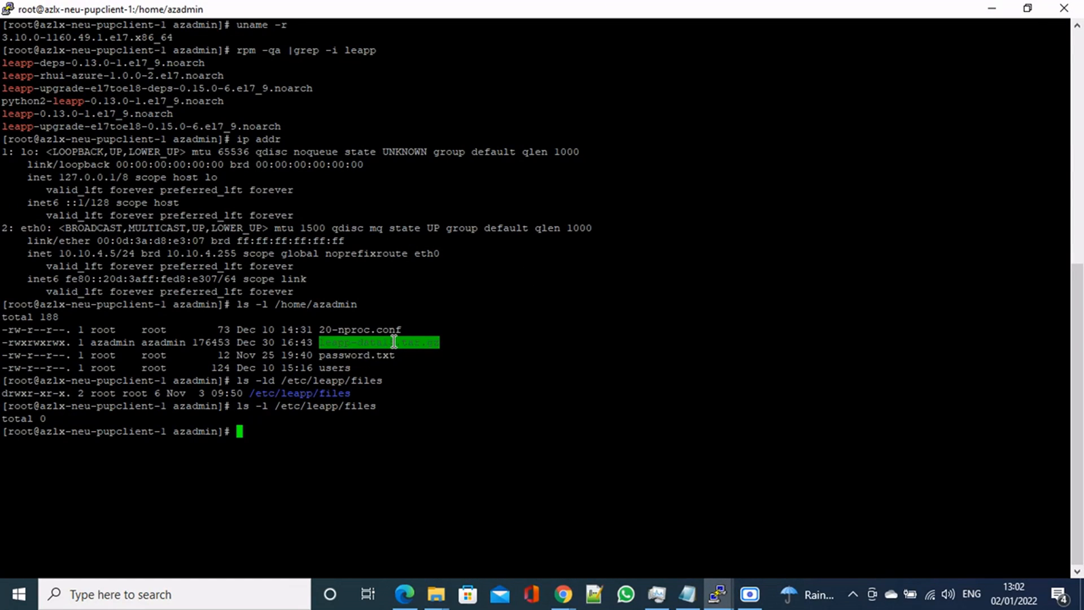
text(tar -)
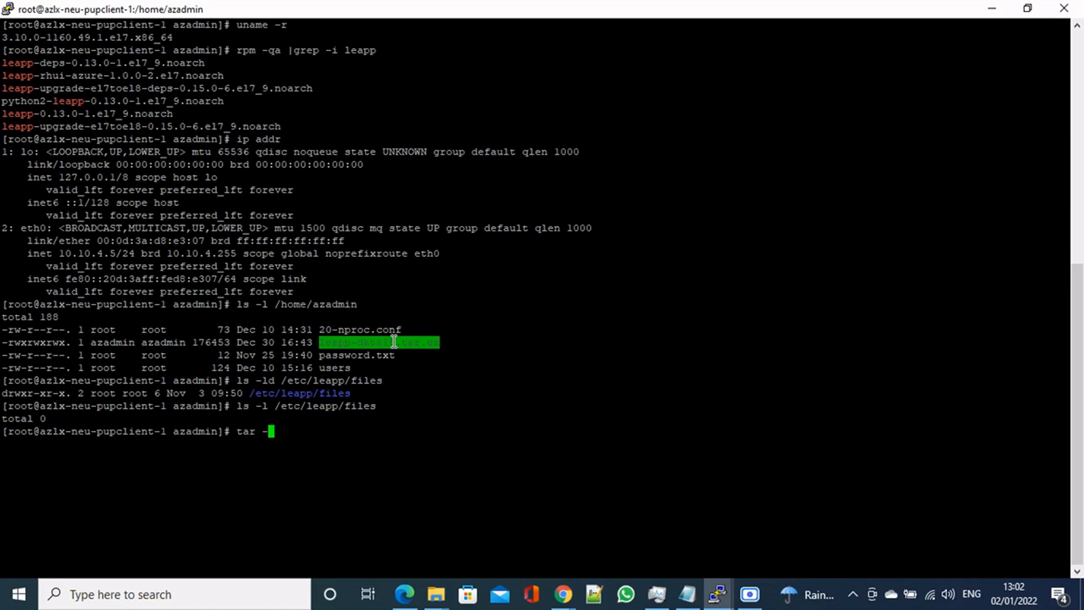
text(xv)
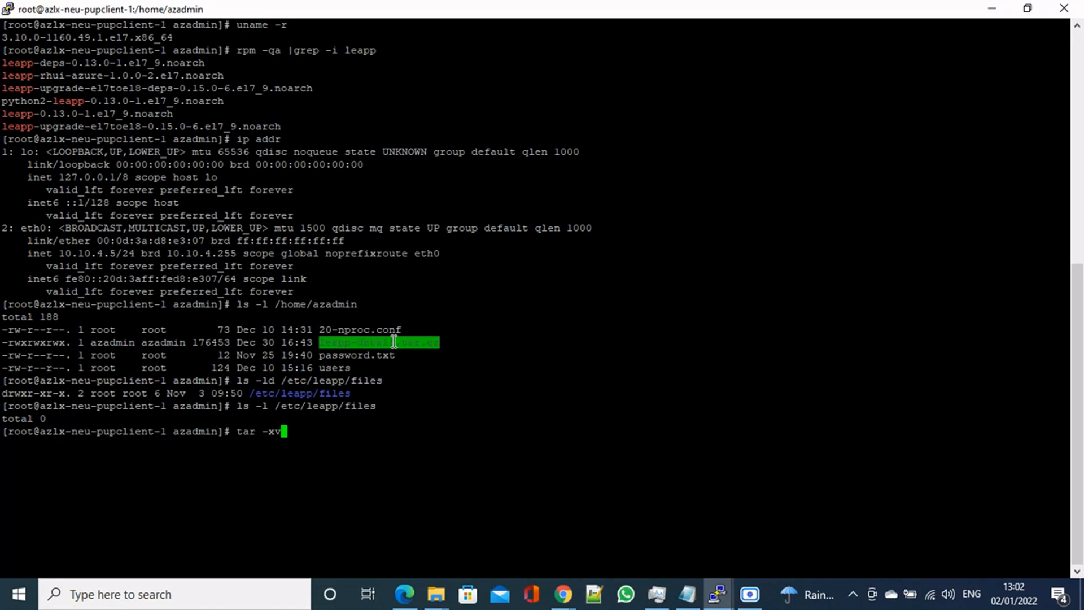
text(f)
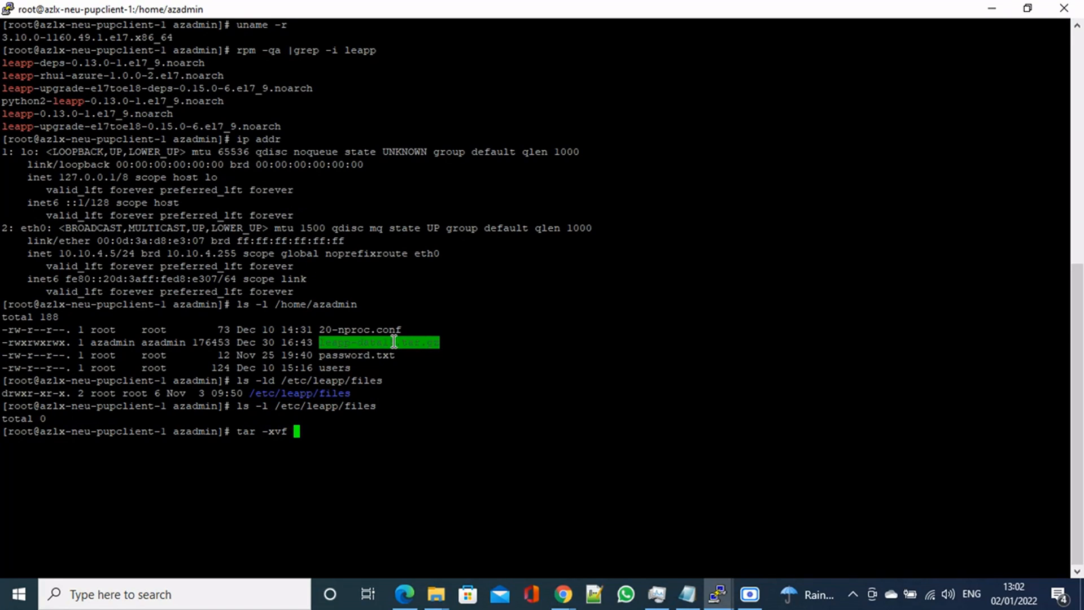
text(leapp-data15.tar.gz -C)
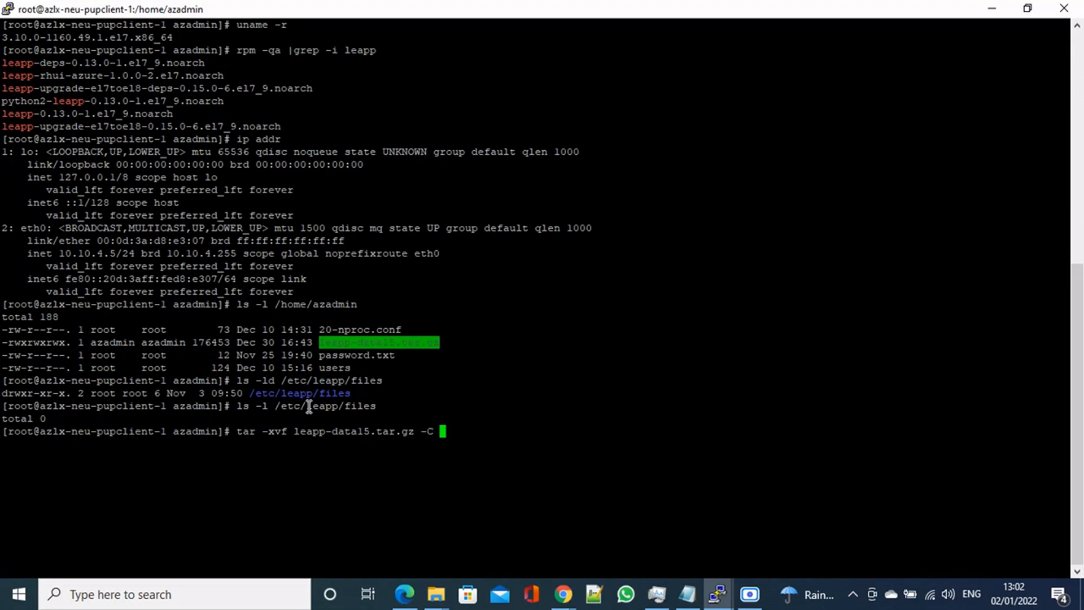
text(/etc/leapp/files)
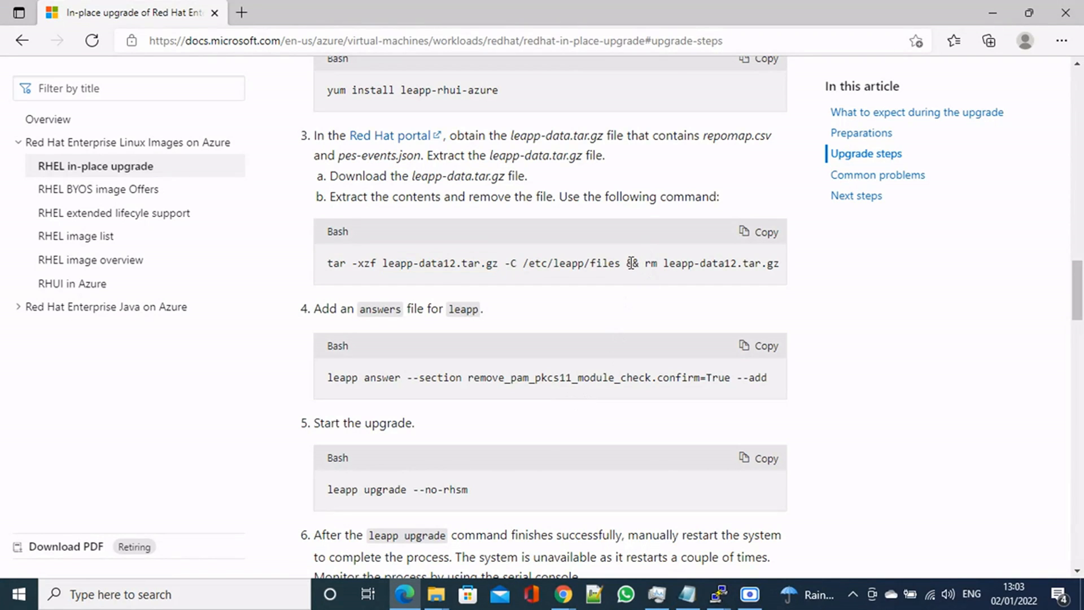
drag(624, 263, 778, 263)
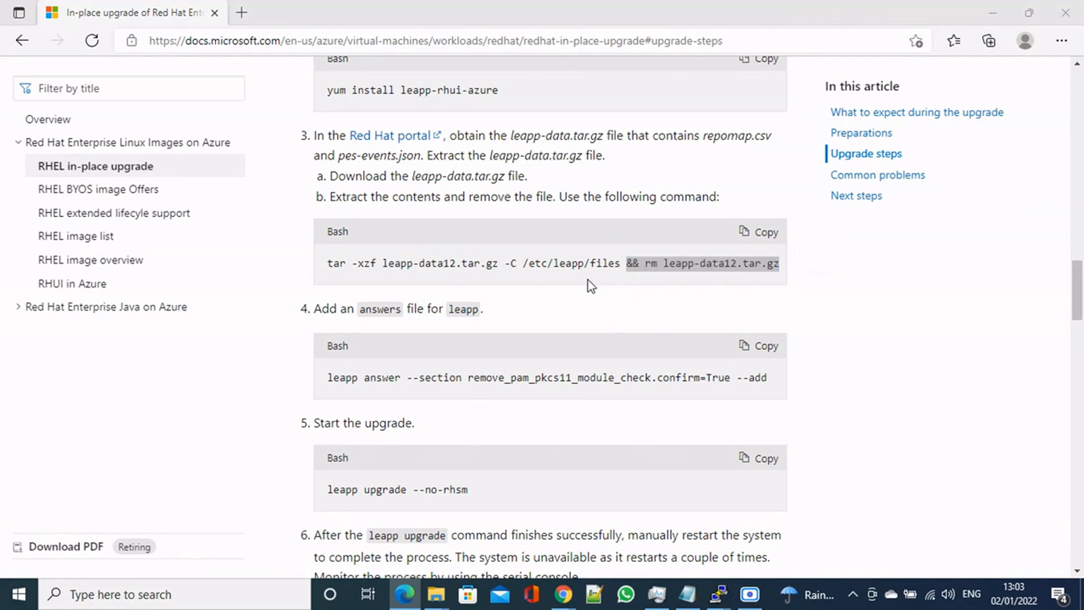
click(718, 595)
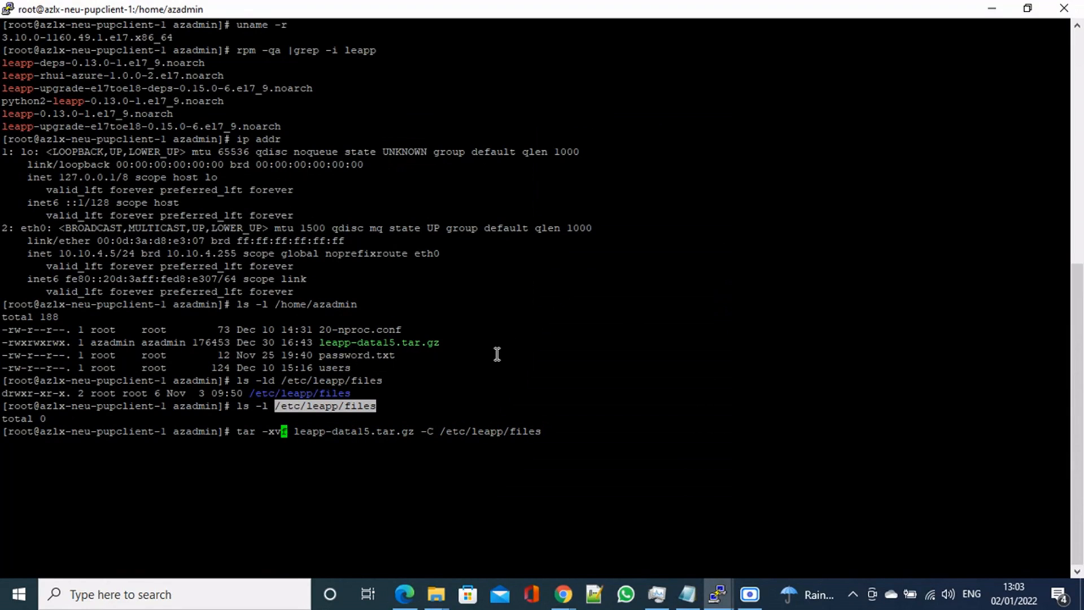
text(z)
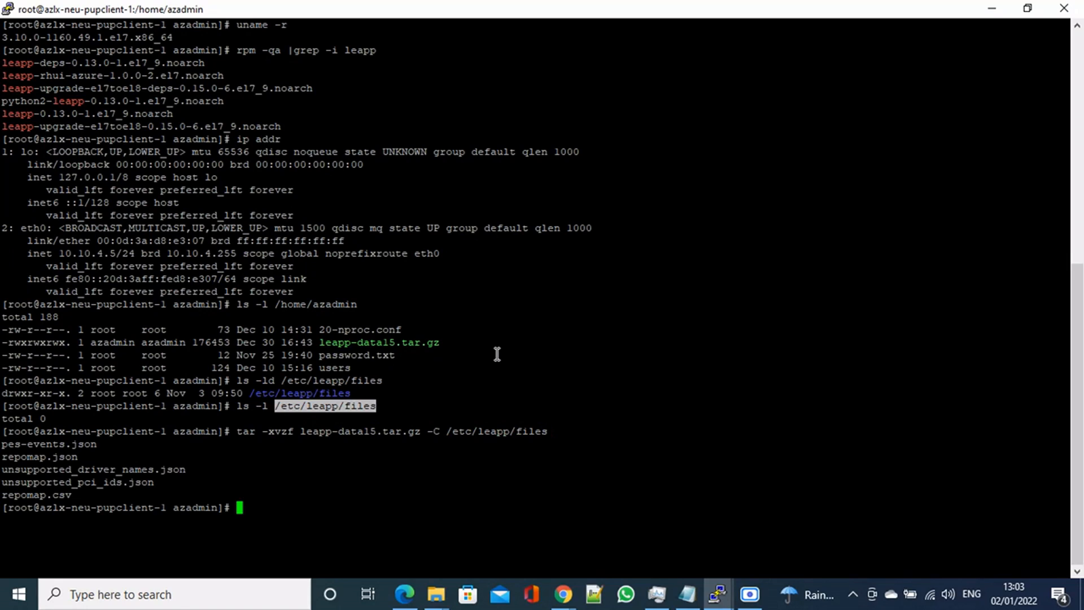
mouse_move(4, 445)
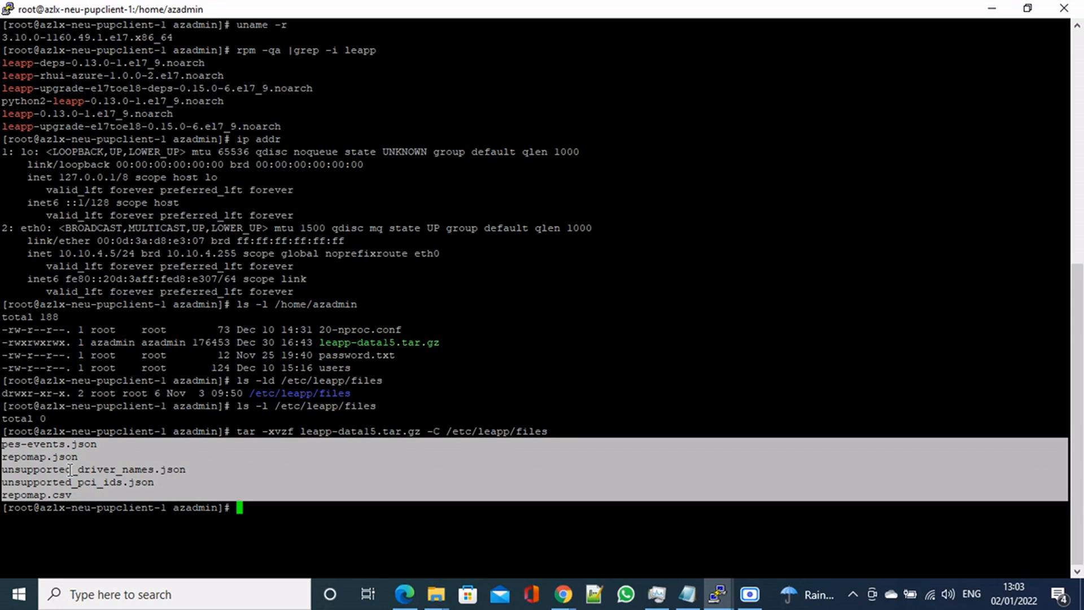
Change into /etc/leapp/files and list the five extracted data files.
double_click(495, 431)
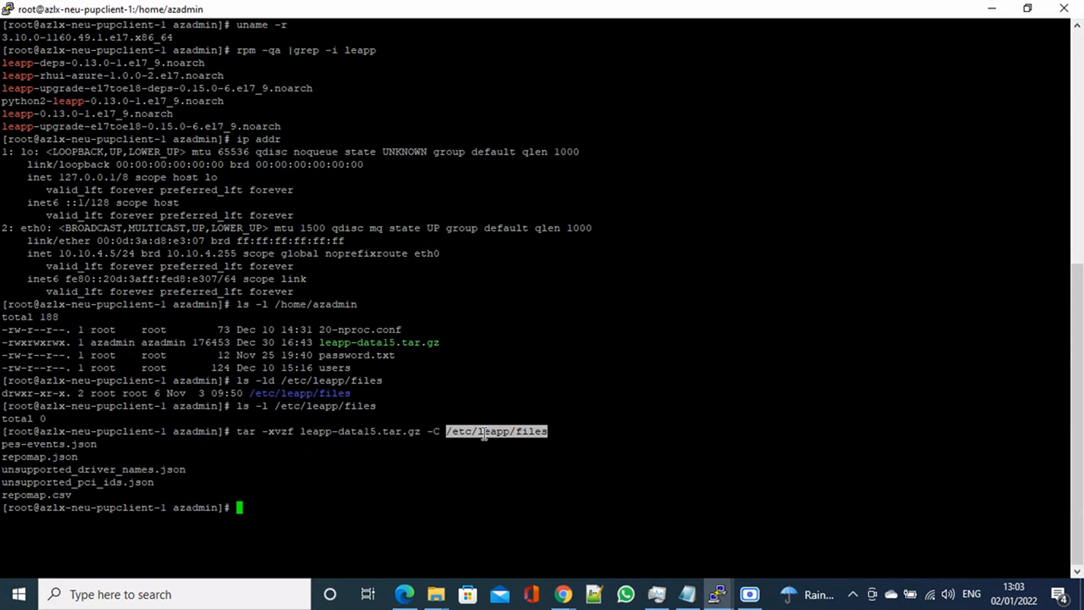
text(cd /etc/leapp/files)
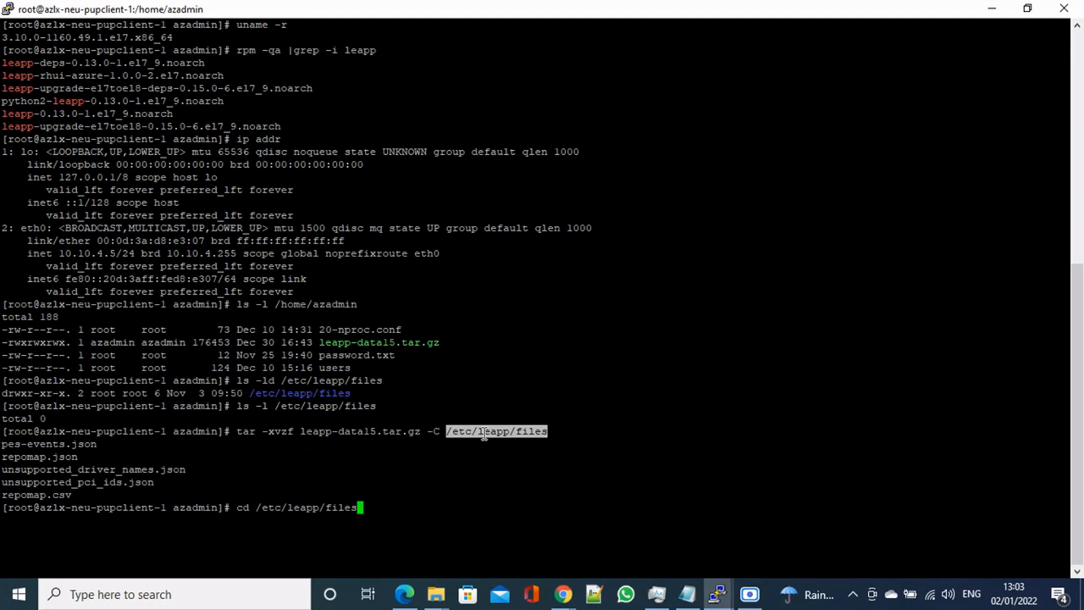
text(ls -l)
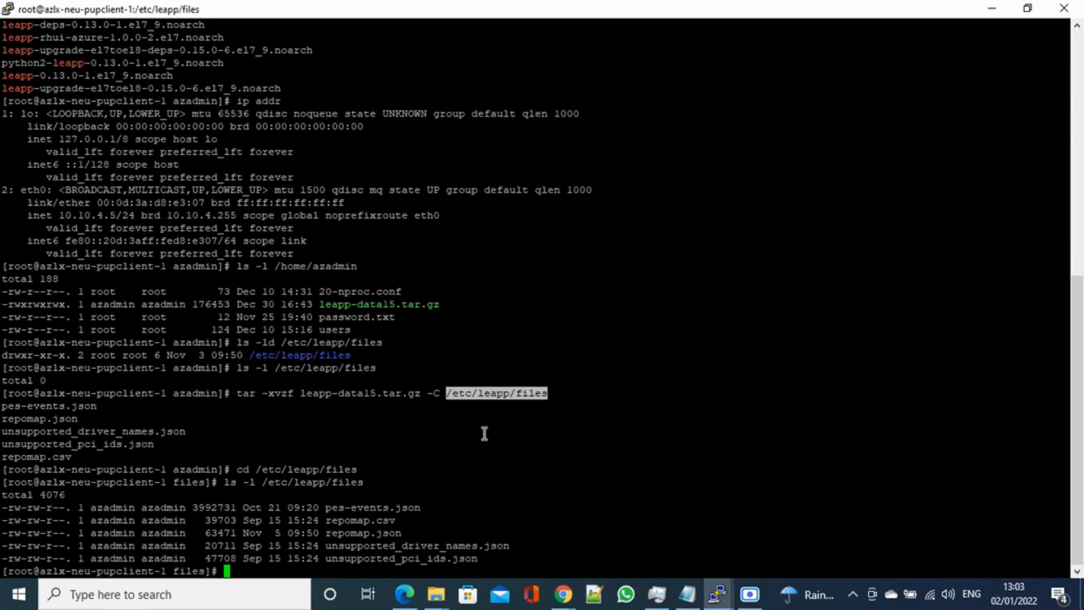
mouse_move(392, 515)
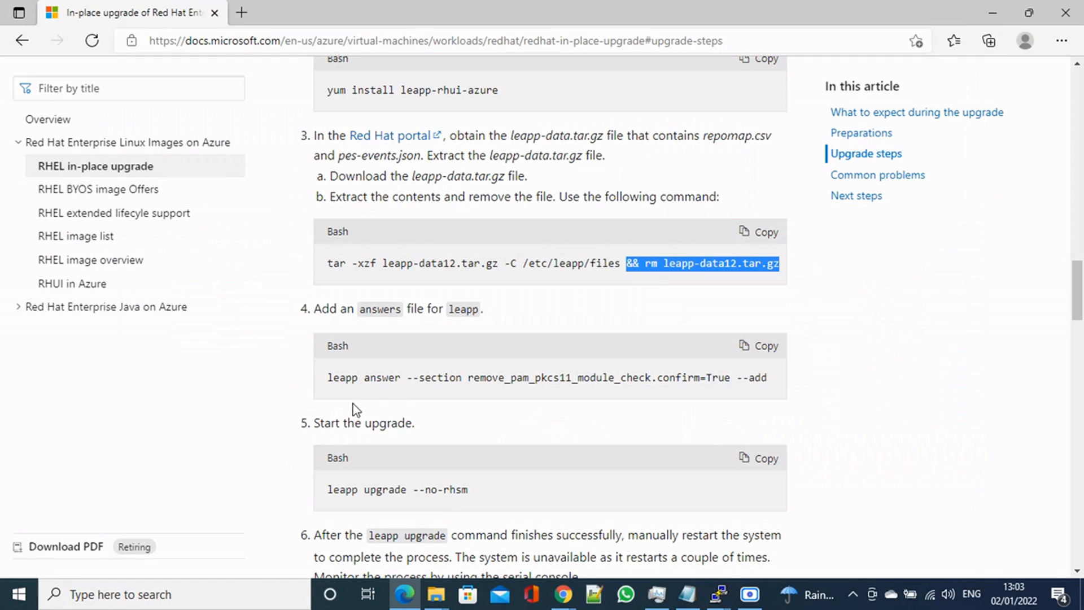
mouse_move(442, 341)
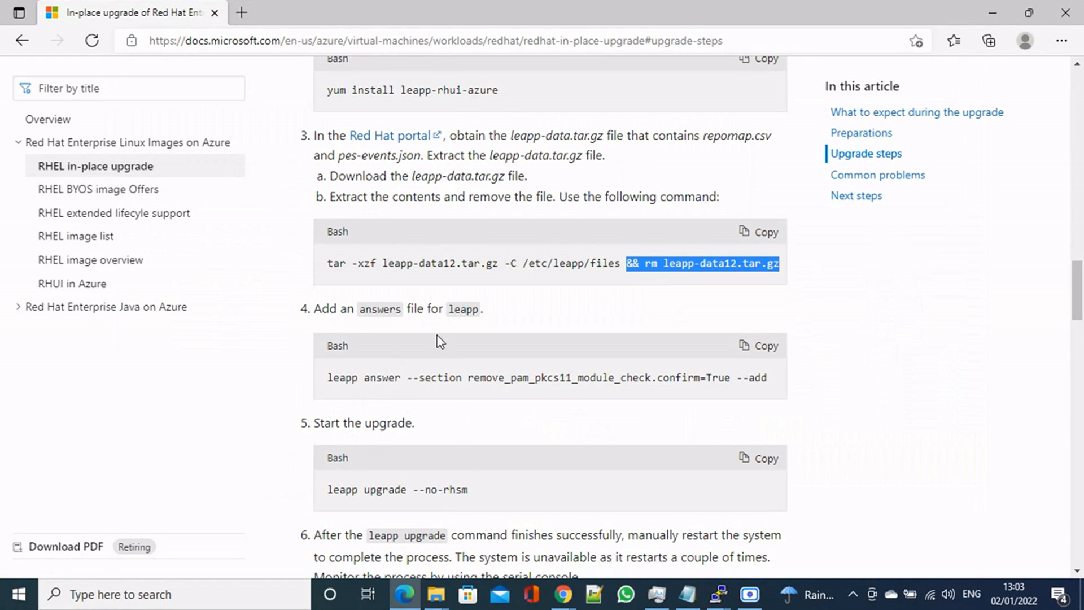
Run leapp answer --section remove_pam_pkcs11_module_check.confirm=True --add on the VM.
scroll(down, 3)
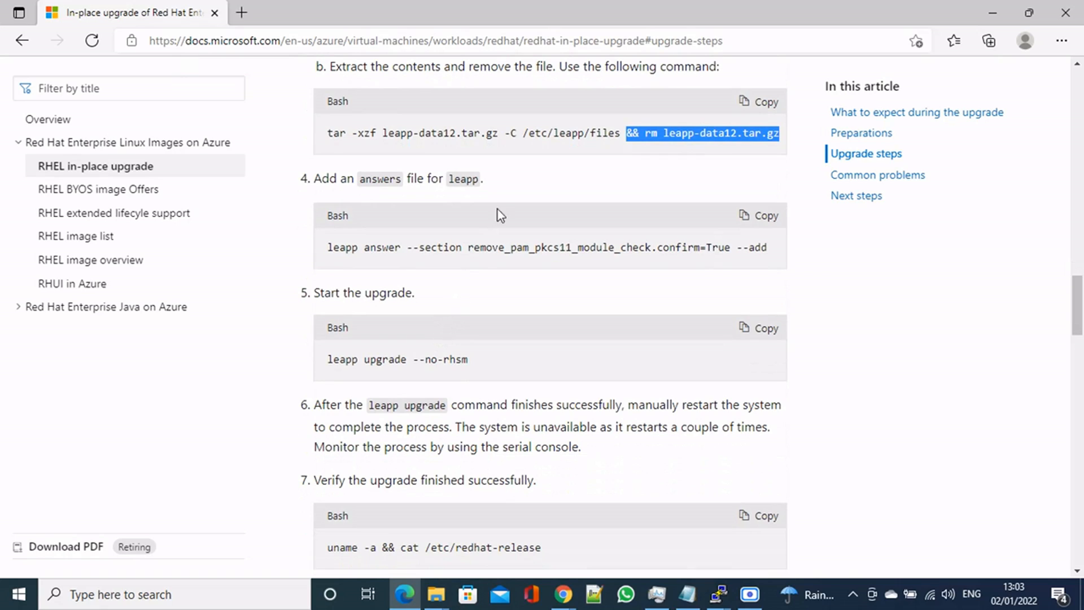
mouse_move(377, 261)
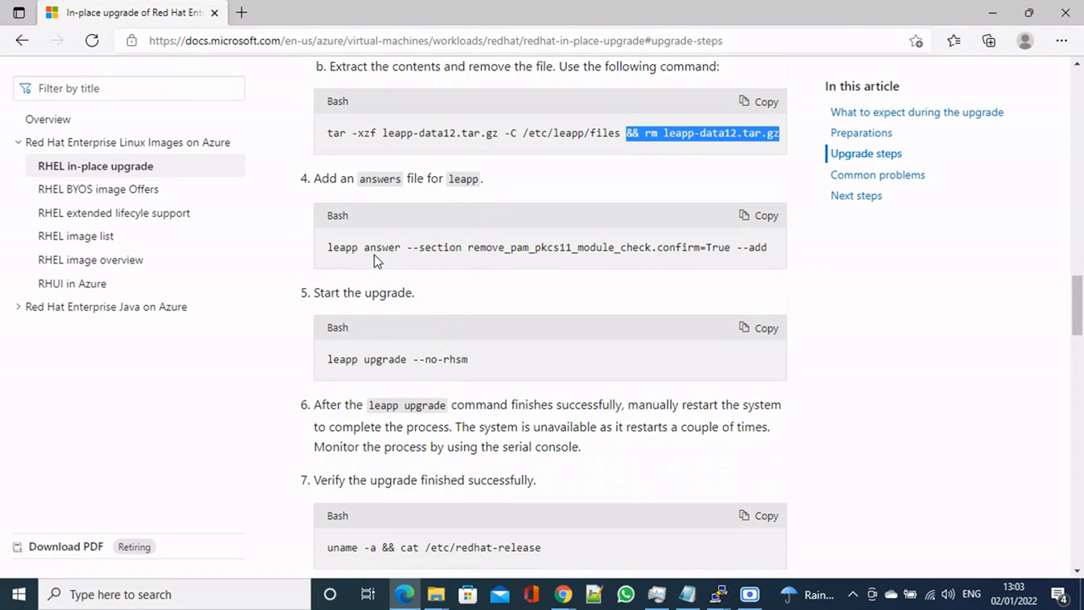
mouse_move(475, 268)
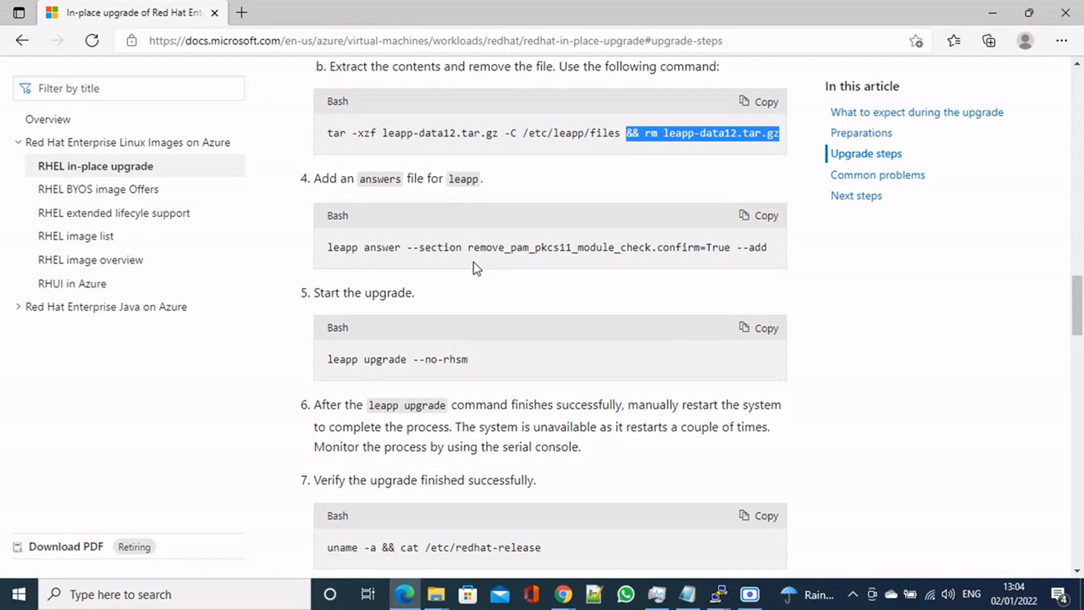
click(716, 594)
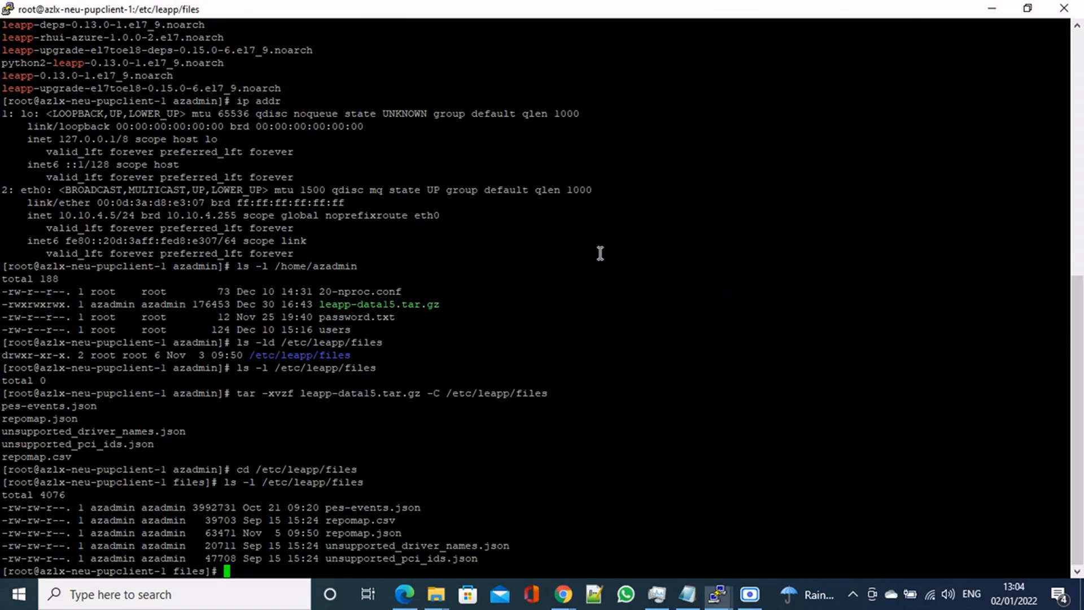
mouse_move(671, 322)
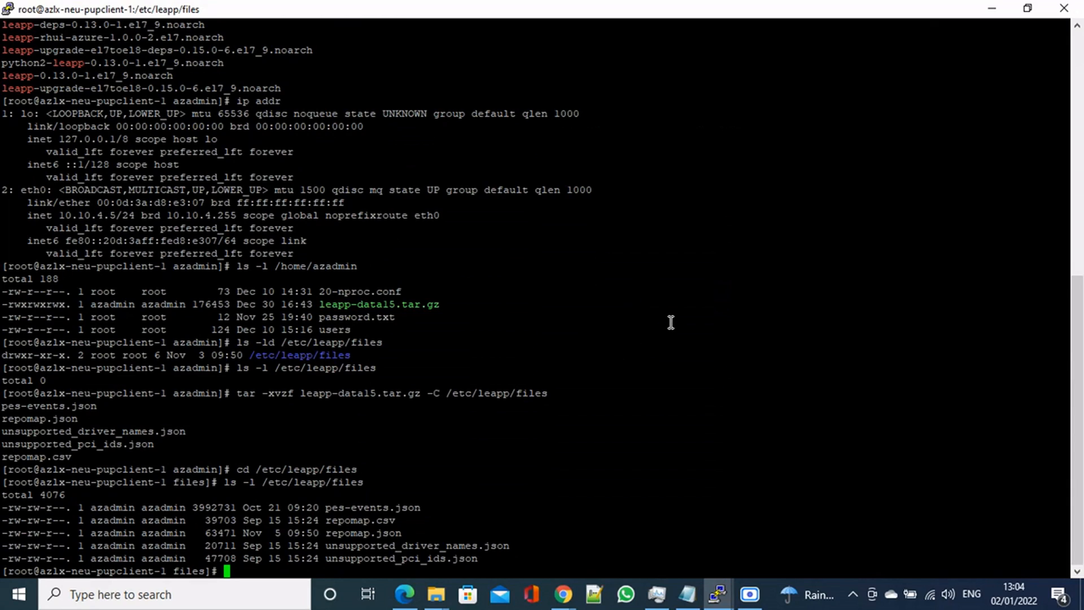
text(leapp answer --section remove_pam_pkcs11_module_check.confirm=True --add)
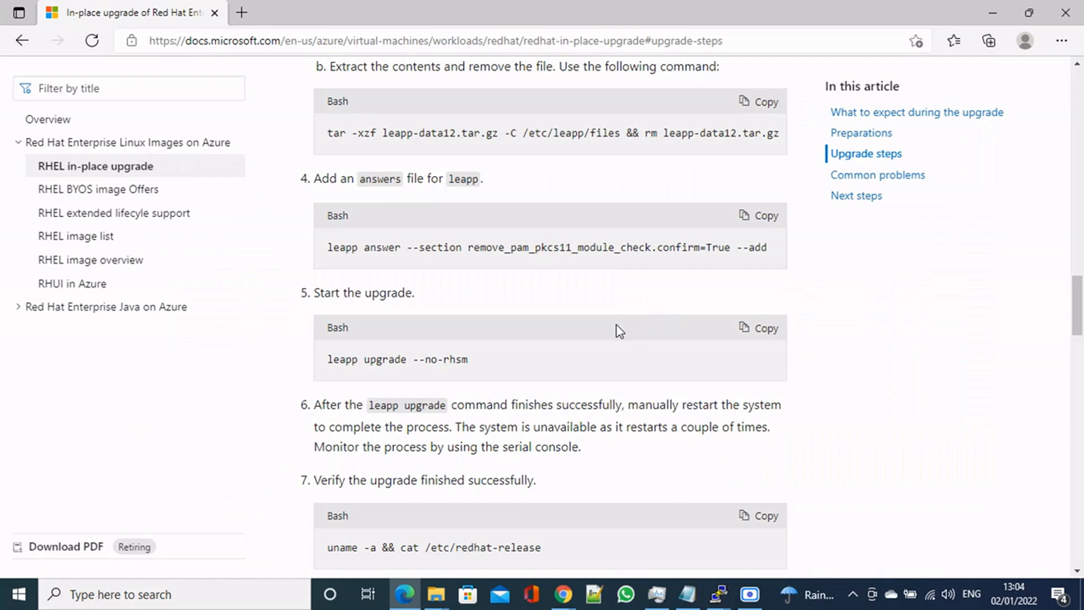
mouse_move(368, 382)
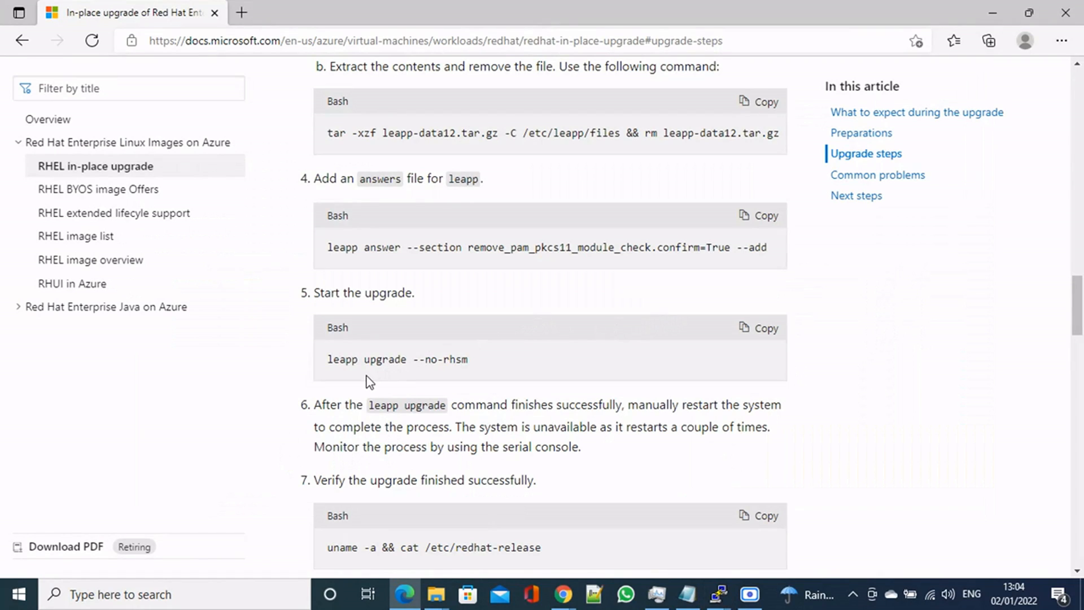
mouse_move(368, 375)
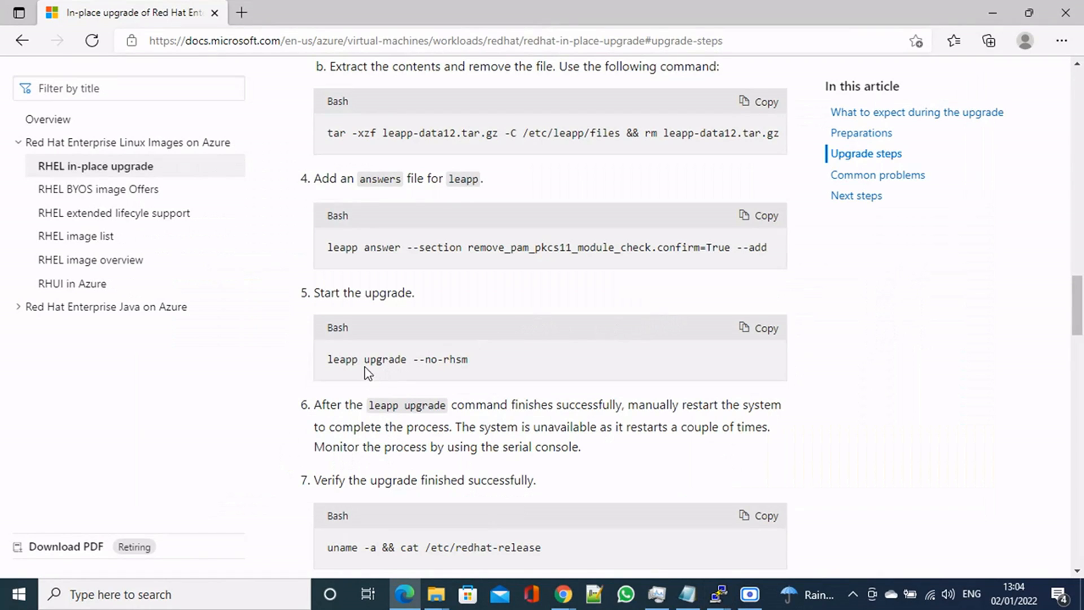
mouse_move(406, 379)
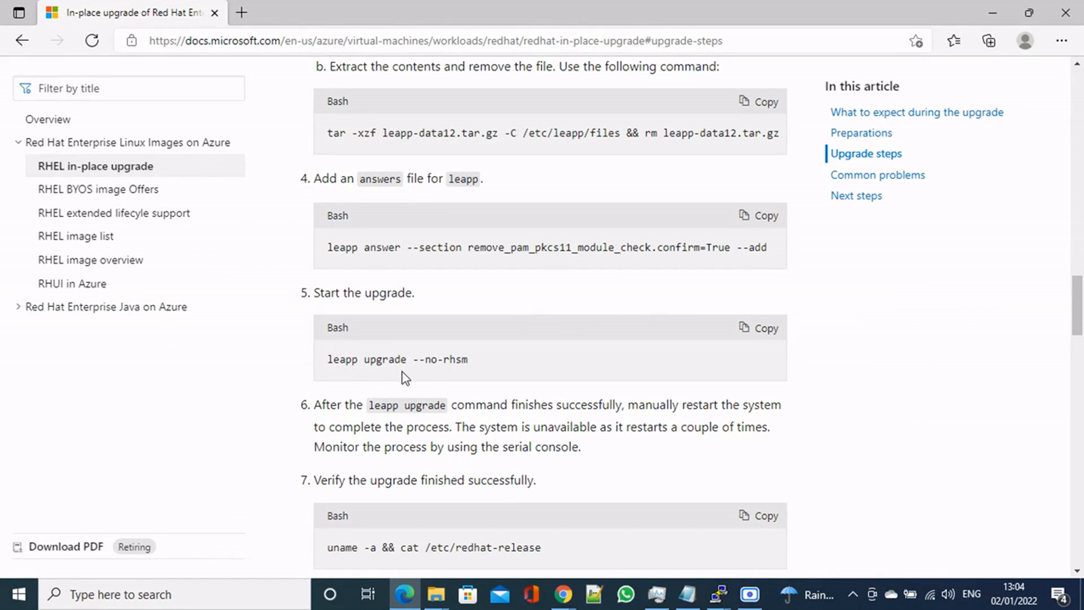
mouse_move(455, 378)
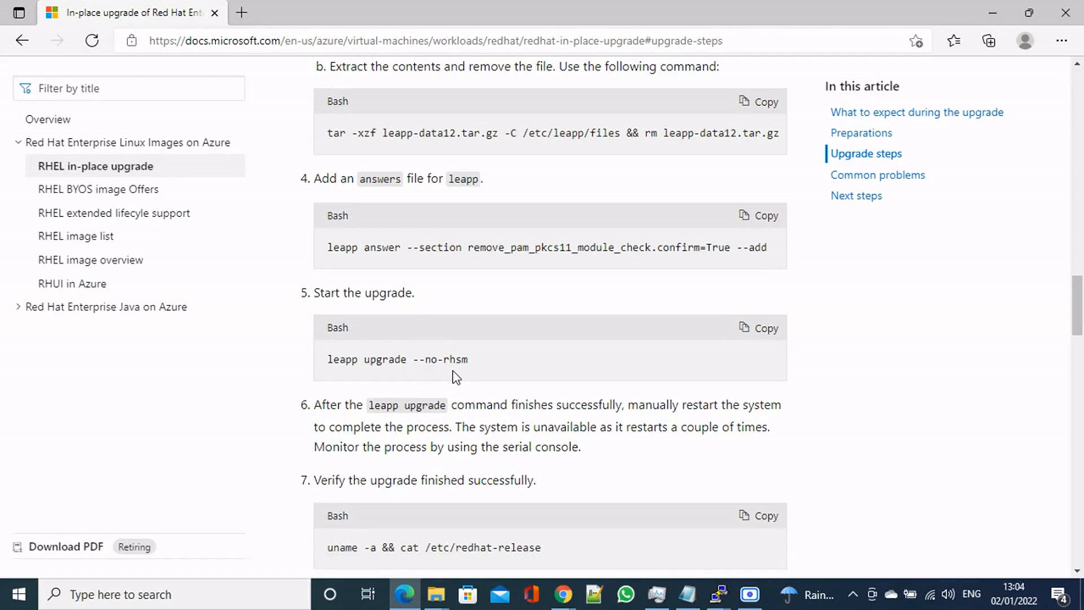
mouse_move(760, 336)
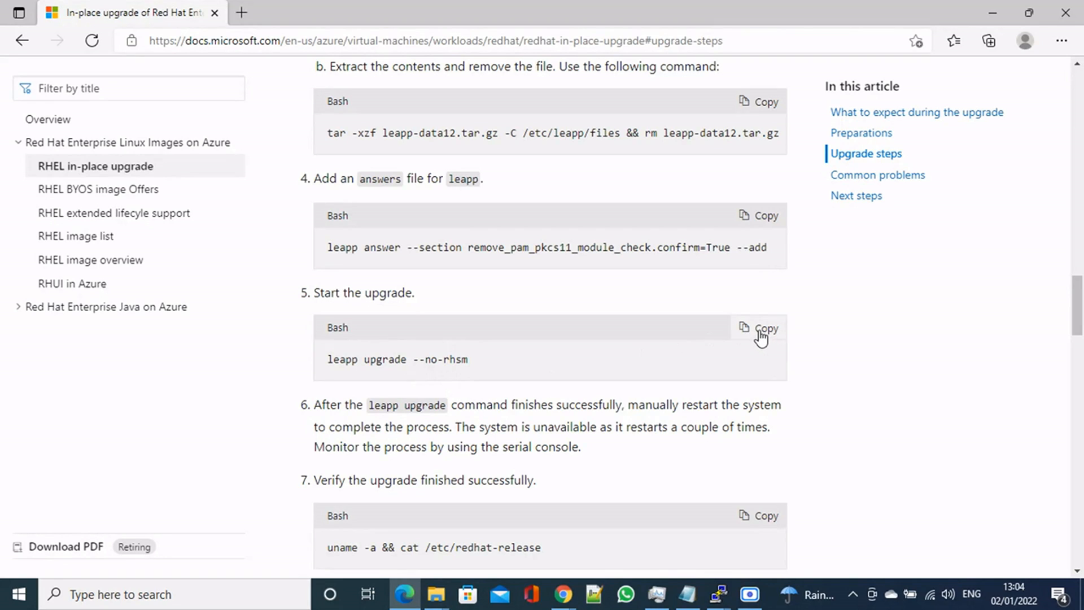
Launch leapp upgrade --no-rhsm and follow its FactsCollection and Checks output.
click(759, 328)
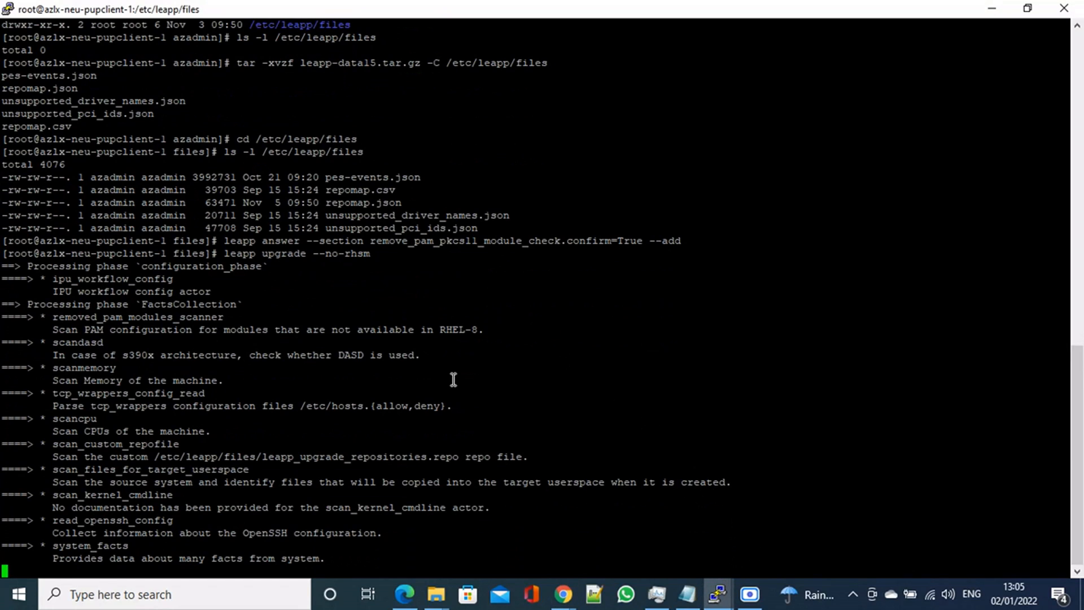
mouse_move(79, 350)
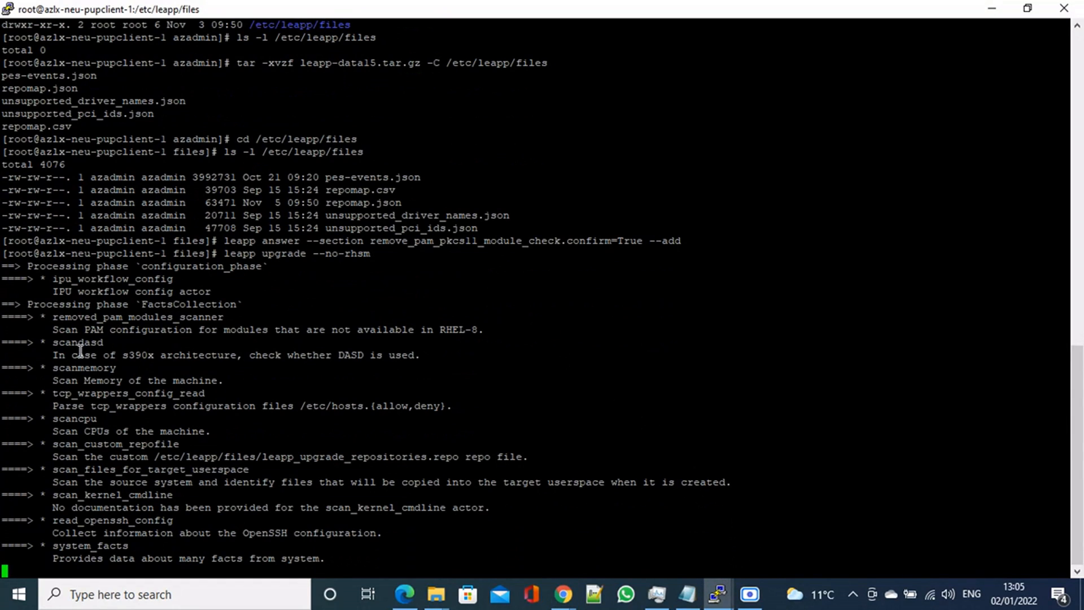
mouse_move(137, 457)
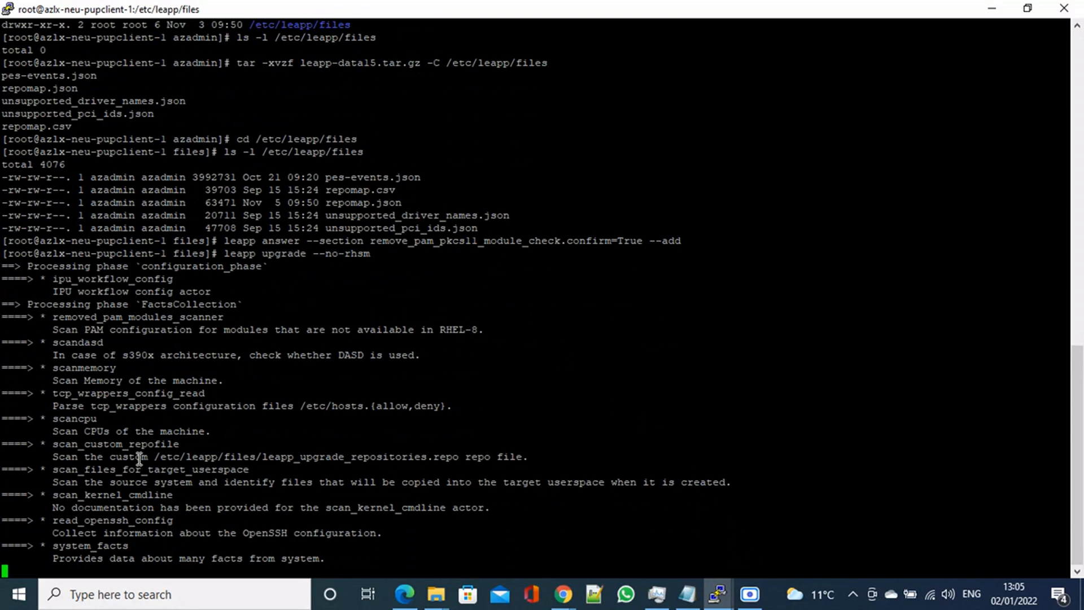
mouse_move(465, 434)
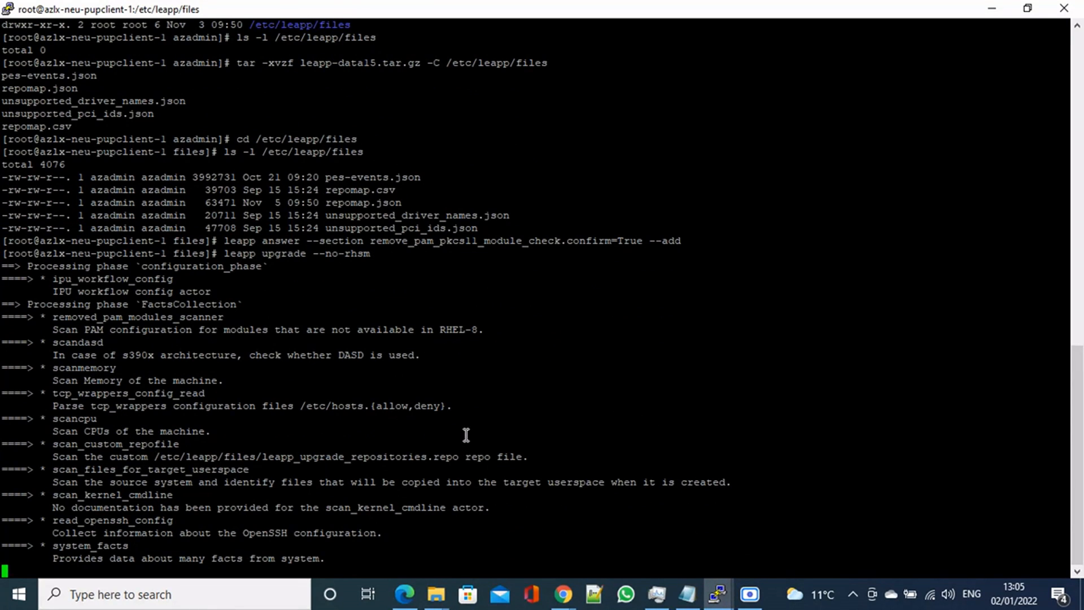
mouse_move(466, 433)
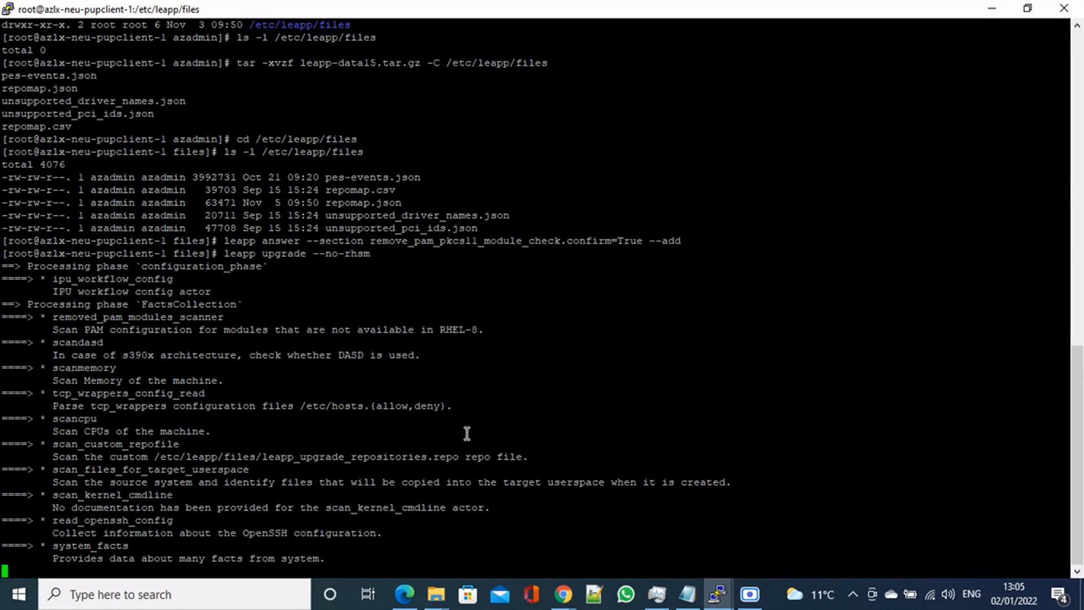
scroll(down, 3)
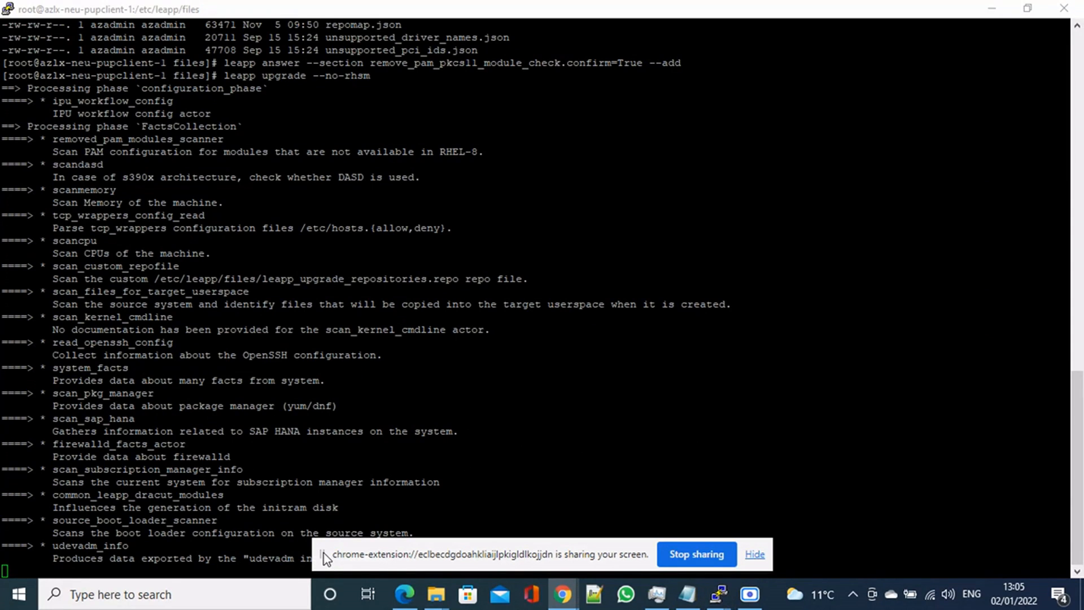
mouse_move(338, 548)
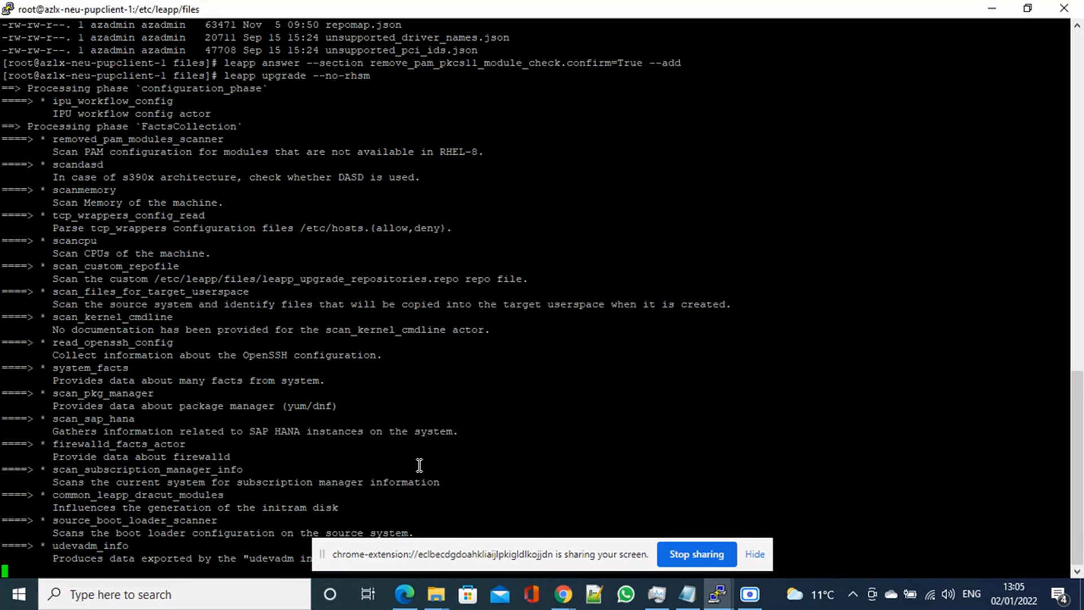
click(754, 553)
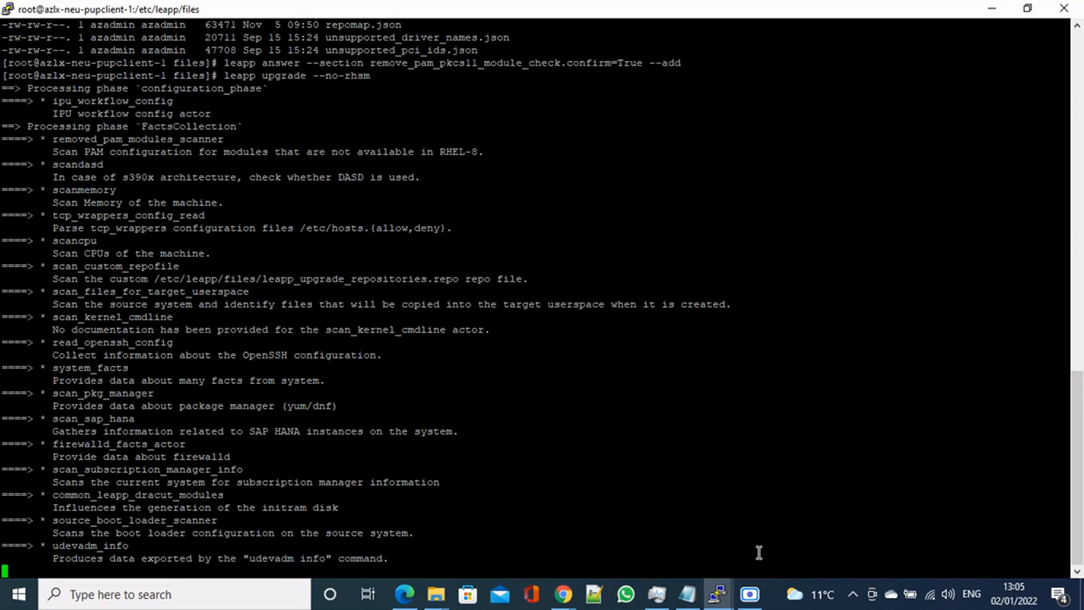
scroll(down, 3)
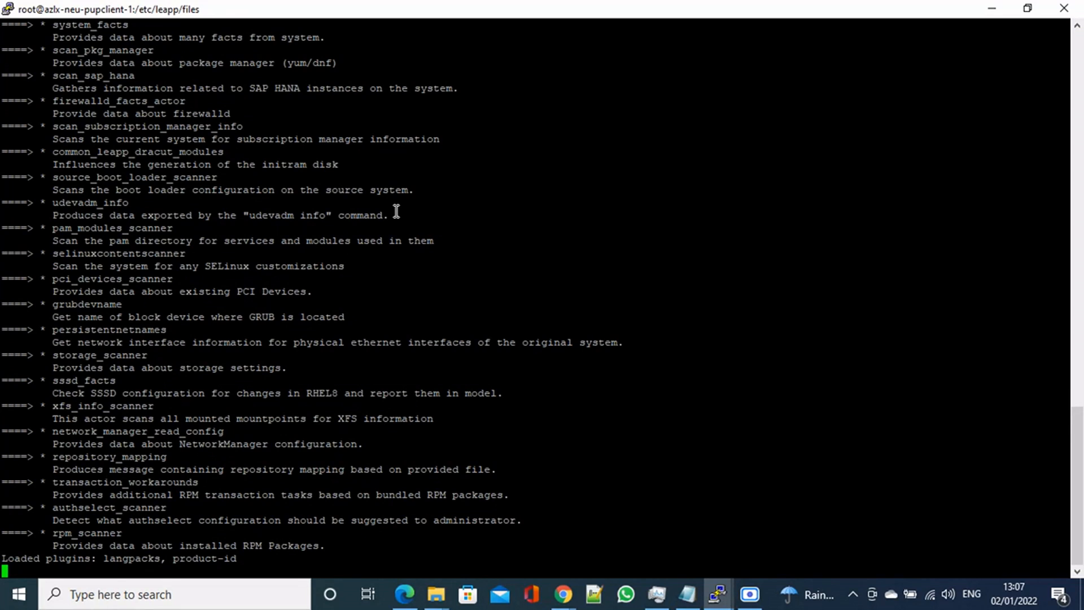
scroll(down, 3)
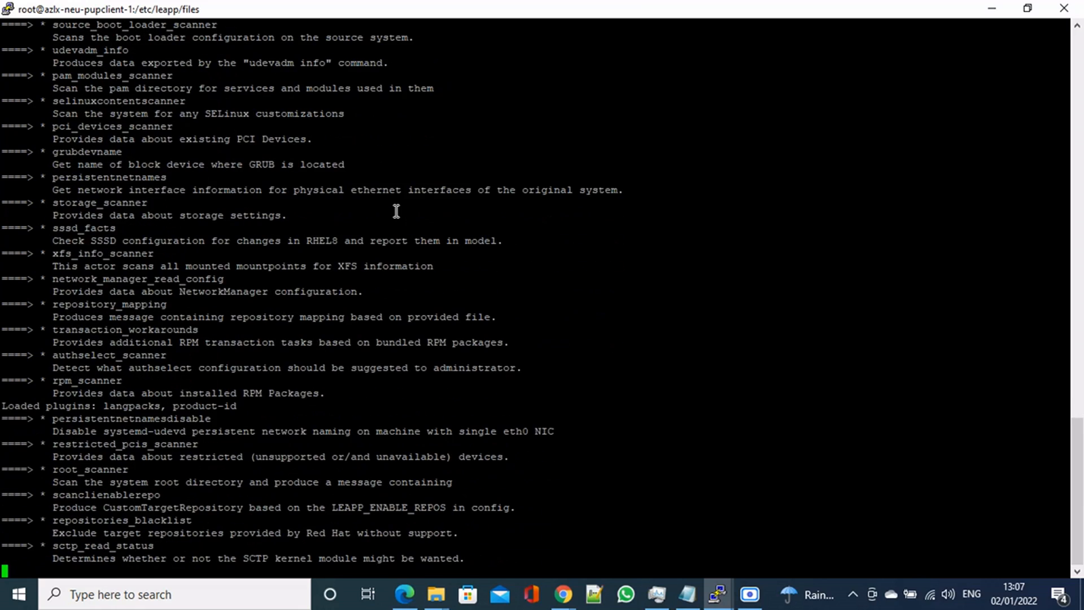
scroll(down, 3)
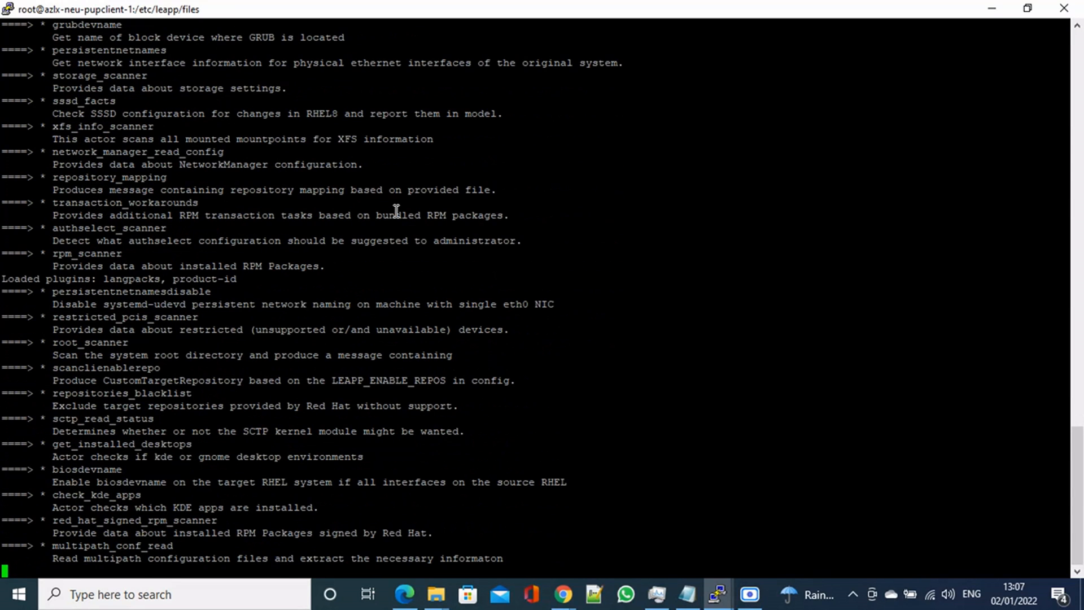
scroll(down, 3)
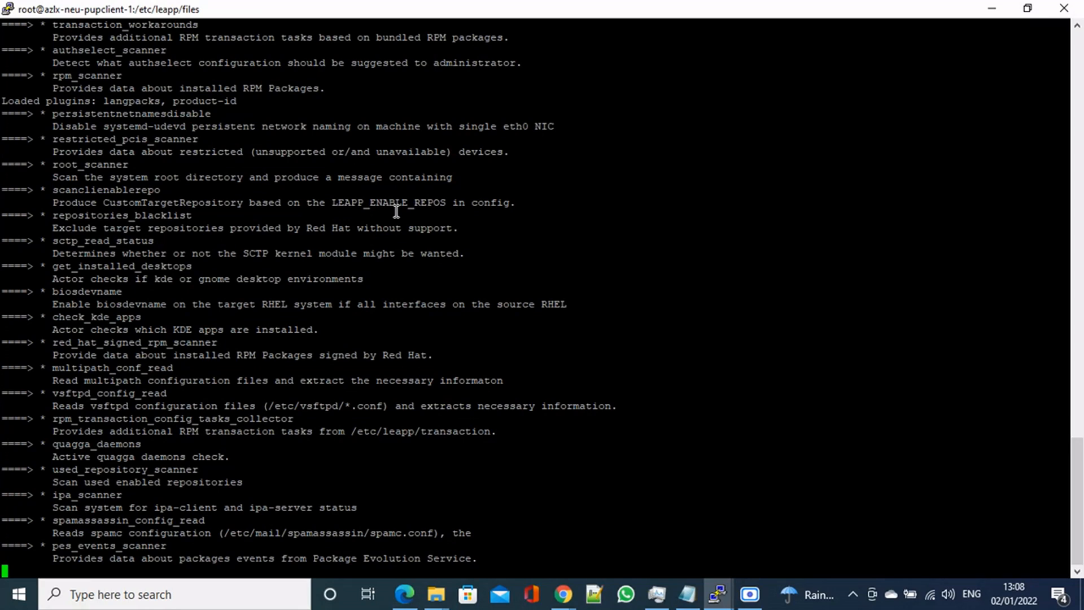
scroll(down, 3)
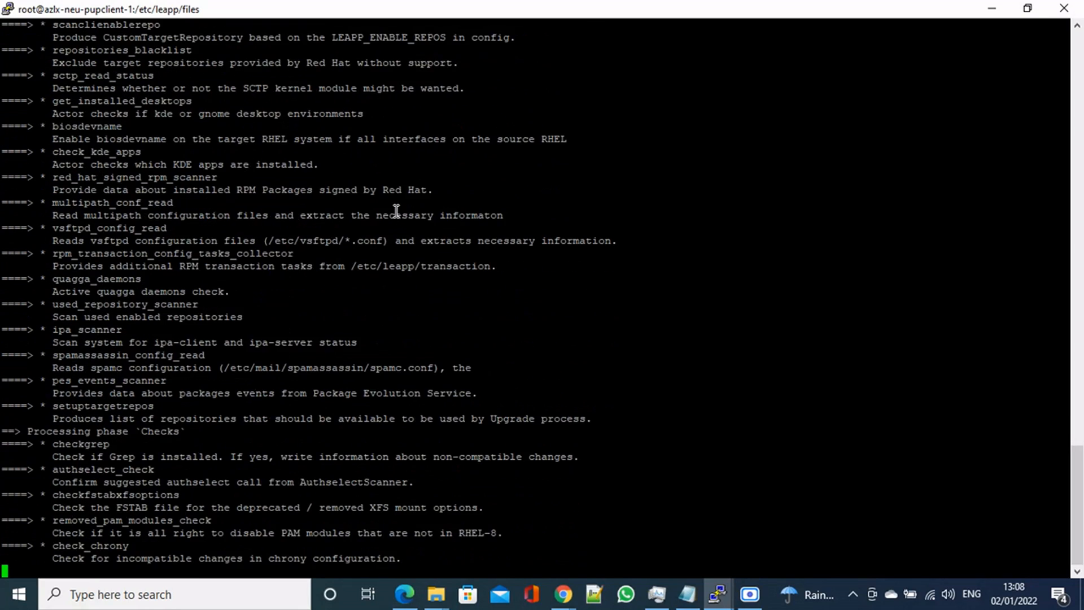
scroll(down, 3)
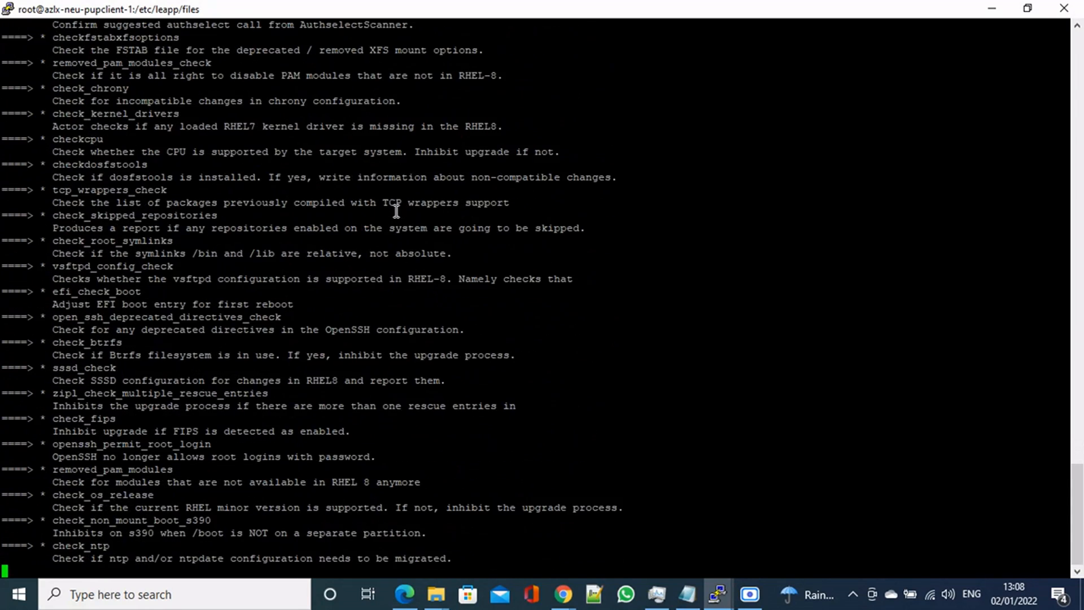
scroll(down, 3)
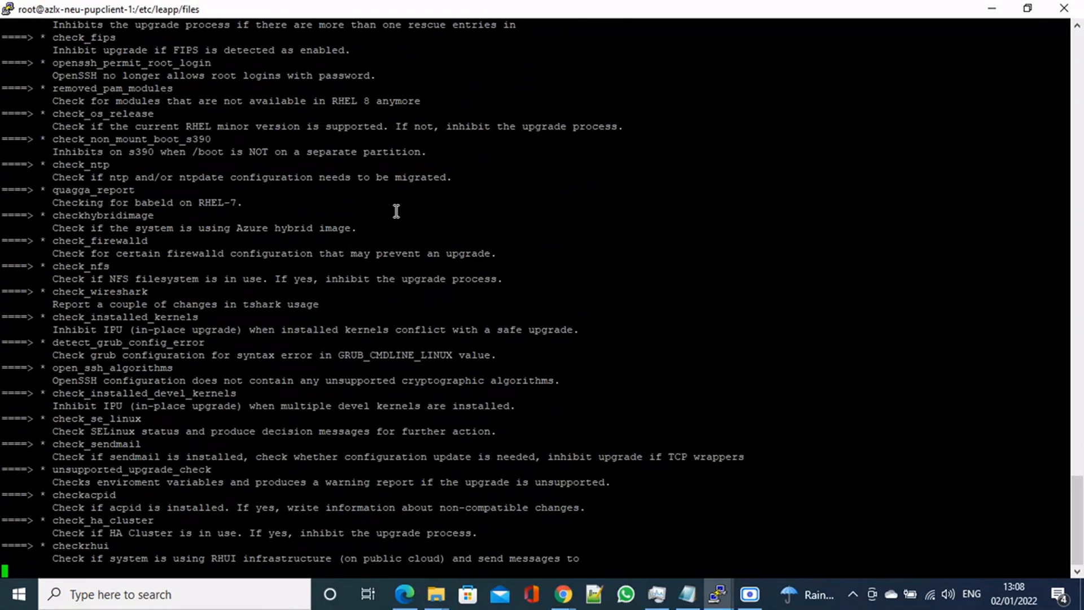
scroll(down, 3)
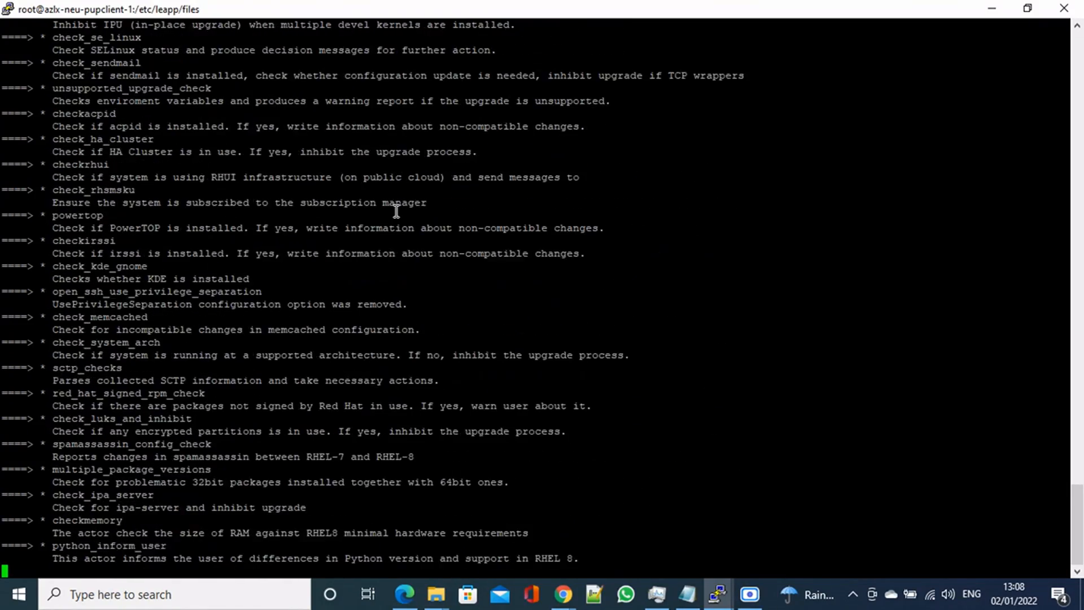
Read the UPGRADE INHIBITED messages and copy the /var/log/leapp/leapp-report.txt path.
scroll(down, 3)
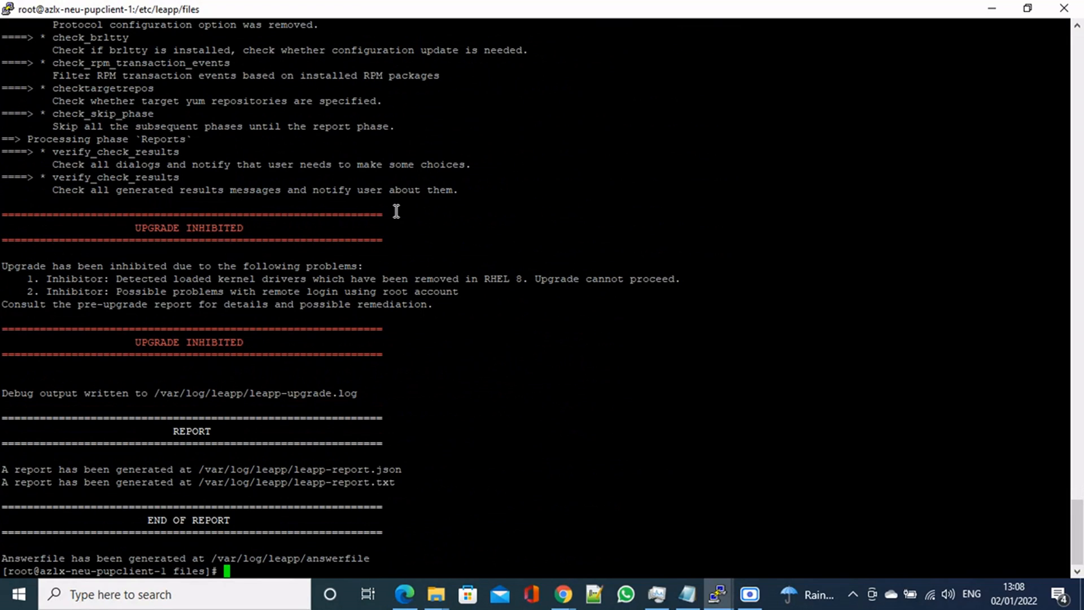
mouse_move(167, 284)
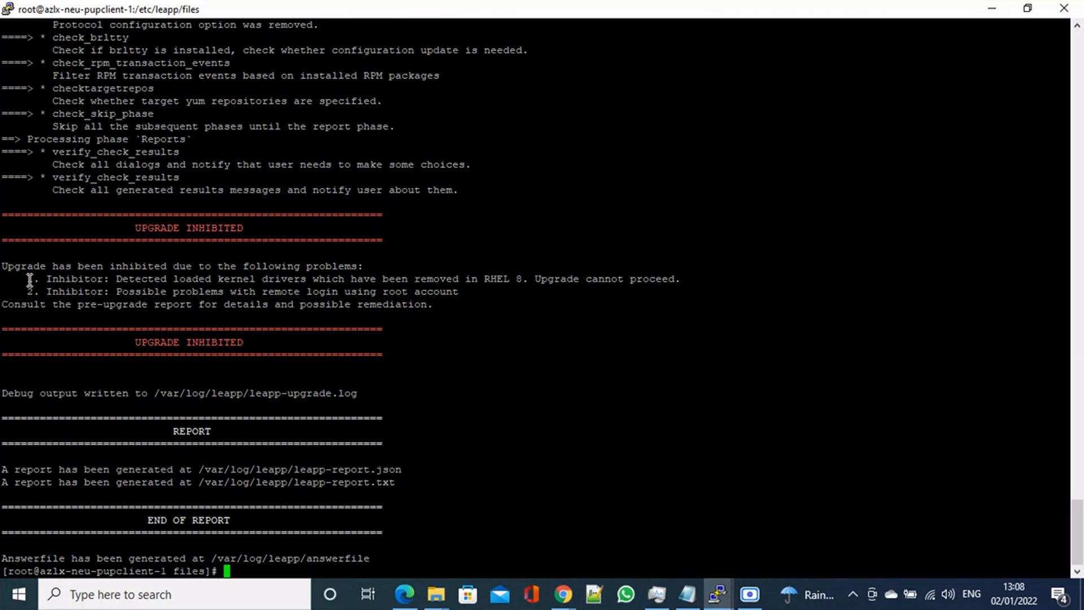
drag(27, 279, 277, 279)
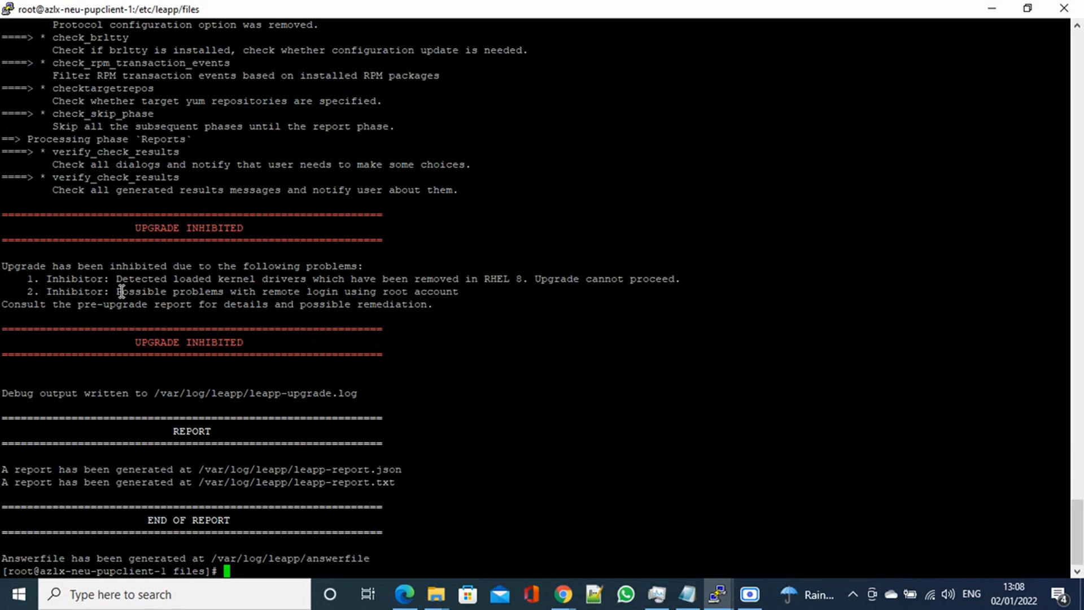
drag(118, 291, 373, 291)
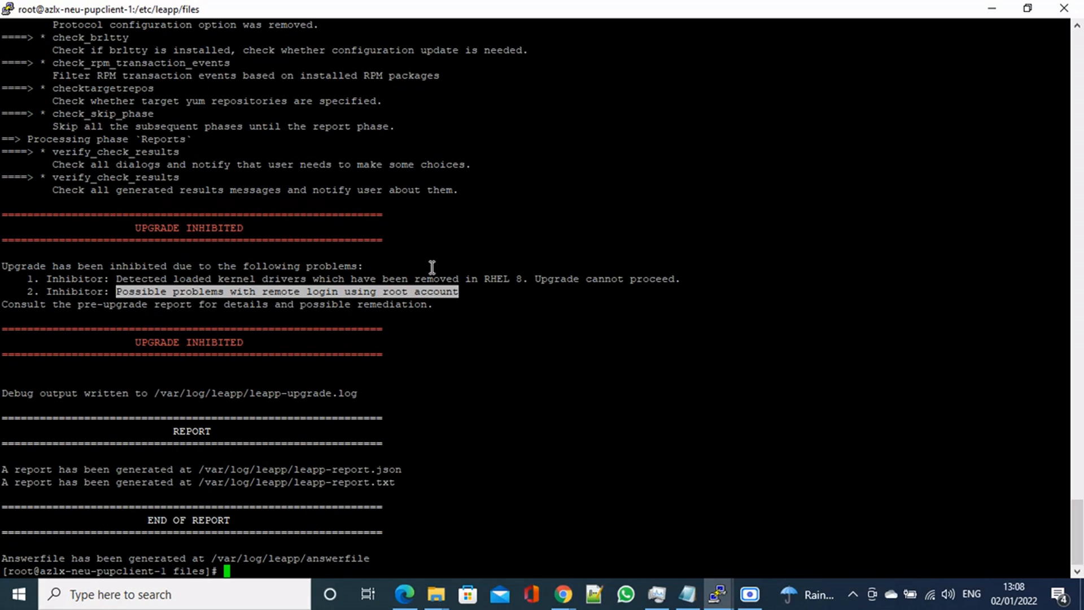
mouse_move(261, 482)
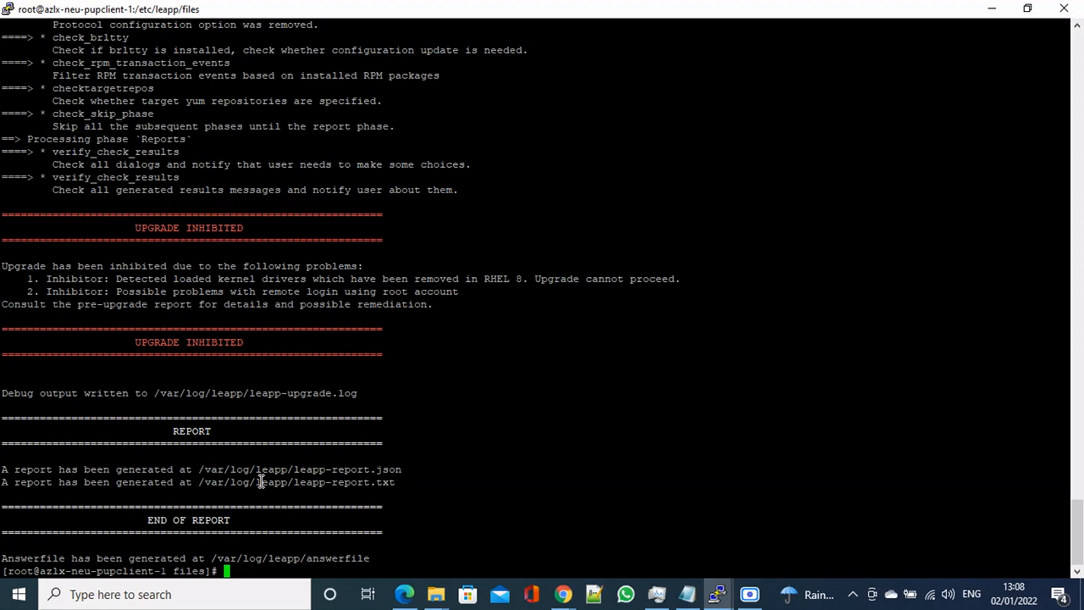
drag(199, 482, 379, 483)
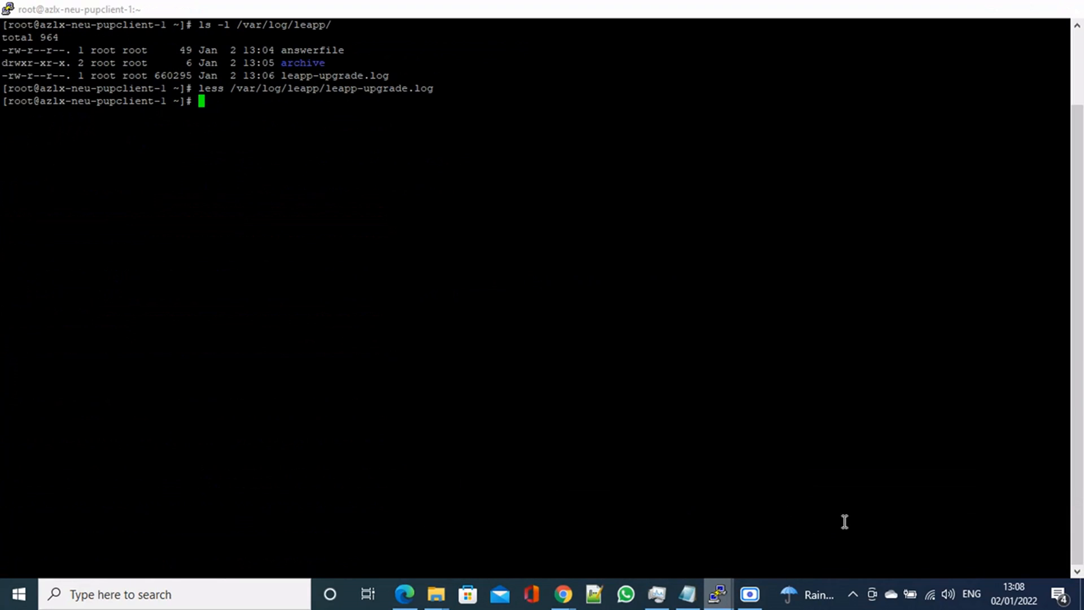
View the pre-upgrade report in less, noting pata_acpi and the disable-drivers hint.
text(le)
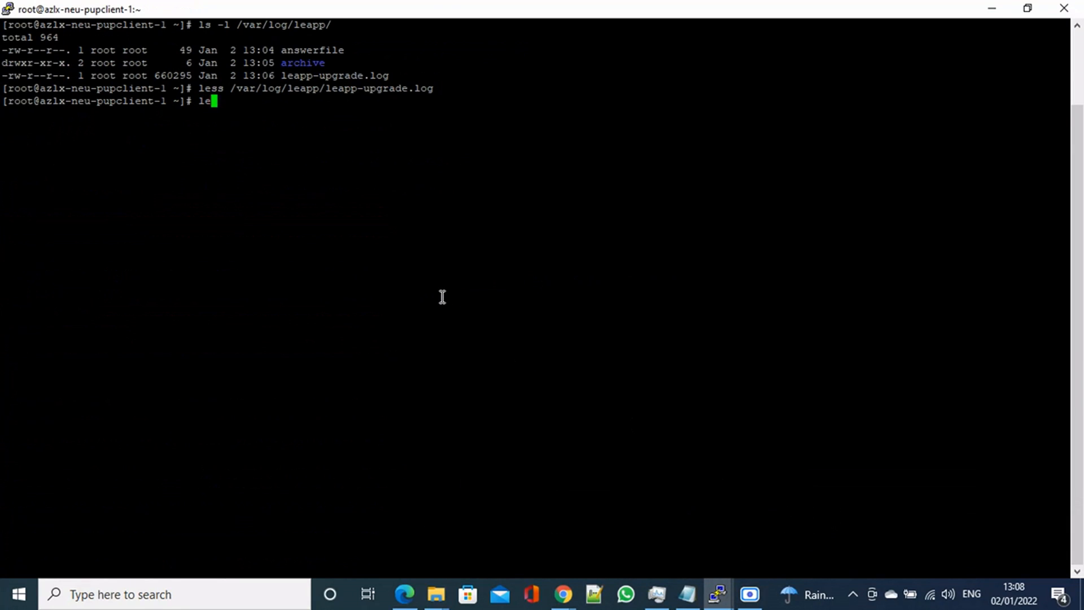
text(e)
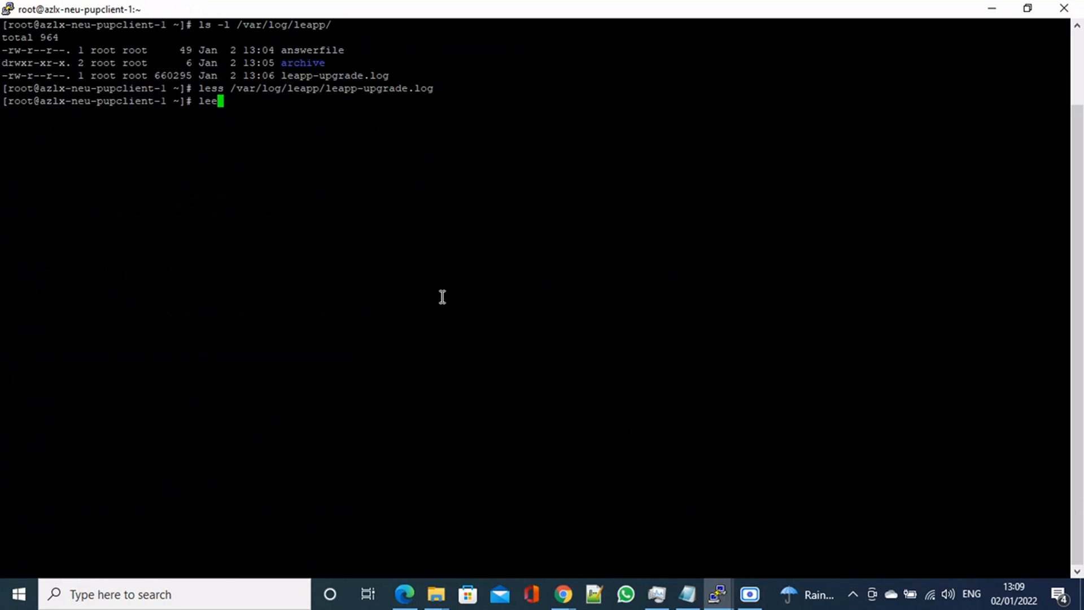
text(s)
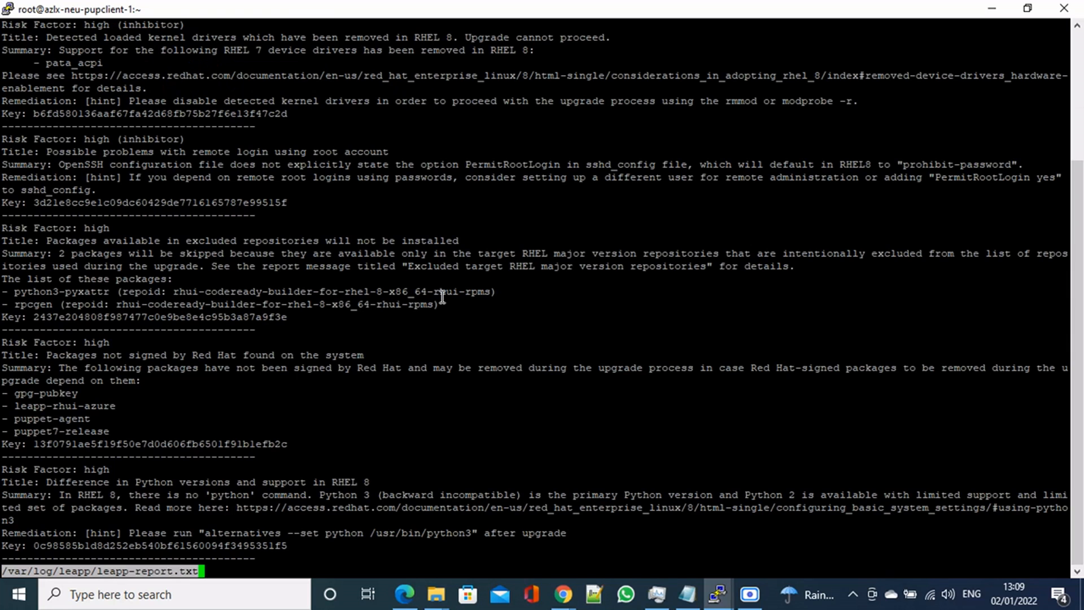
mouse_move(30, 54)
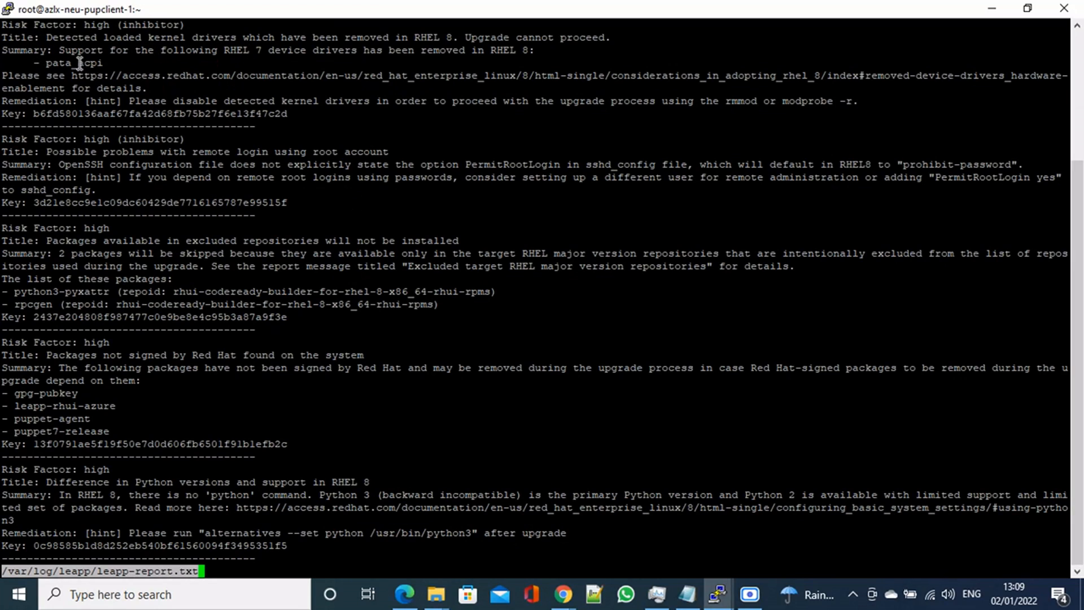
double_click(72, 63)
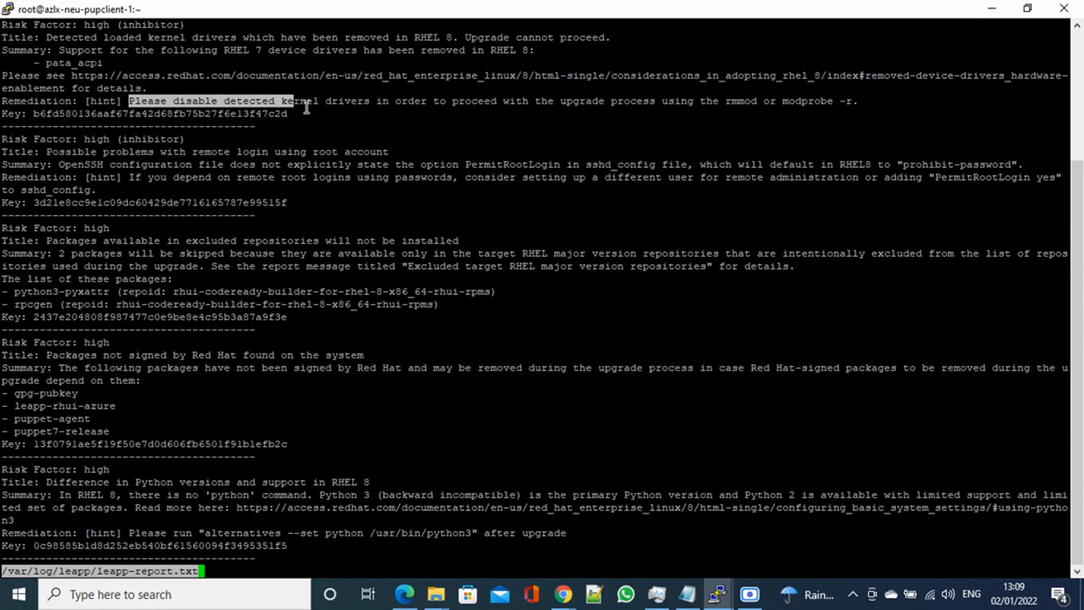
drag(298, 101, 583, 100)
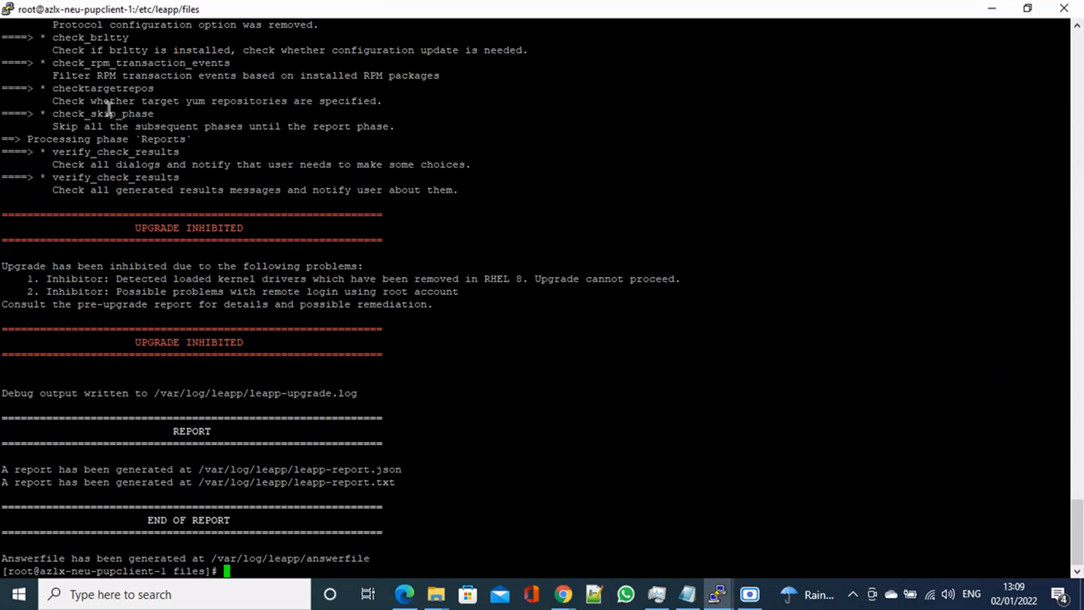
Unload pata_acpi with modprobe -r and confirm lsmod | grep pata_acpi returns nothing.
text(lsmo)
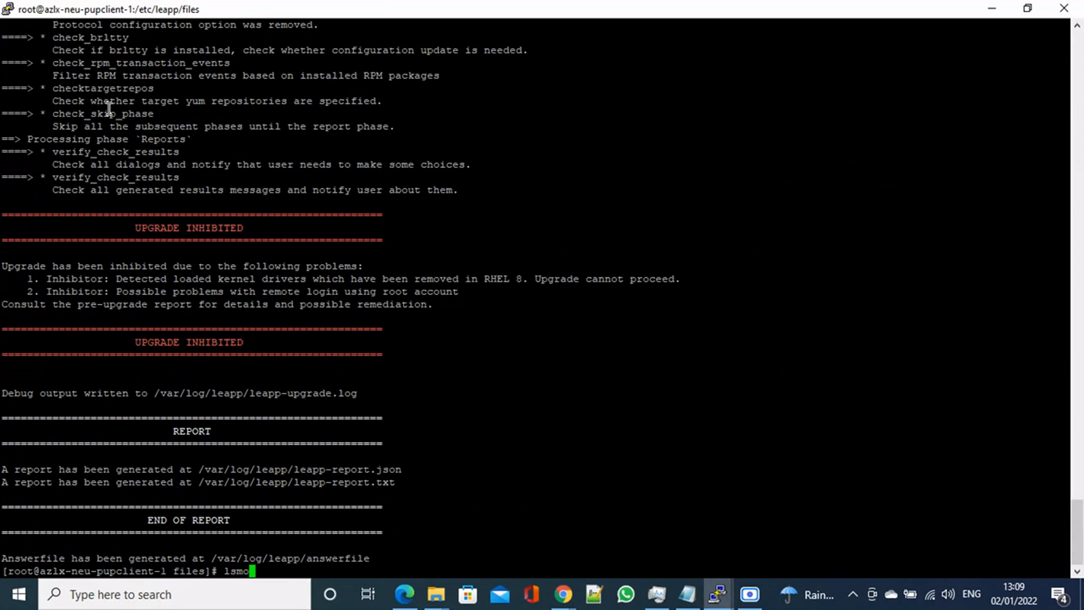
text(d)
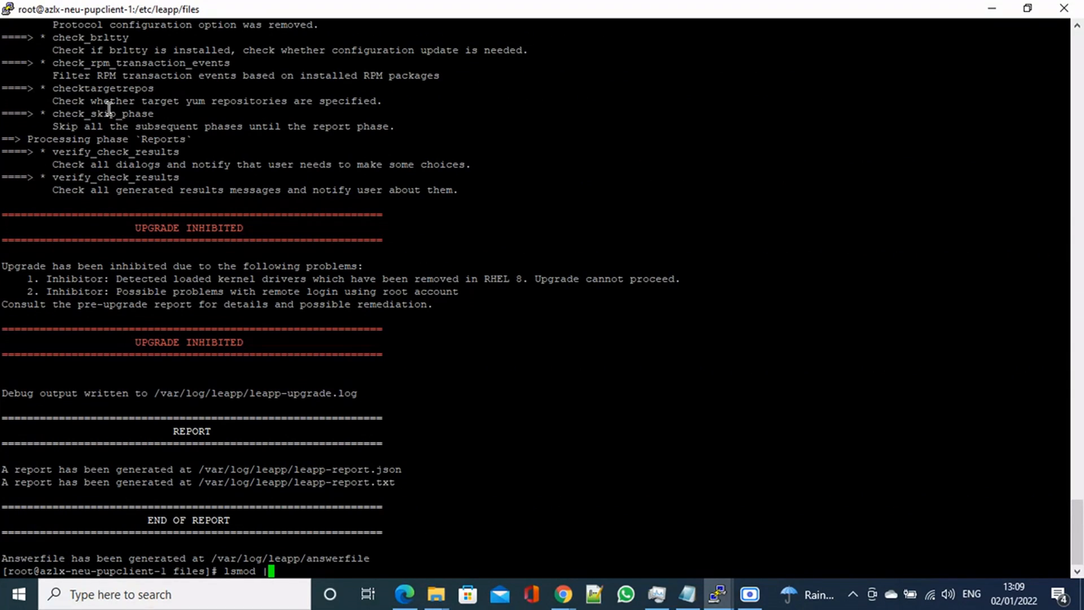
text(|grep pata_acpi)
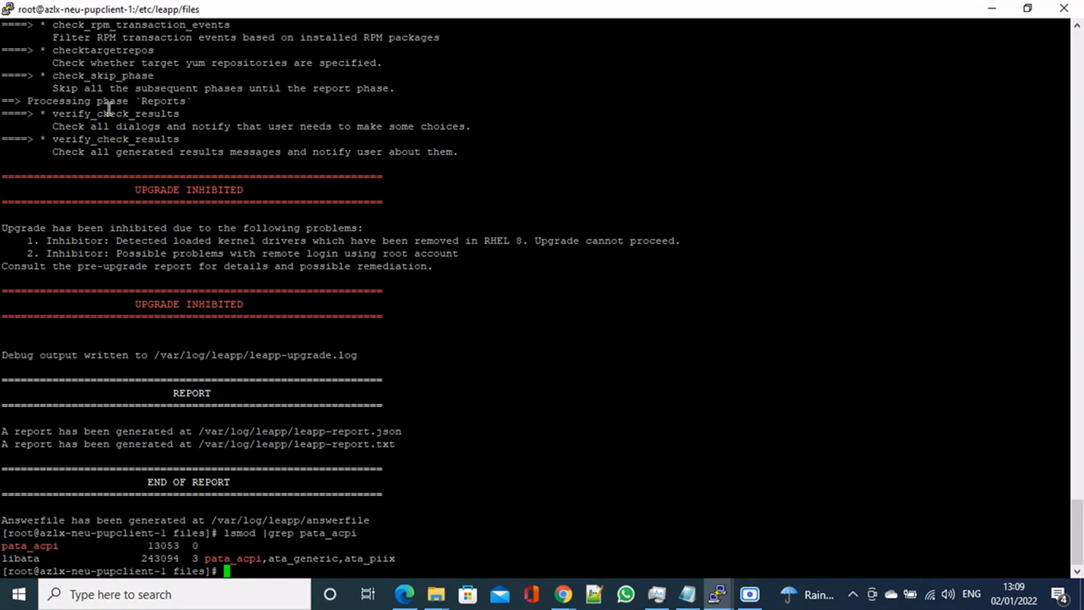
text(modprobe -r pata_acpi)
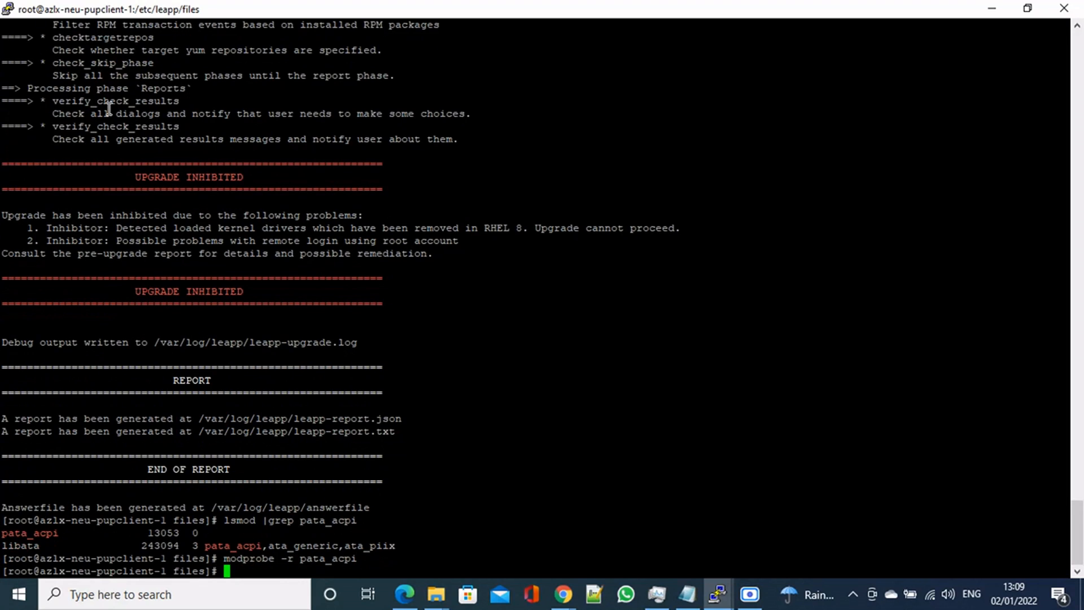
text(lsmod |grep pata_acpi)
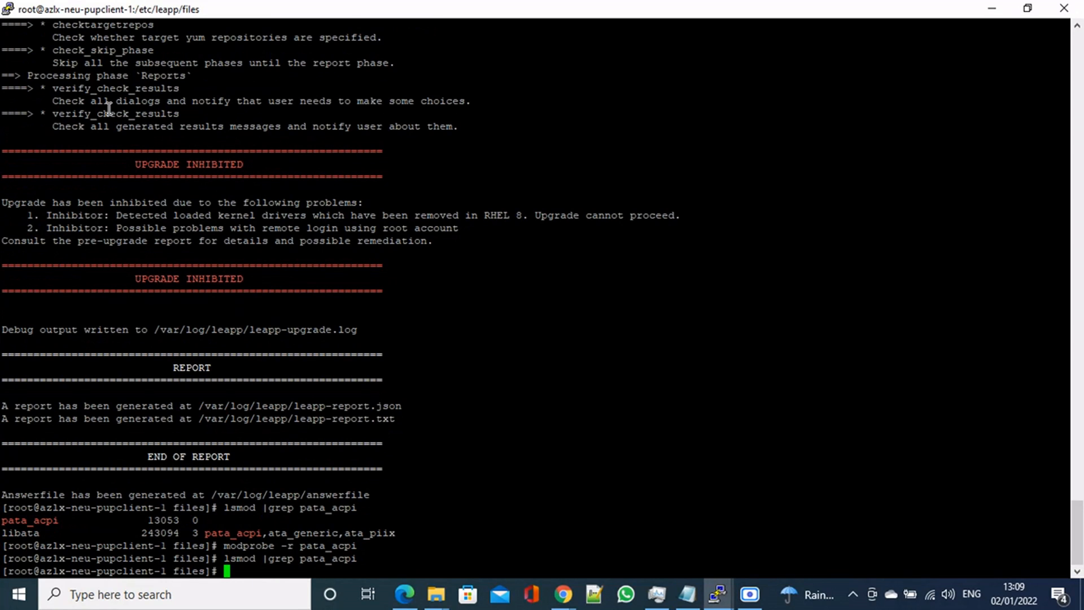
Reopen leapp-report.txt in less and highlight the sshd_config file name.
text(less /var/log/leapp/leapp-report.txt)
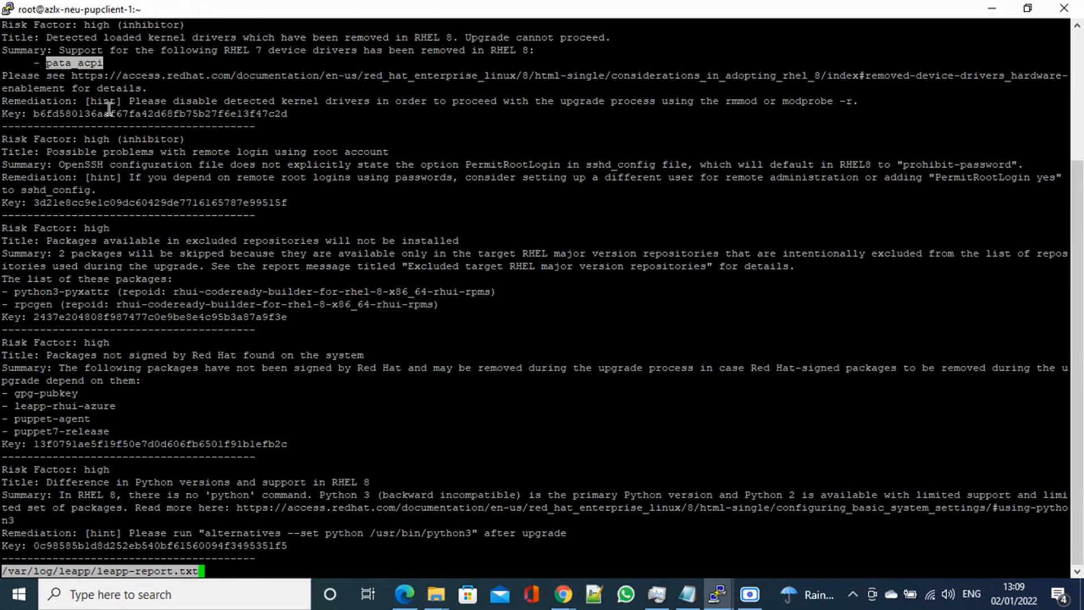
mouse_move(49, 151)
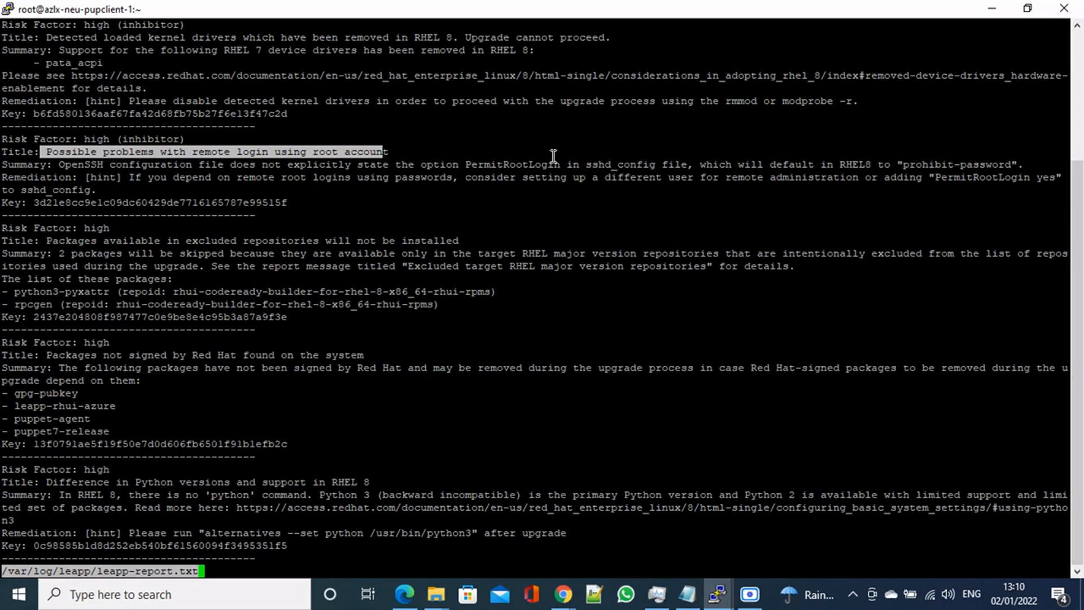
double_click(620, 164)
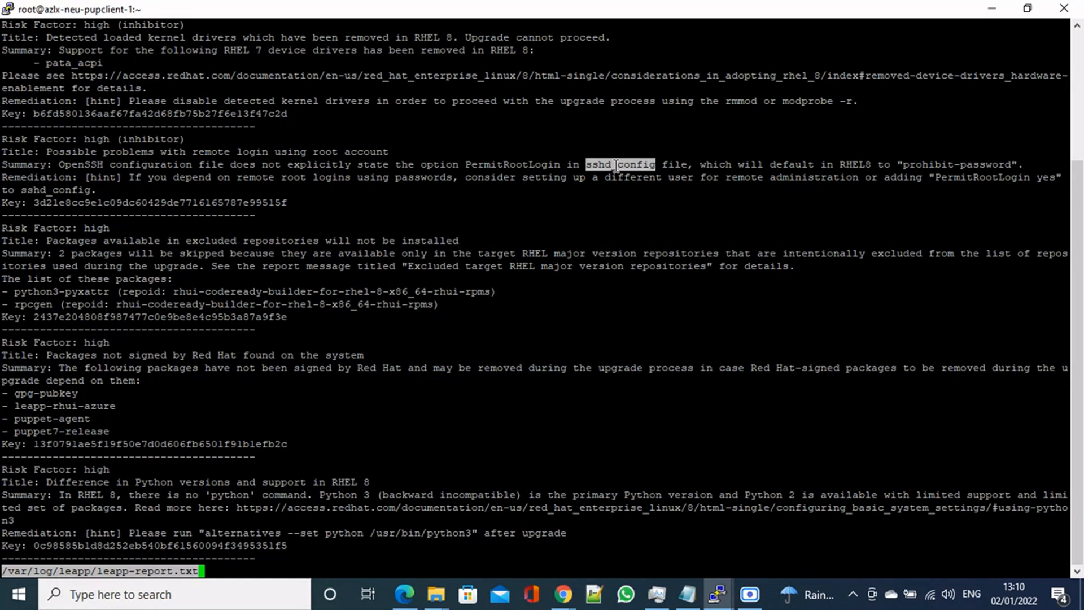
mouse_move(942, 189)
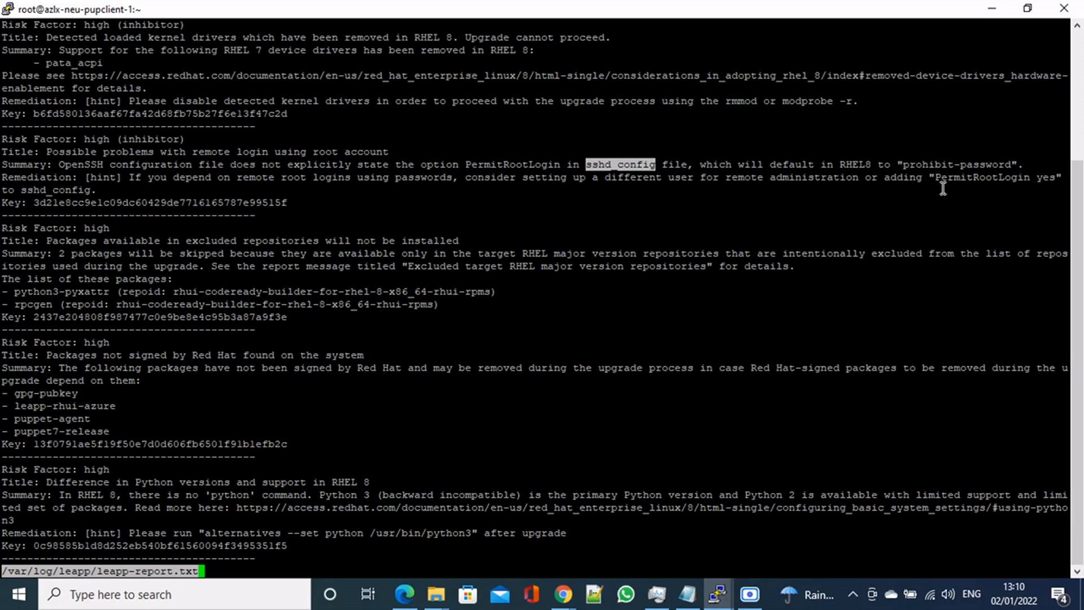
mouse_move(612, 193)
text(vi /etc/)
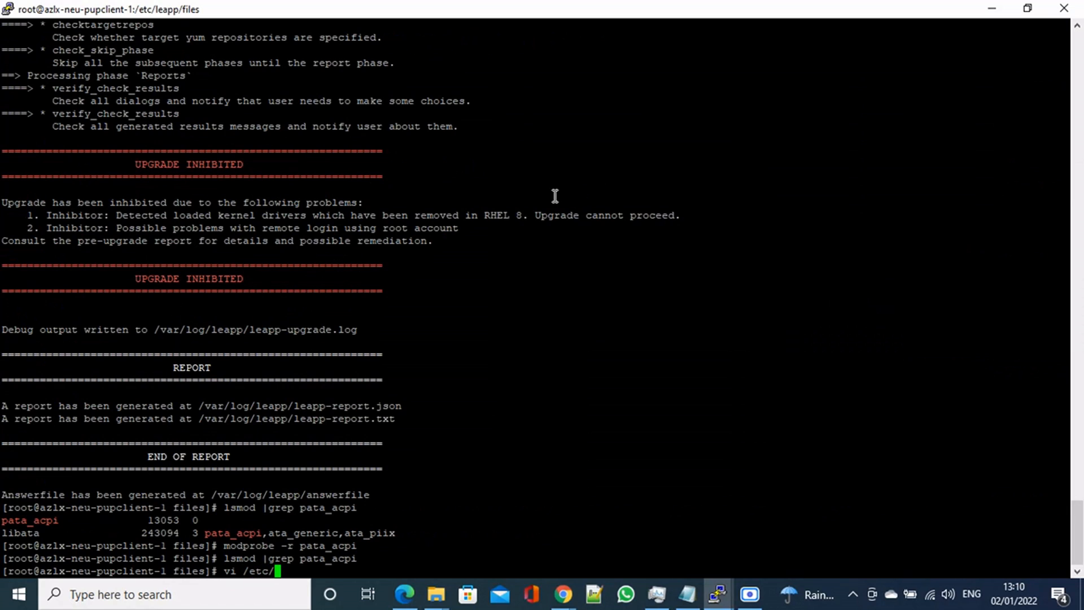
Edit /etc/ssh/sshd_config in vi to uncomment PermitRootLogin yes and save with :wq!
text(ssh/)
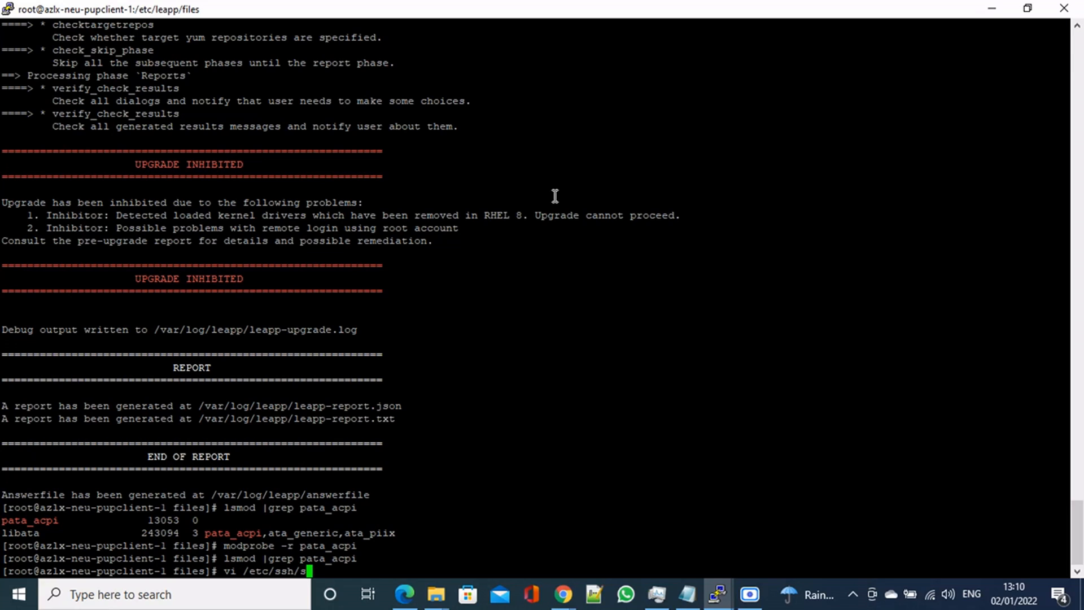
text(s)
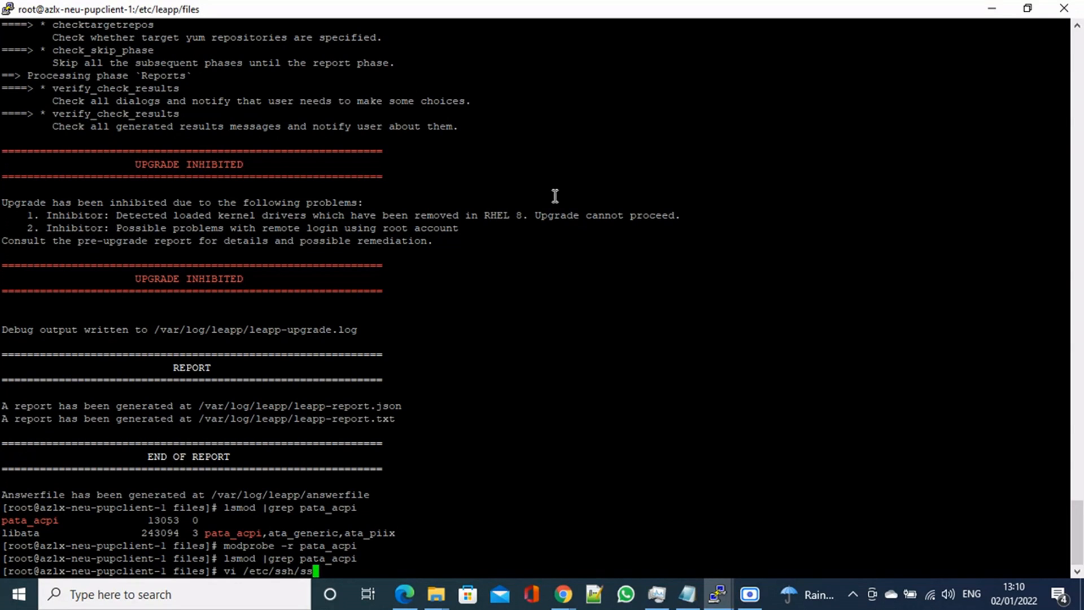
text(hd_config)
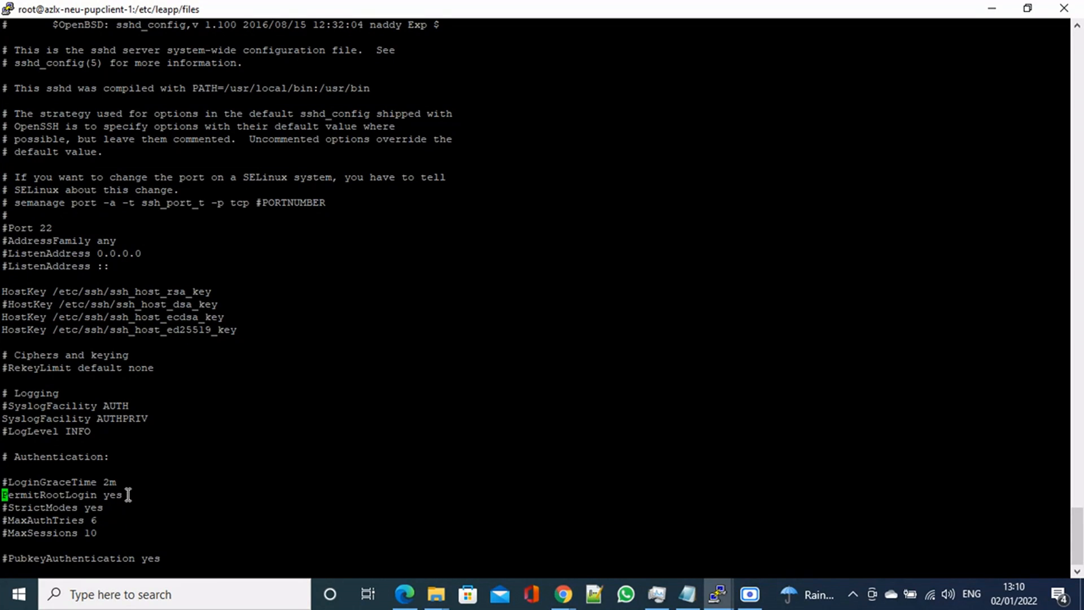
text(:wq!)
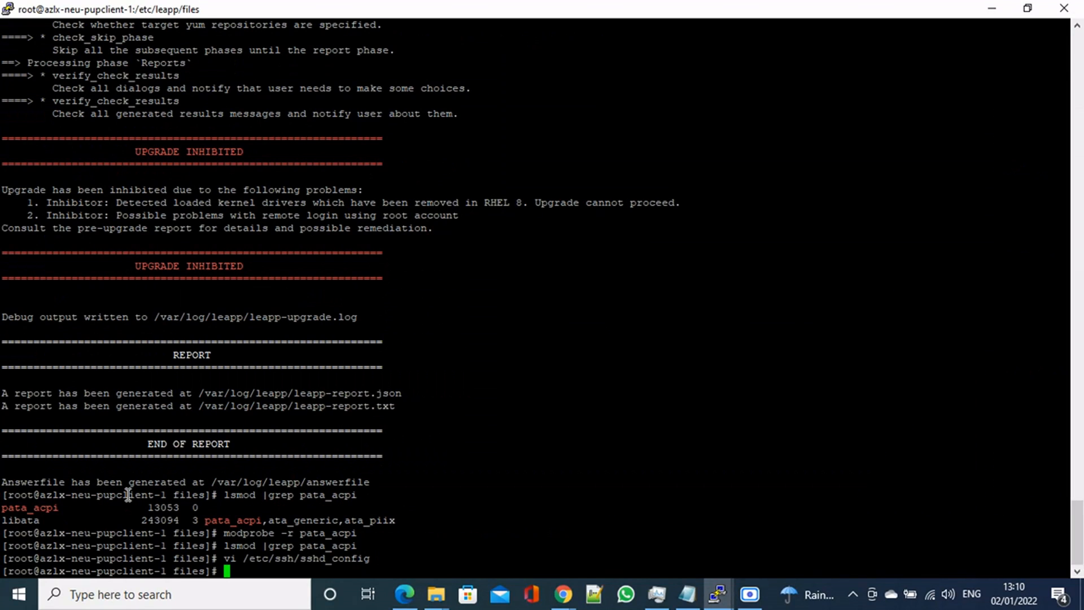
Recheck pata_acpi is gone, then rerun leapp upgrade --no-rhsm until a reboot is requested.
text(lsmod |grep pata_acpi)
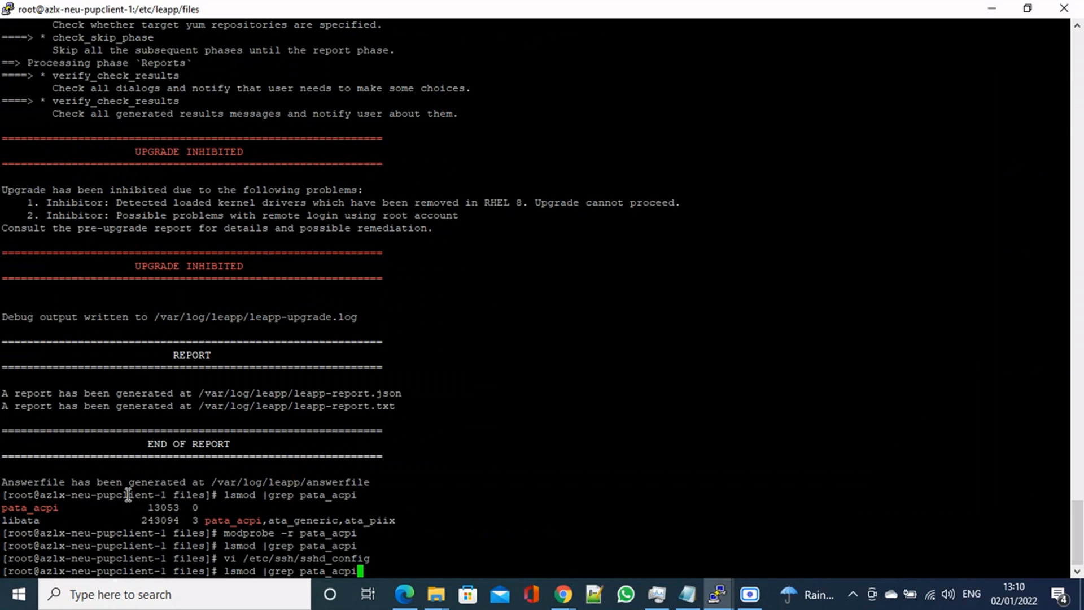
text(leapp upgrade --no-rhsm)
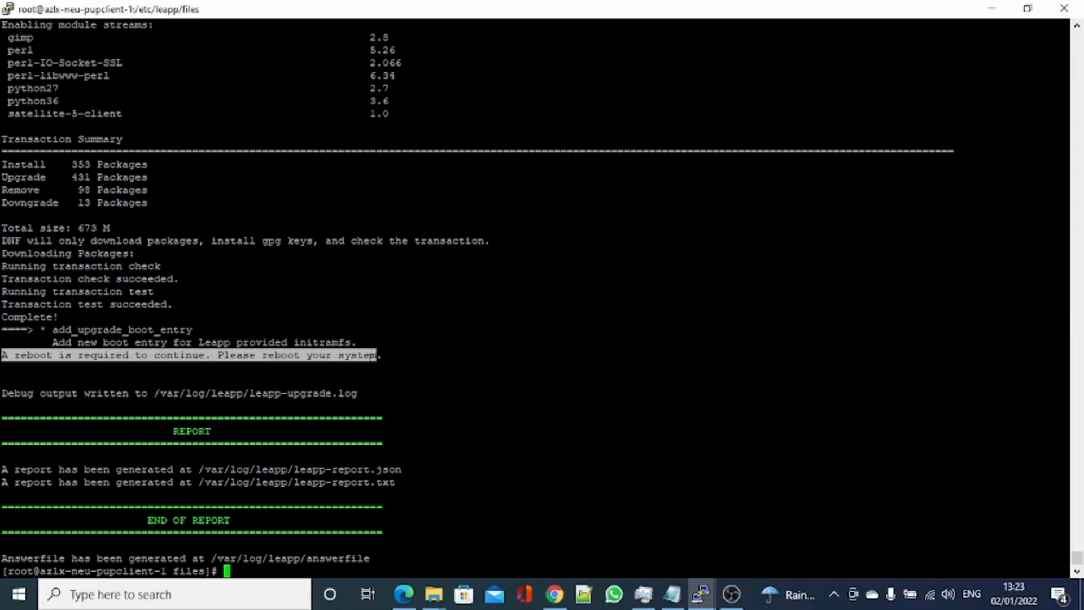
mouse_move(553, 594)
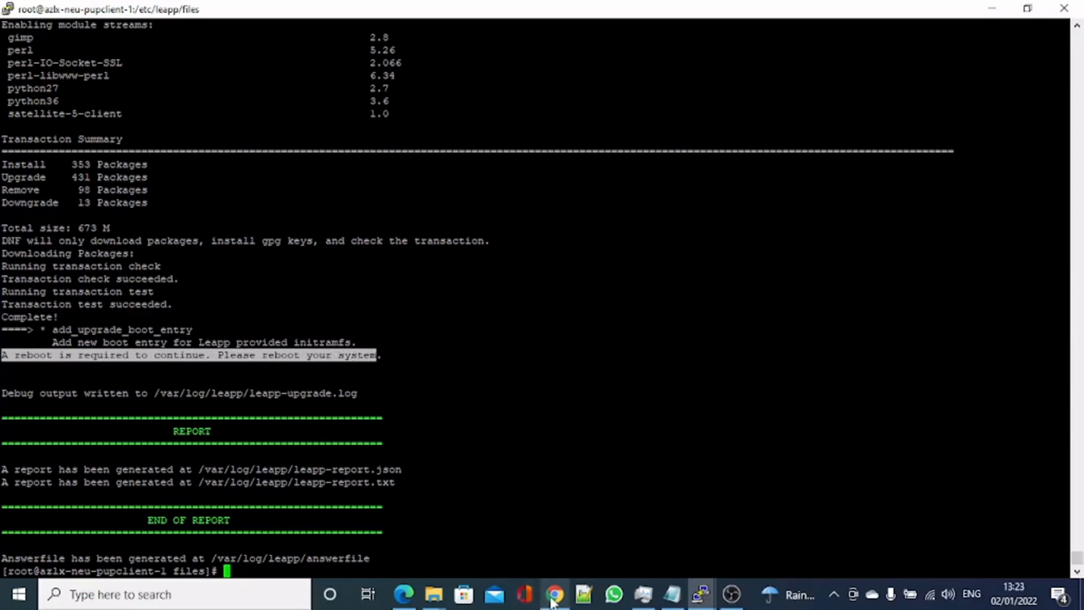
Log in to the VM's Azure serial console as root and reboot it.
click(554, 594)
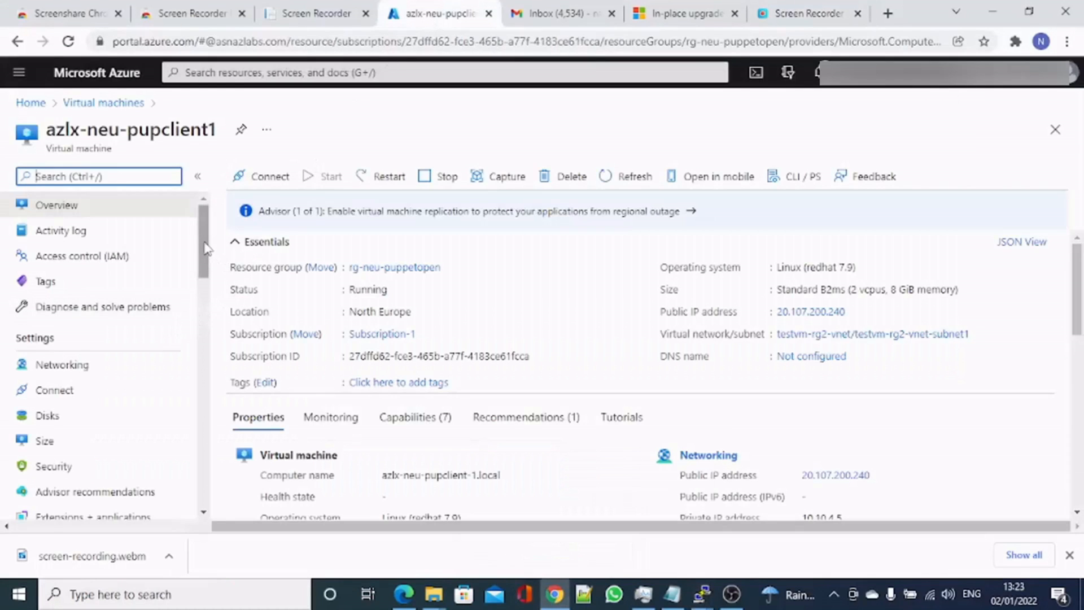
click(66, 425)
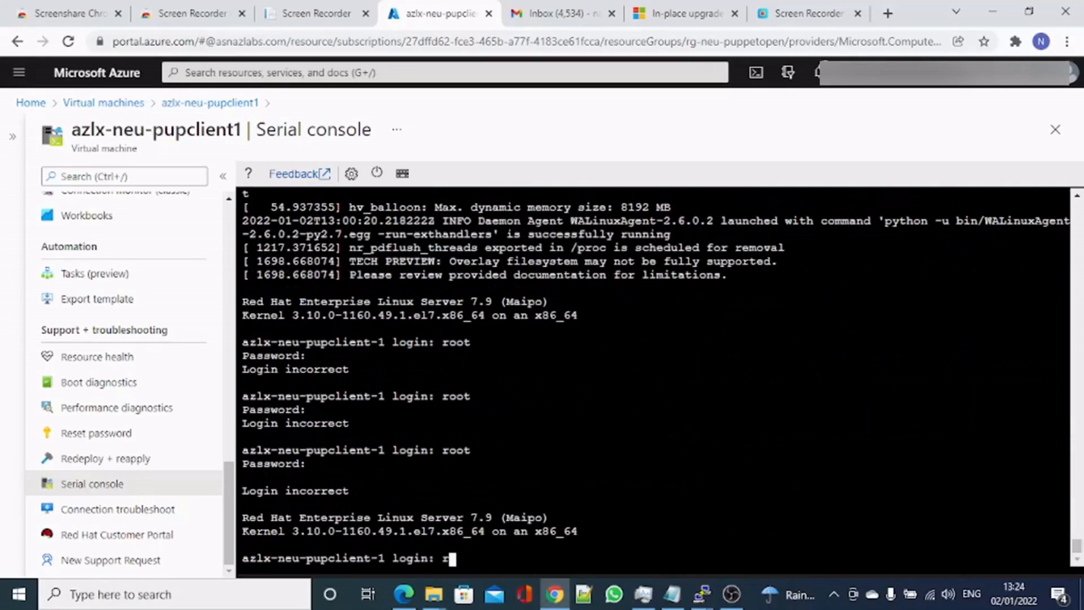
text(root)
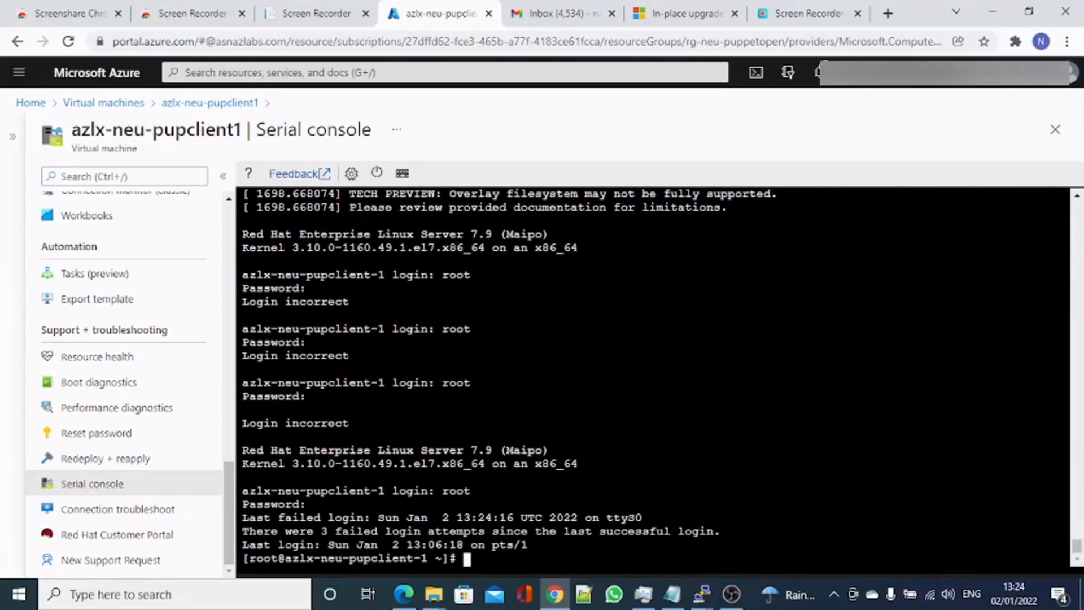
text(rebo)
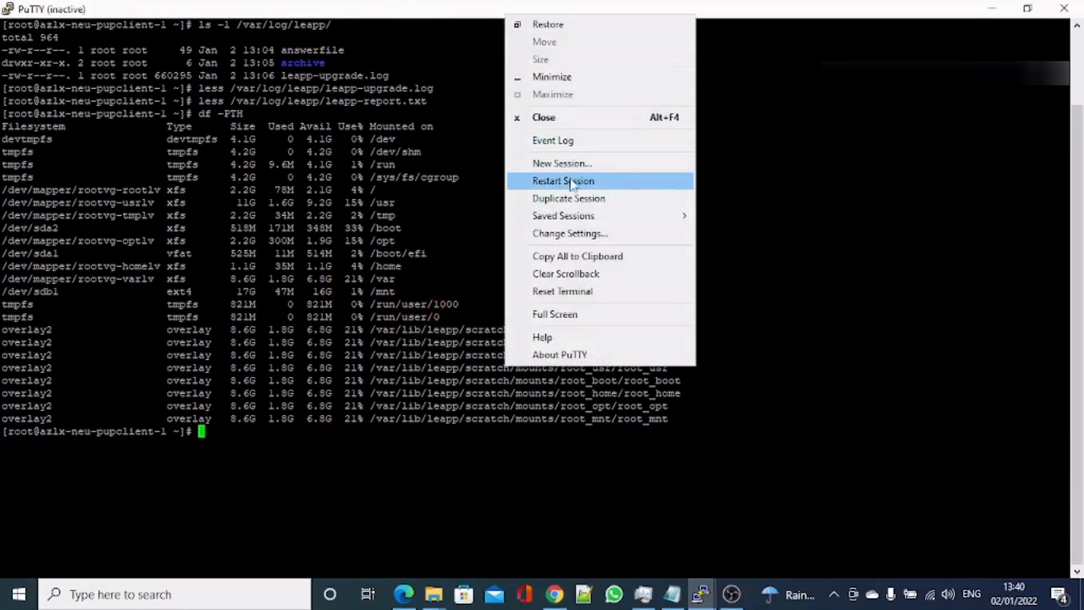
Restart the dropped PuTTY session and check uname -r reports an el8_4 kernel.
click(562, 181)
text(uname -r)
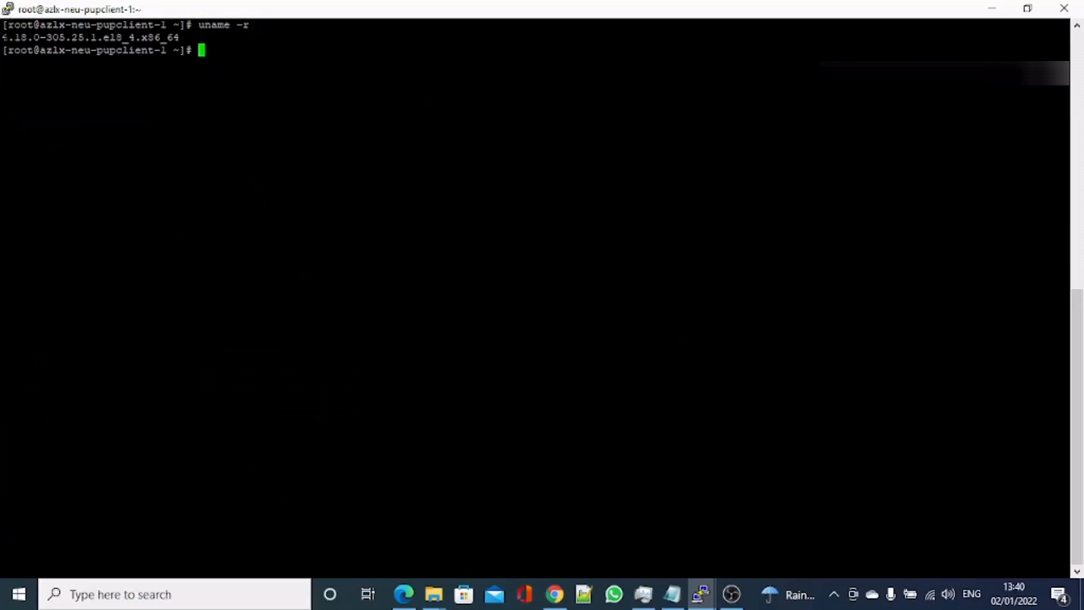
double_click(13, 37)
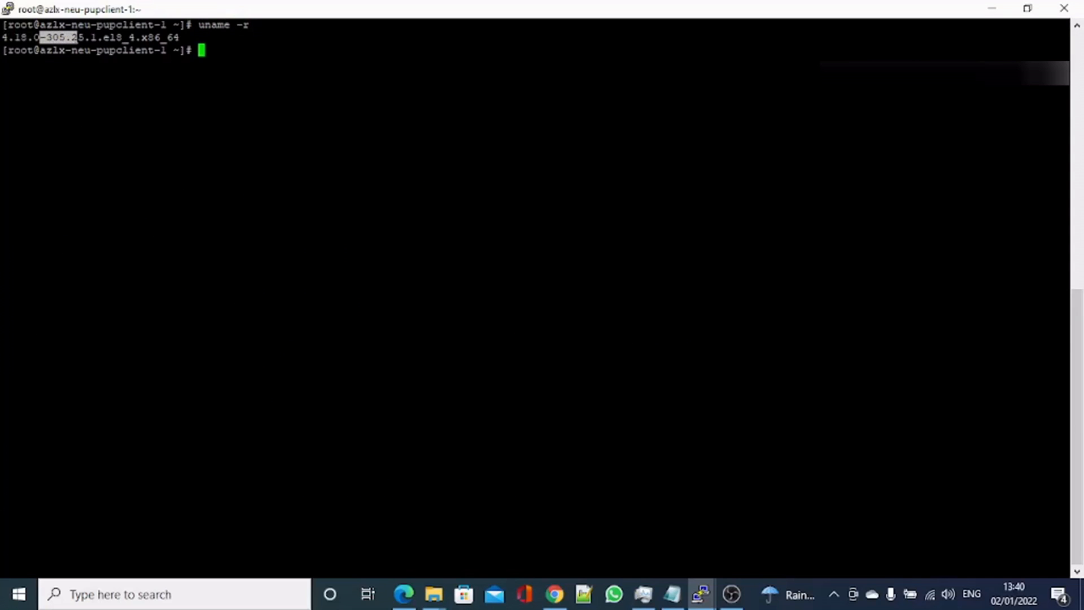
Cat /etc/os-release and /etc/redhat-release to confirm Red Hat Enterprise Linux 8.4 (Ootpa).
text(cat)
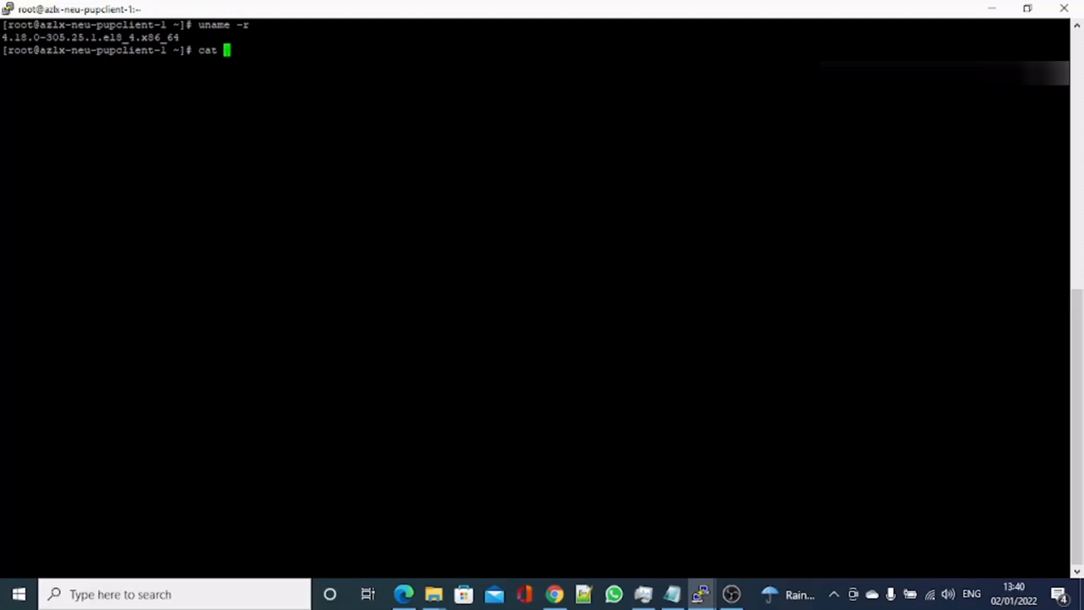
text(/e)
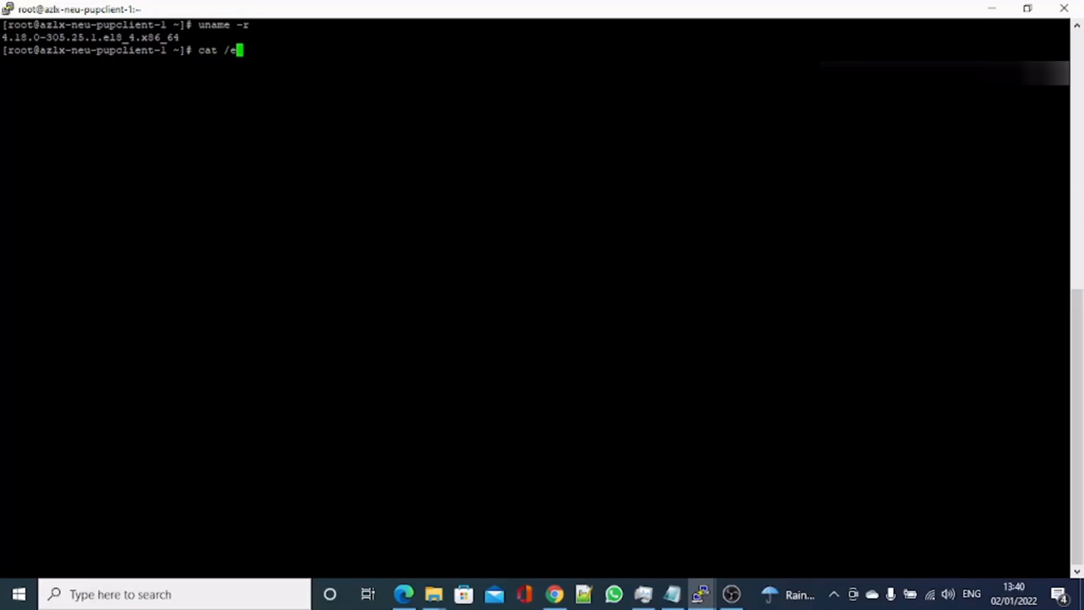
text(tc)
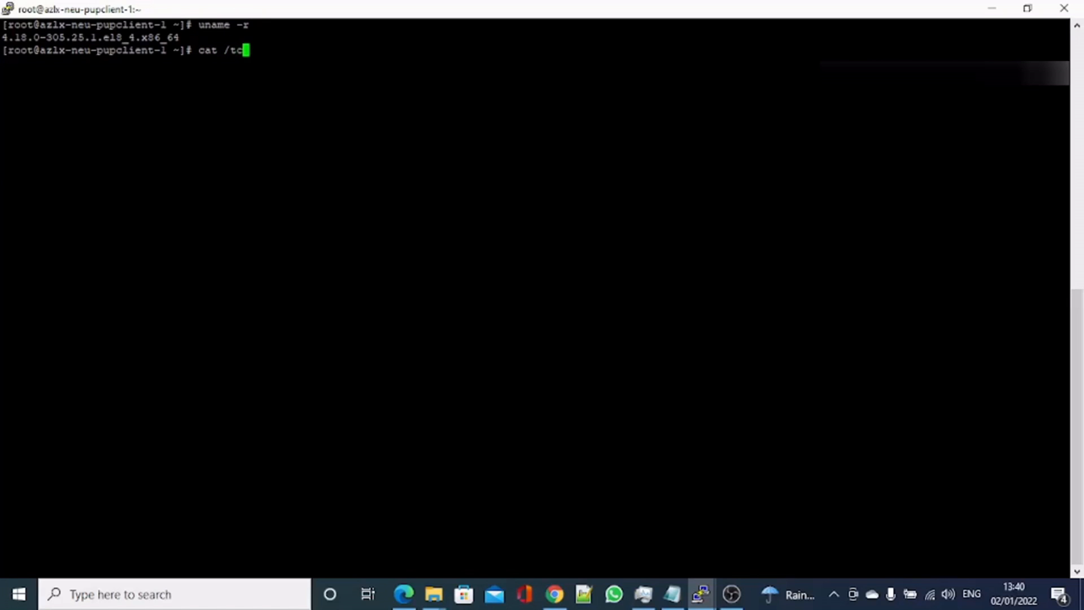
text(etc/)
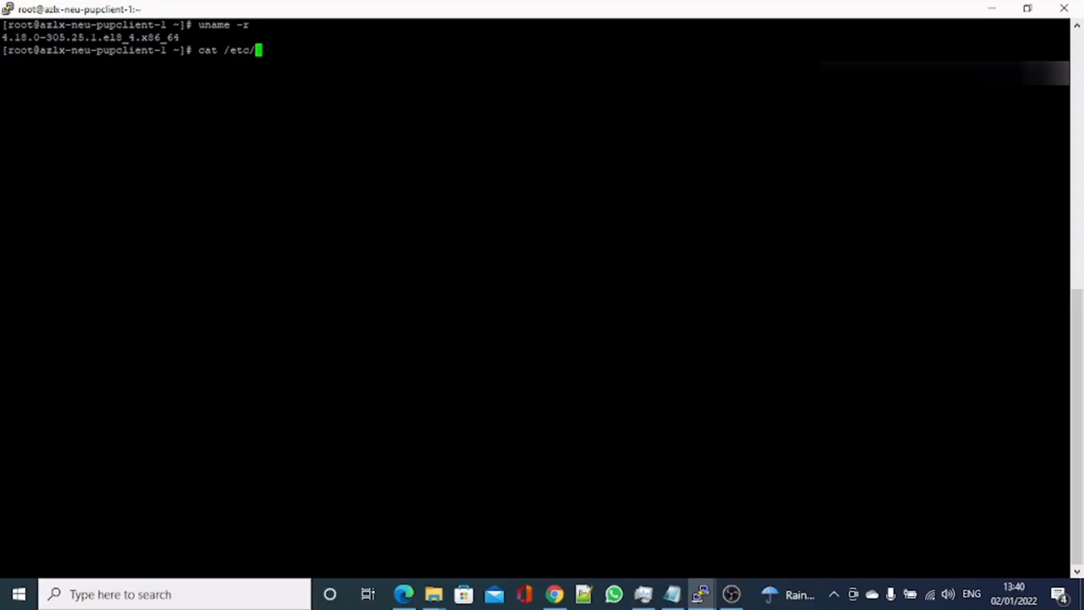
text(os-release)
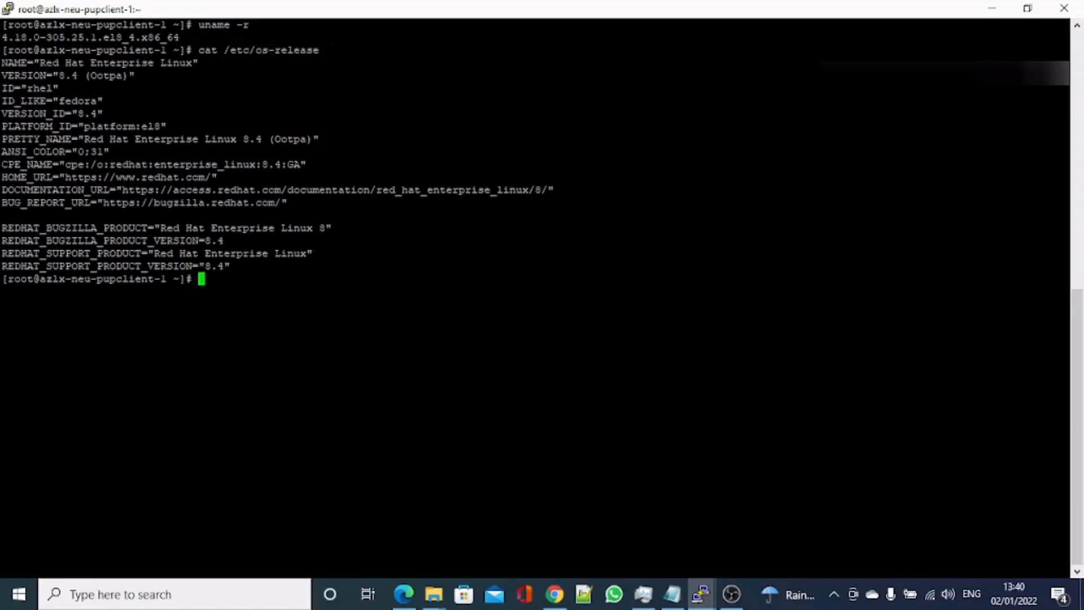
text(cat /etc/redhat-release)
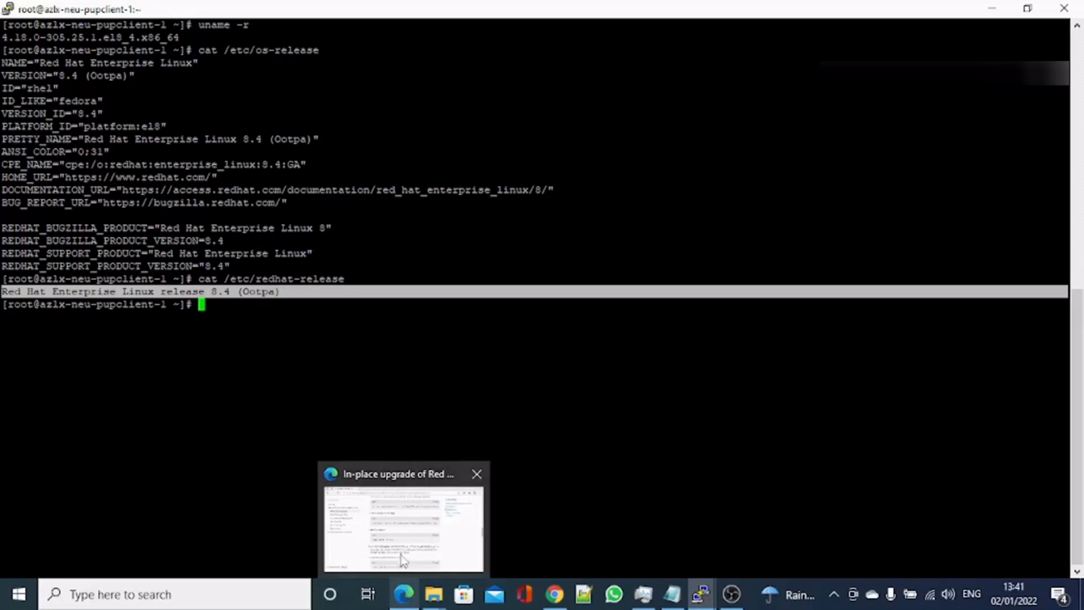
Return to the RHEL in-place upgrade guide in Edge and scroll back to the upgrade steps.
click(404, 525)
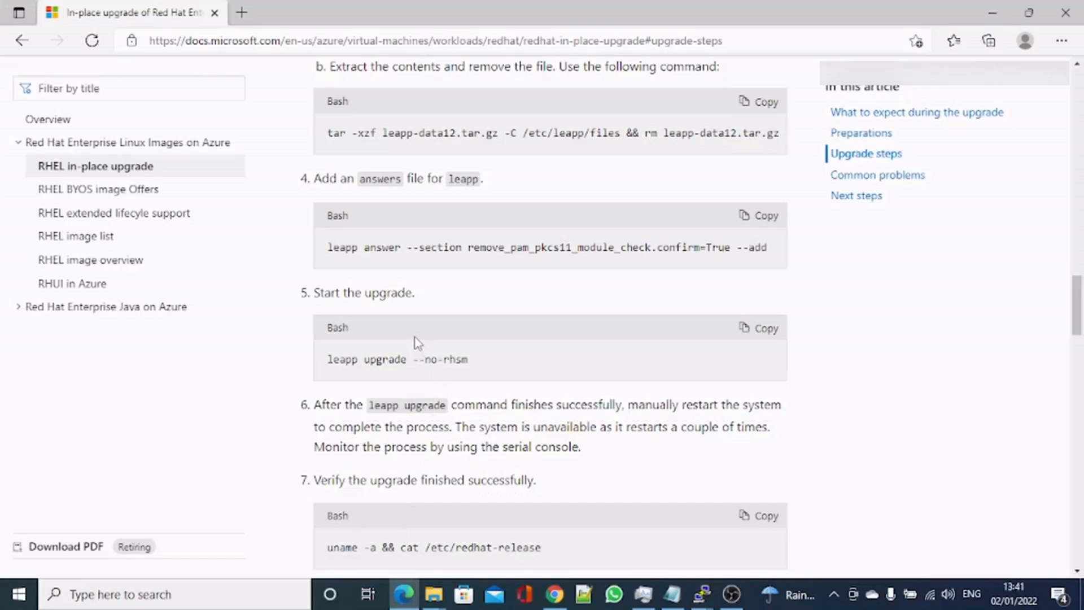
scroll(up, 3)
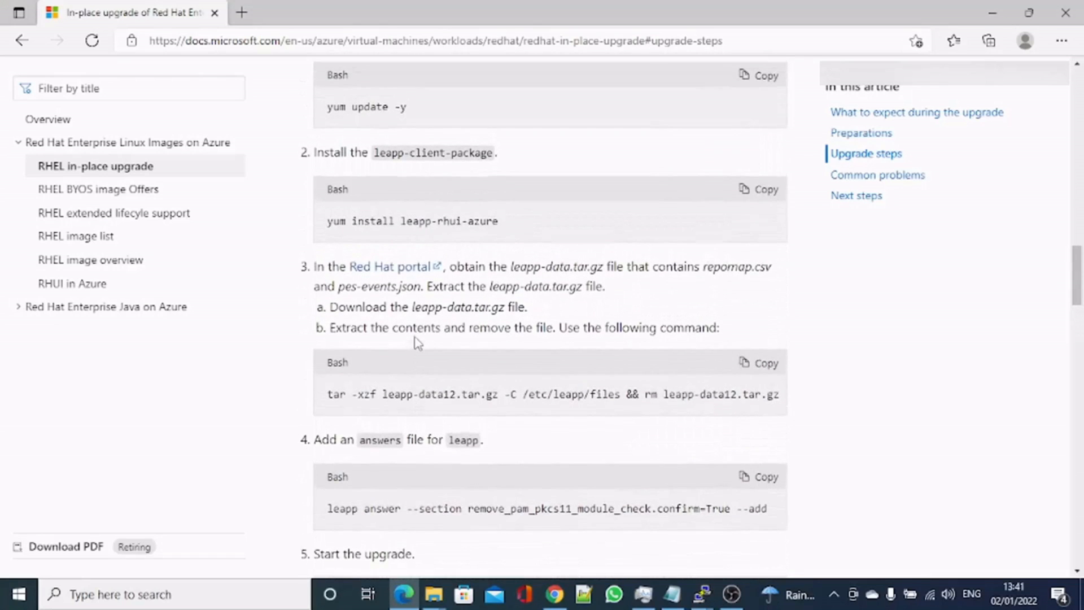
mouse_move(416, 325)
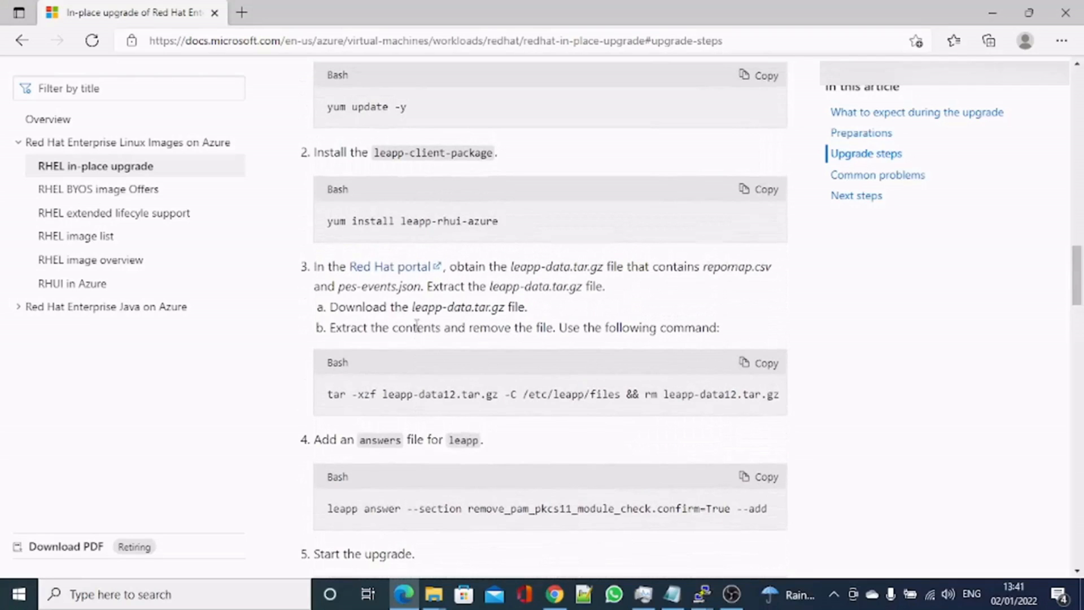